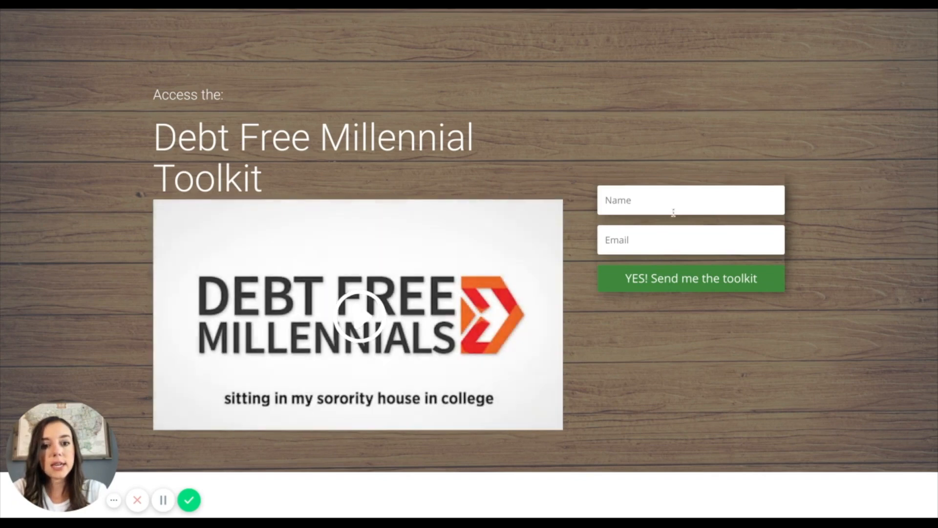
Step: Fill a name and email into the Debt Free Millennials toolkit sign-up form
text(Justine)
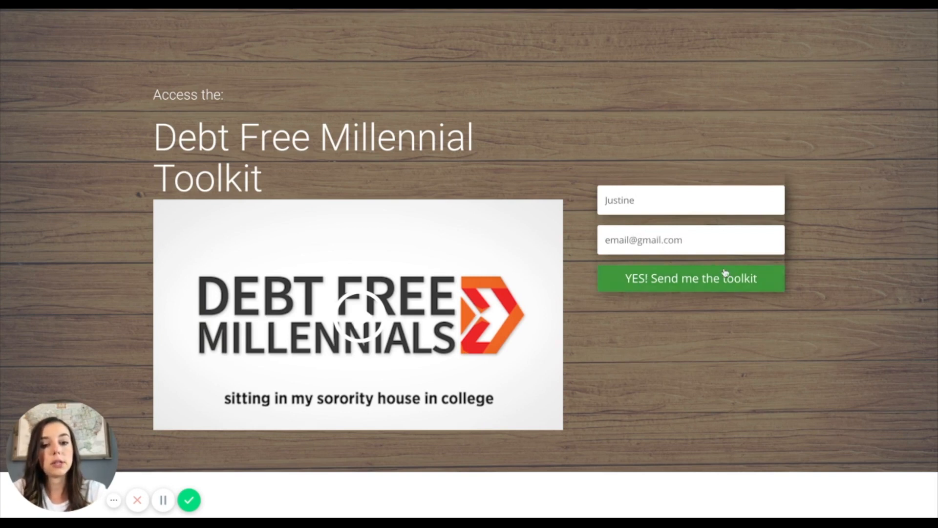
mouse_move(682, 305)
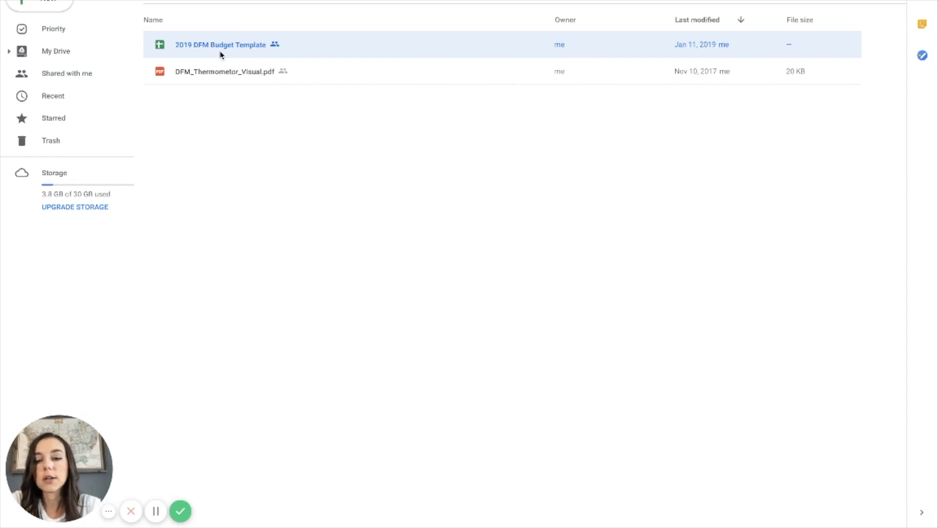
Step: Open the 2019 DFM Budget Template spreadsheet from the DFM Toolkit folder
double_click(219, 44)
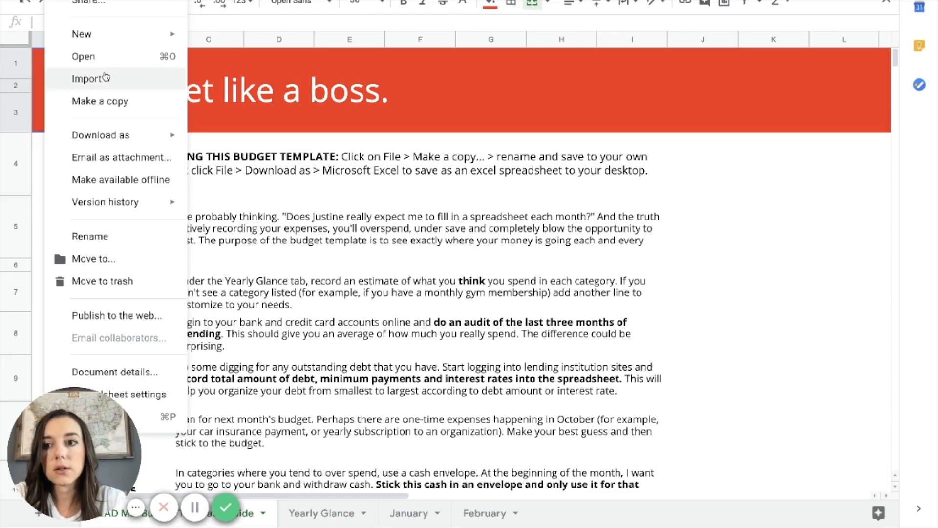
Step: Make a renamed personal copy of the template saved to My Drive
click(100, 102)
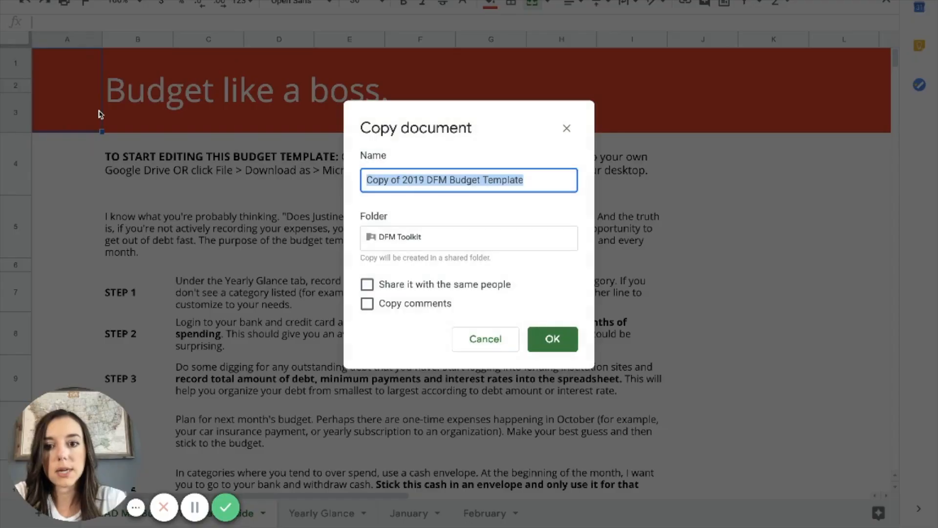
click(399, 180)
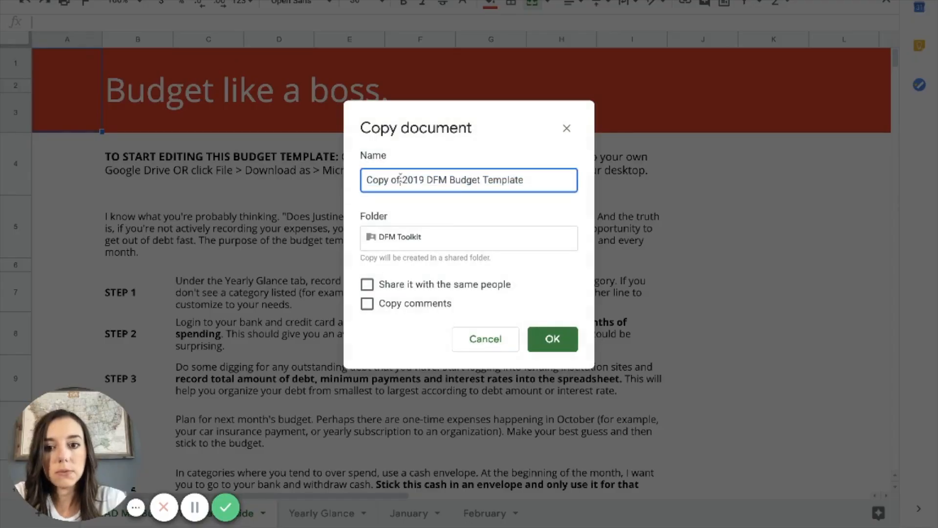
text(Justine's)
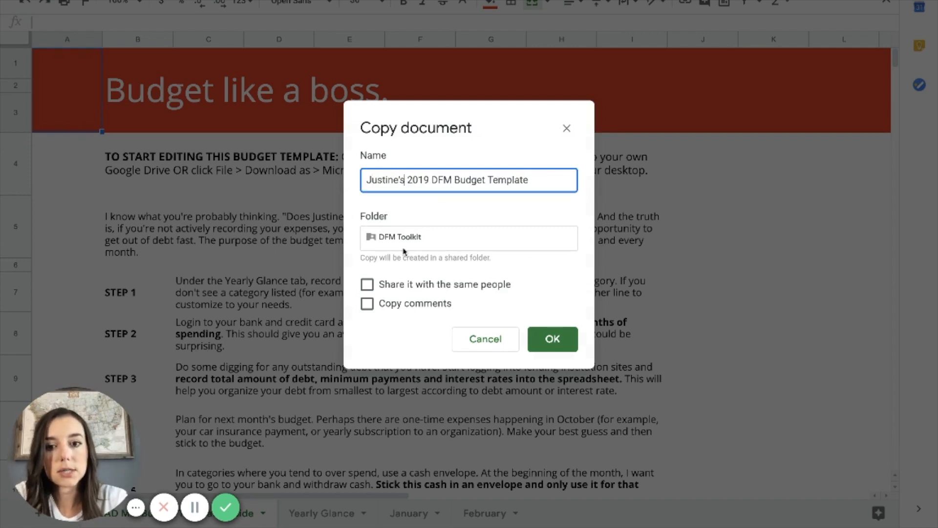
click(469, 238)
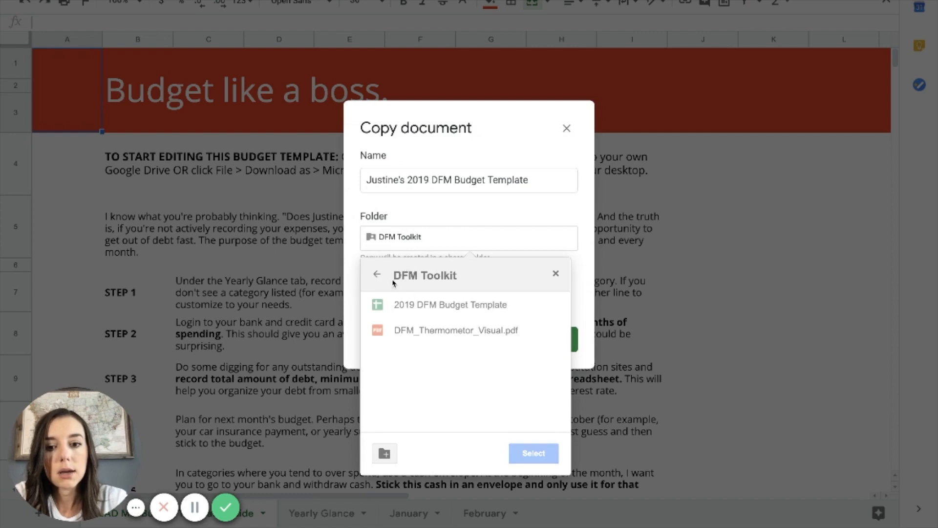
click(377, 276)
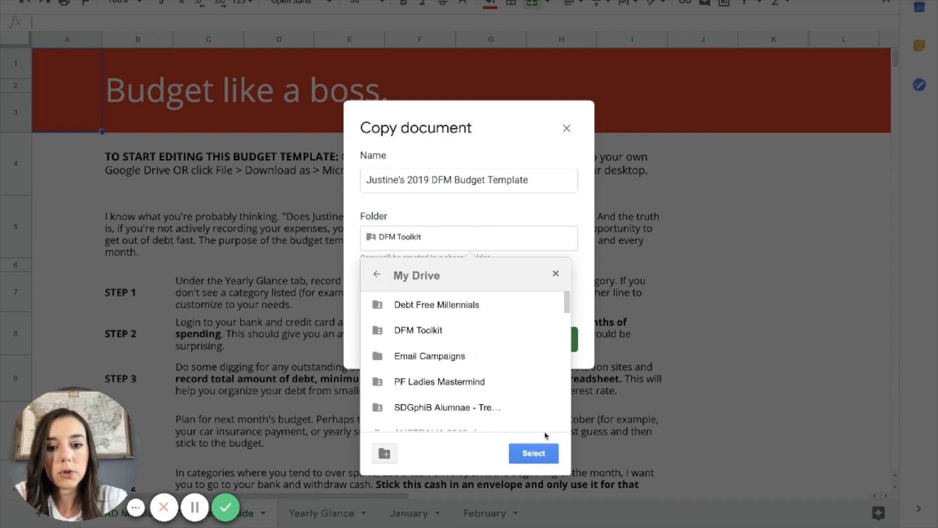
click(534, 453)
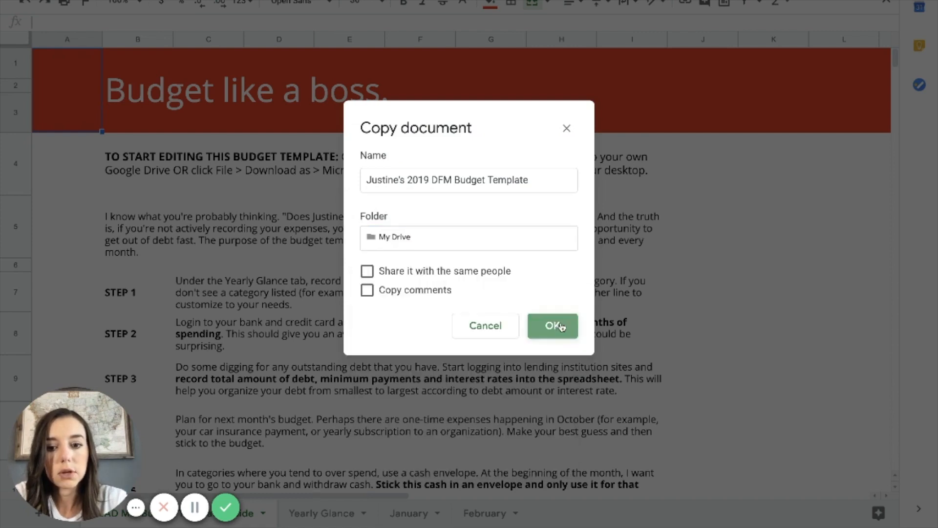
click(552, 326)
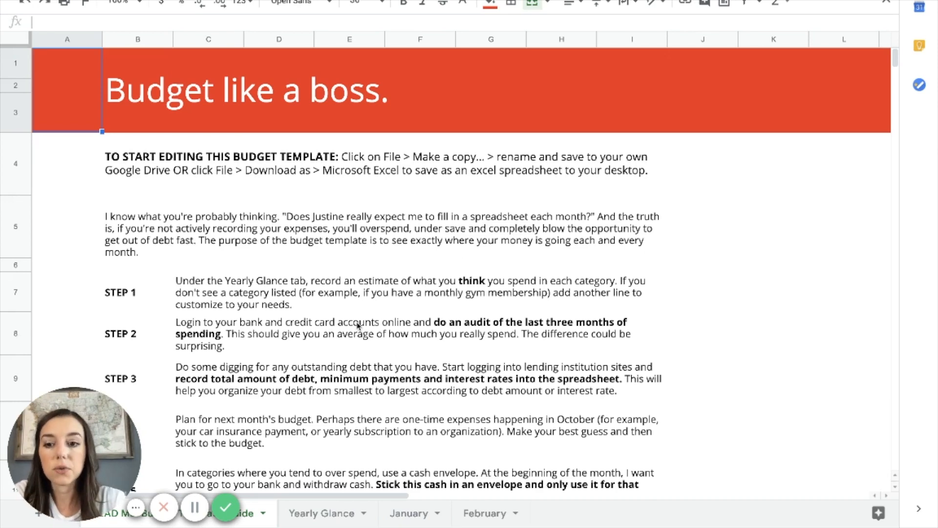
scroll(down, 3)
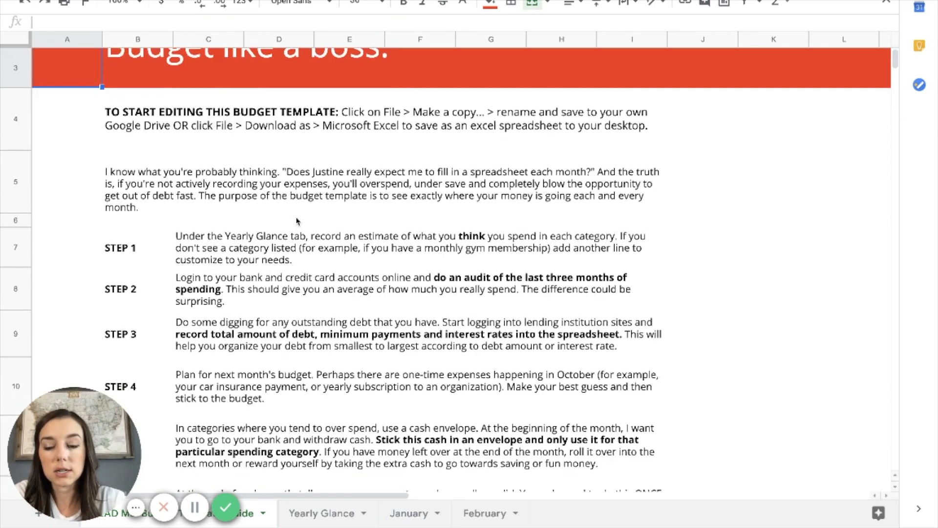
scroll(down, 3)
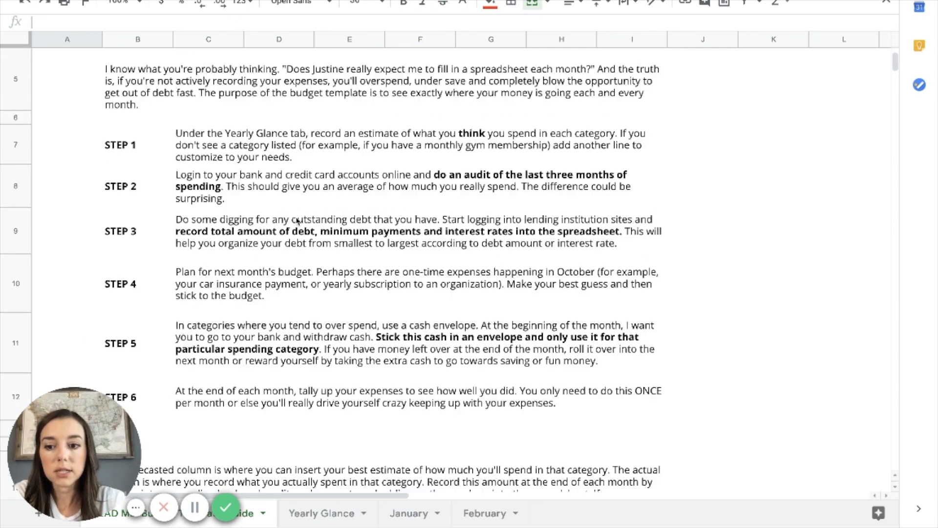
mouse_move(263, 139)
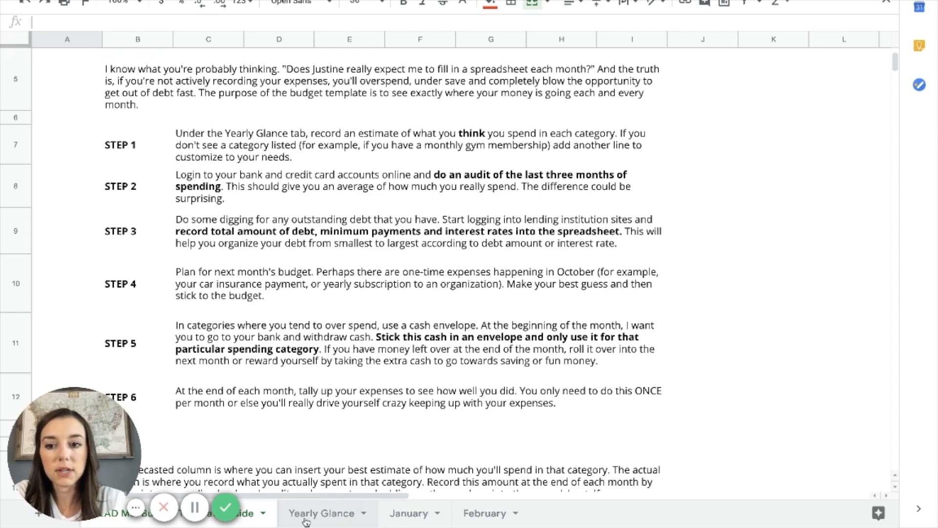
Step: Switch to the Yearly Glance sheet and scroll through its loan, income and expense tables
click(319, 512)
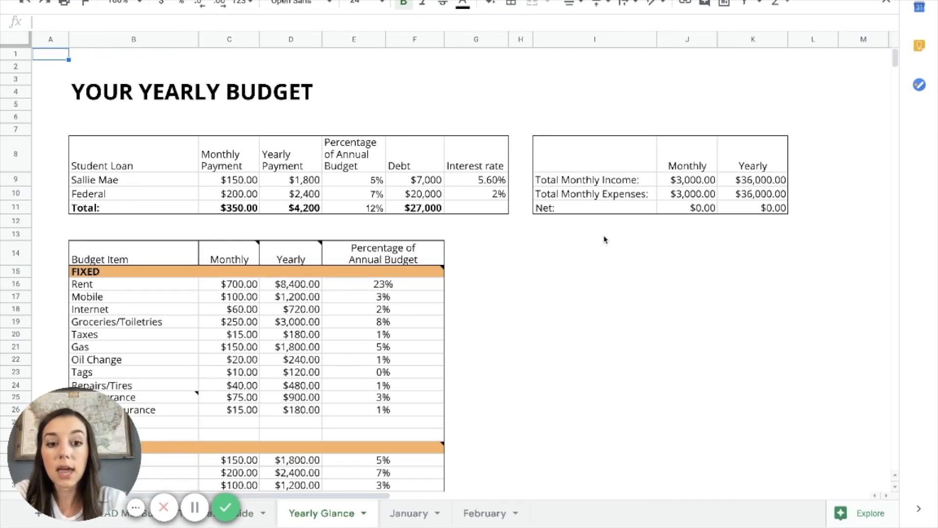
mouse_move(622, 476)
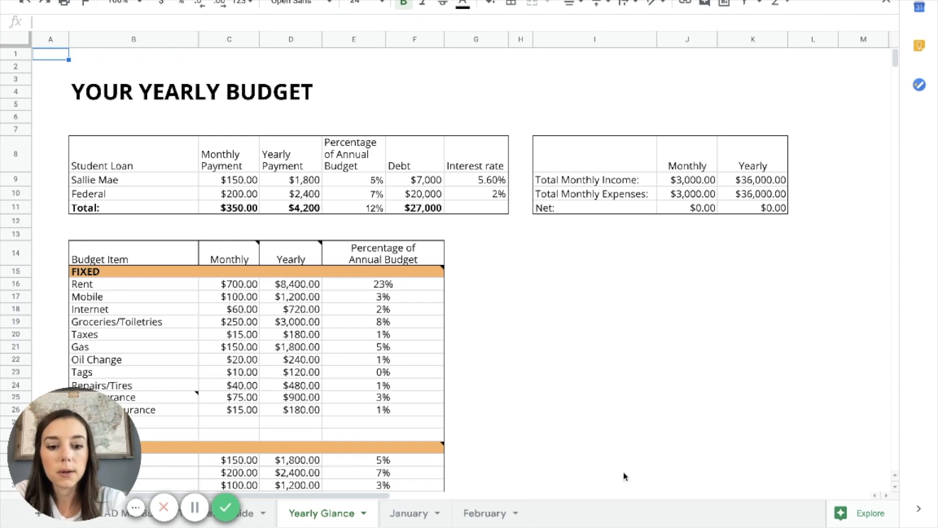
mouse_move(600, 174)
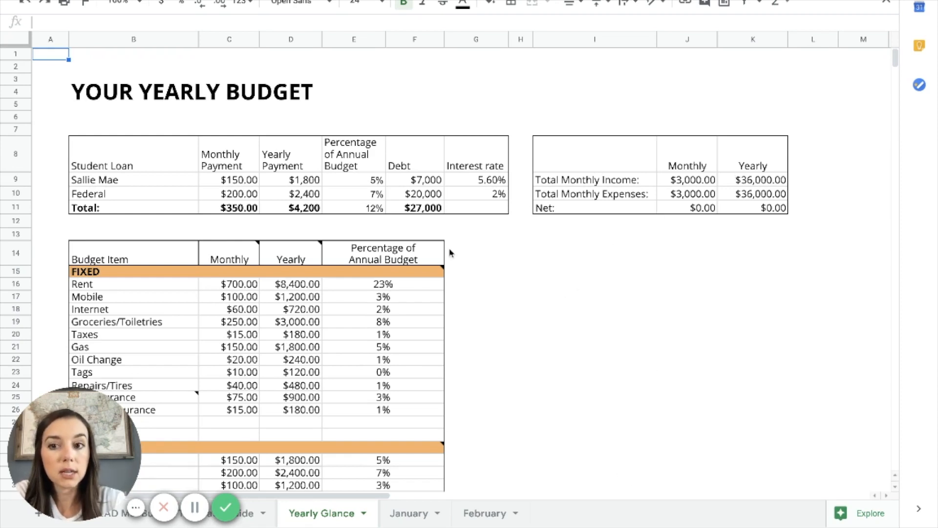
scroll(down, 3)
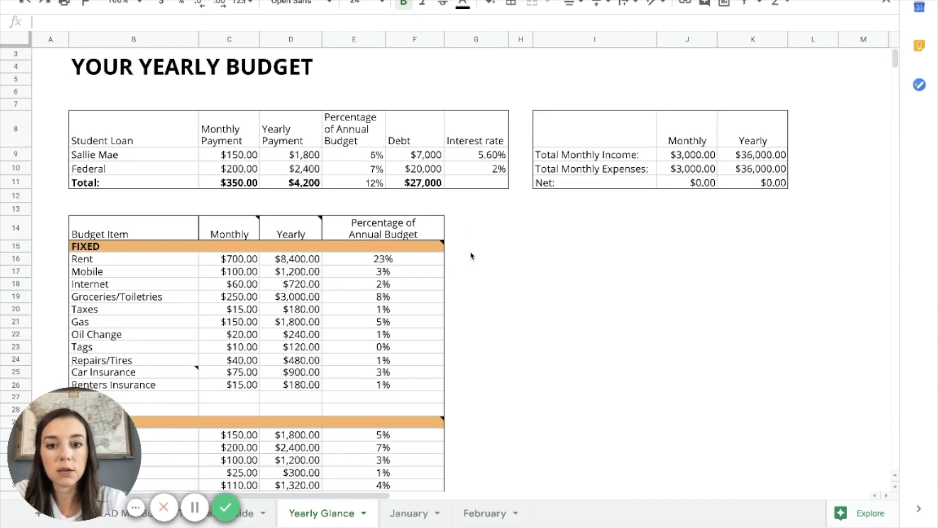
mouse_move(375, 326)
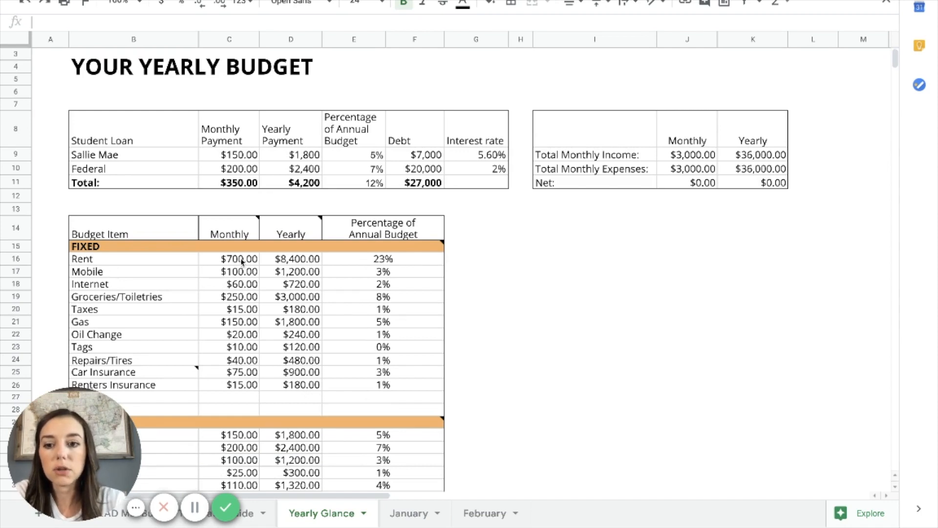
Step: Set Rent's monthly amount on Yearly Glance to 1000
click(235, 258)
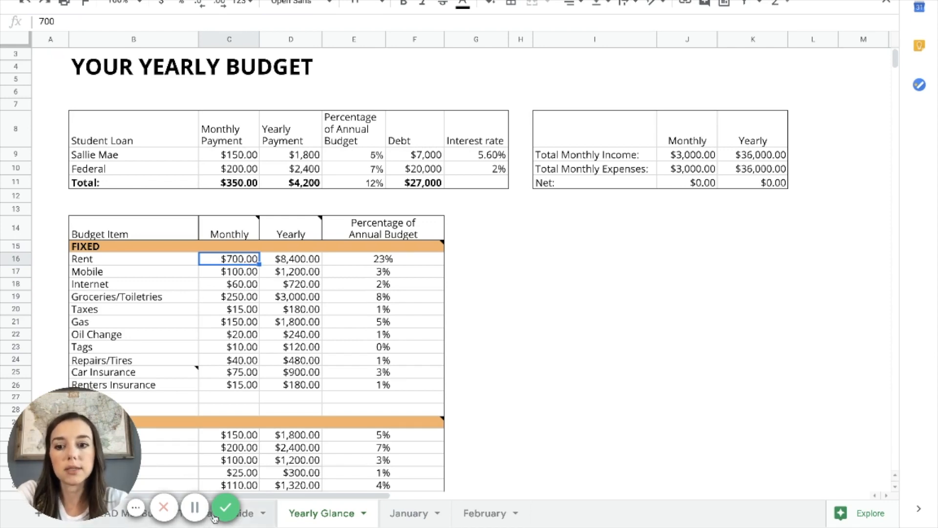
text(1000)
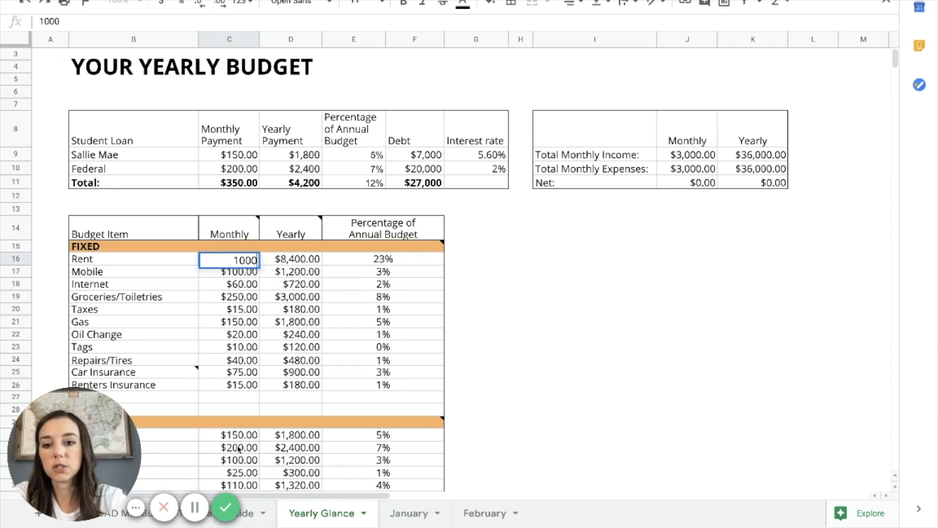
key(Enter)
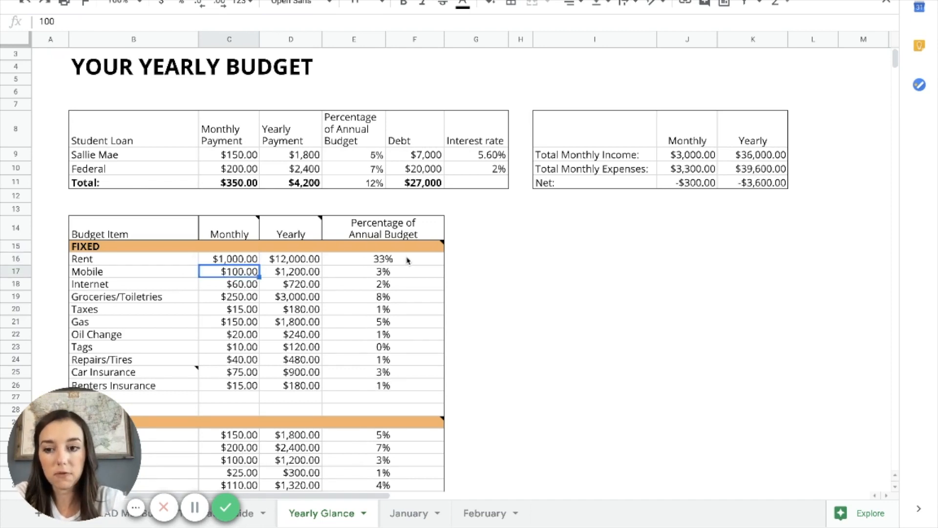
scroll(down, 3)
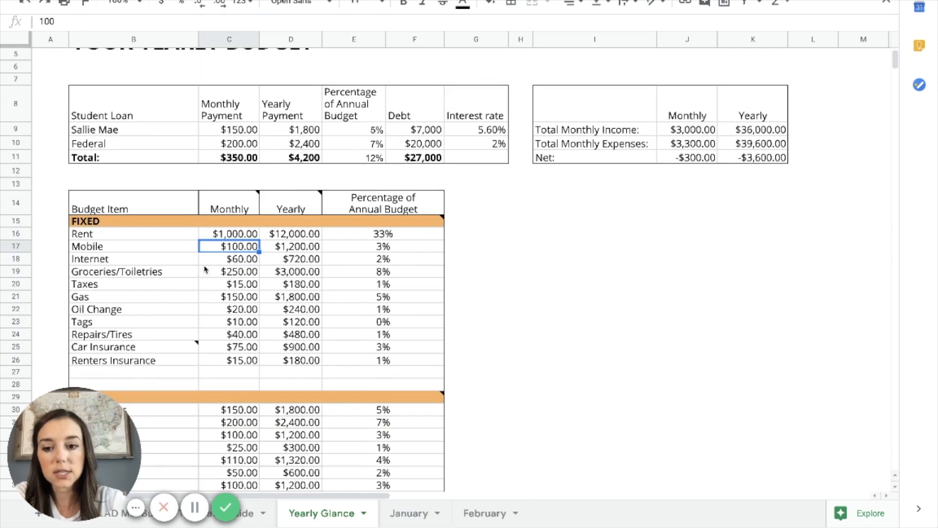
scroll(down, 3)
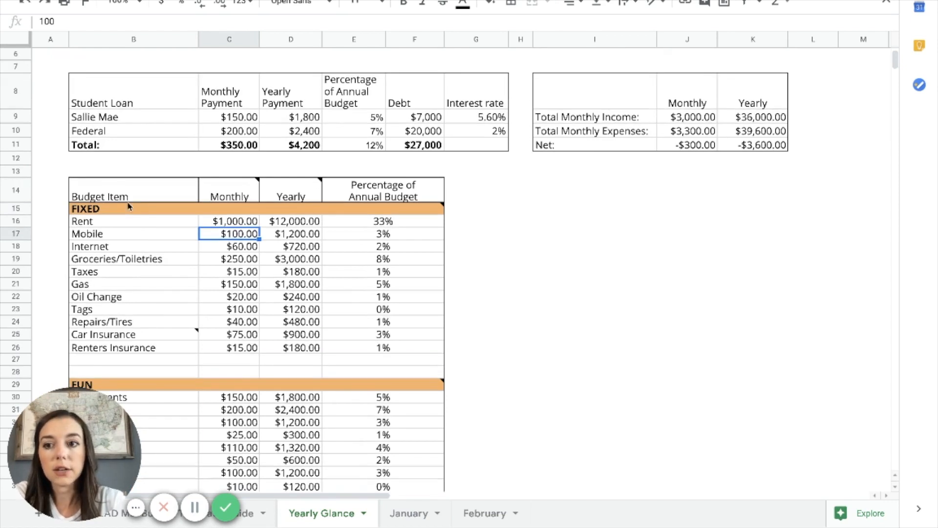
Step: Review the Sallie Mae yearly formula and change the Federal loan monthly payment to 300
click(292, 117)
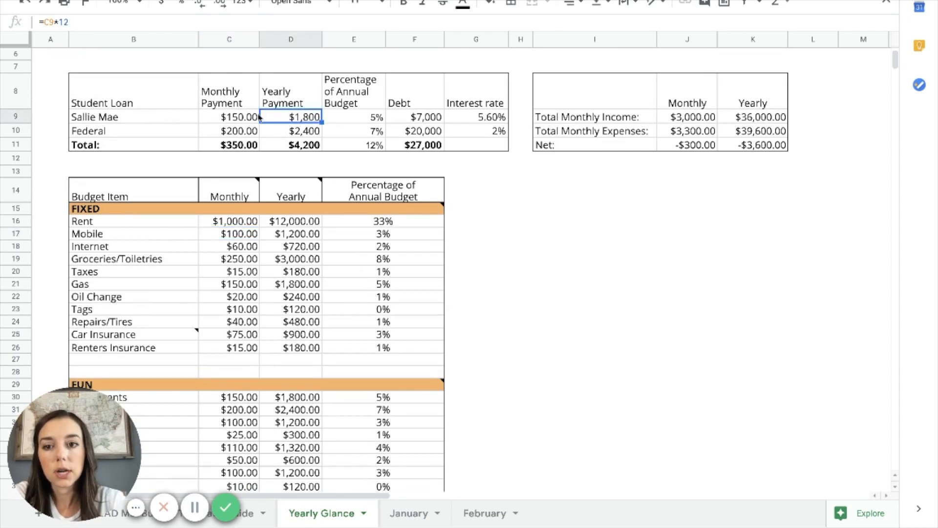
click(229, 118)
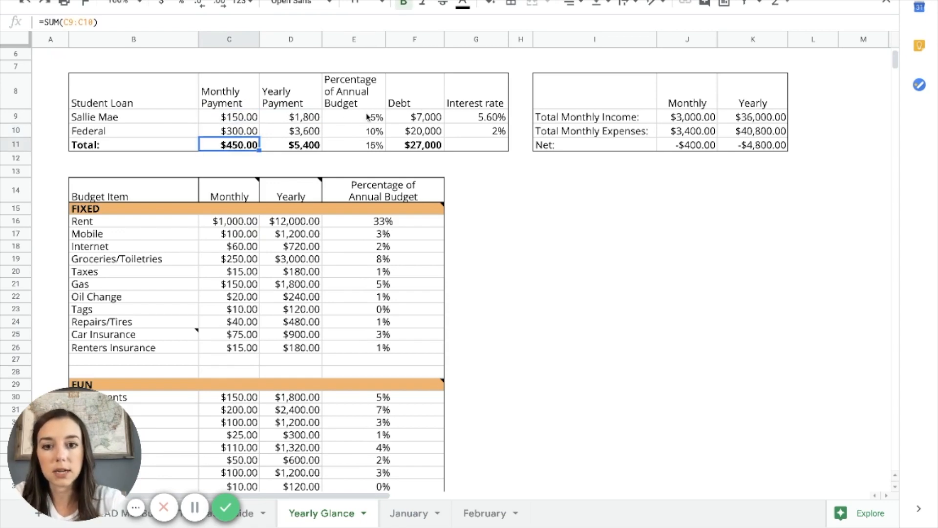
scroll(down, 3)
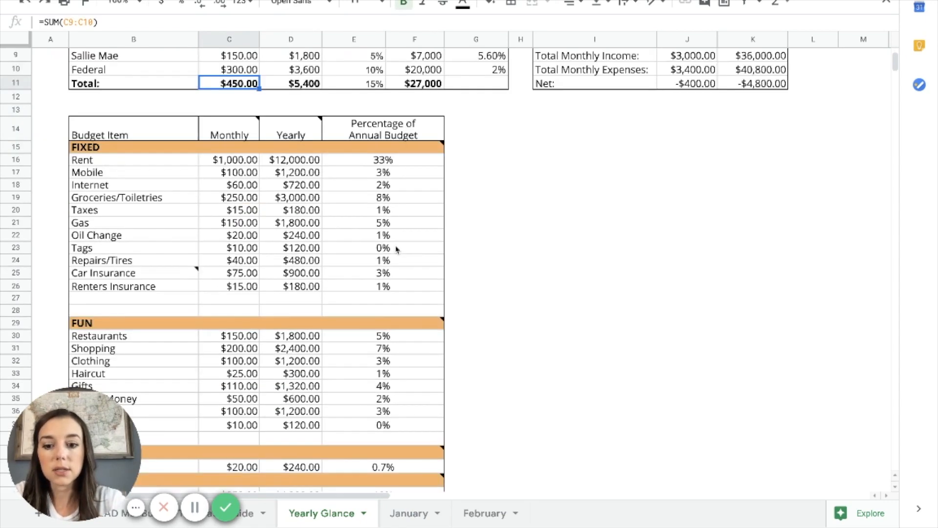
scroll(down, 3)
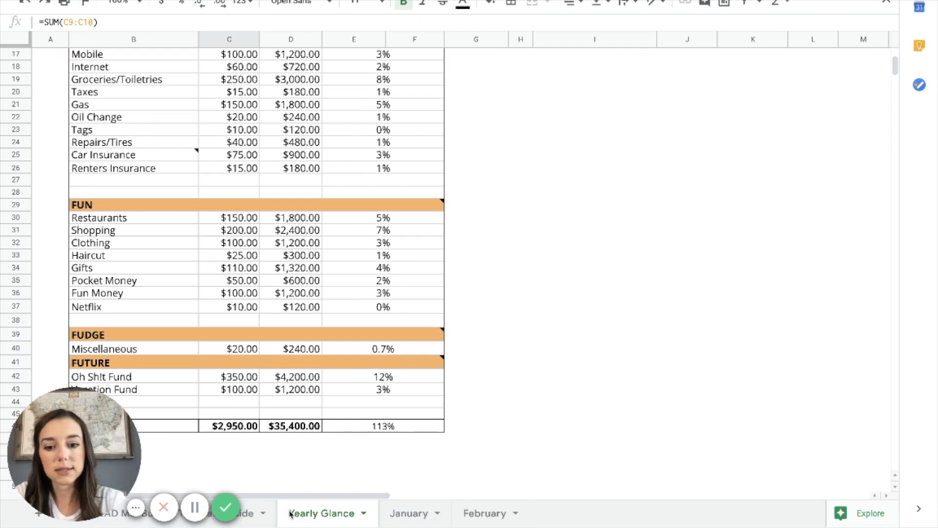
click(405, 512)
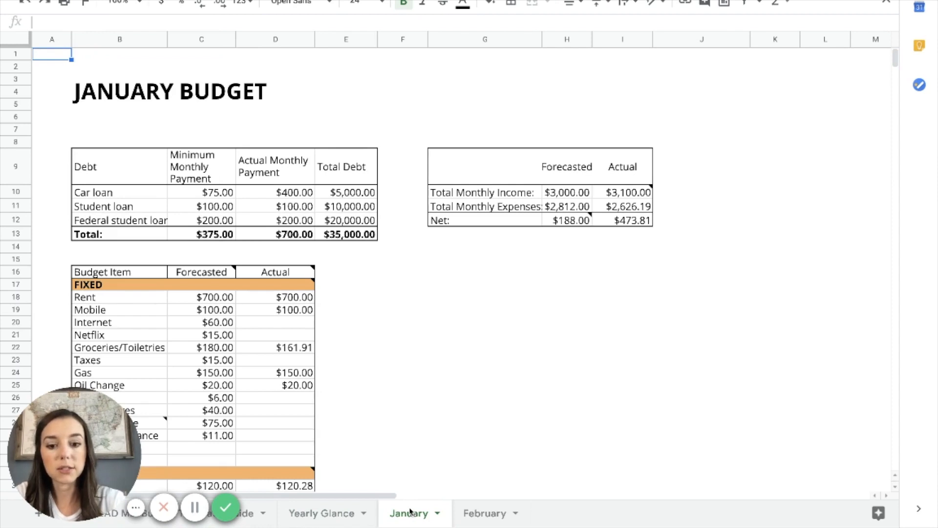
click(485, 512)
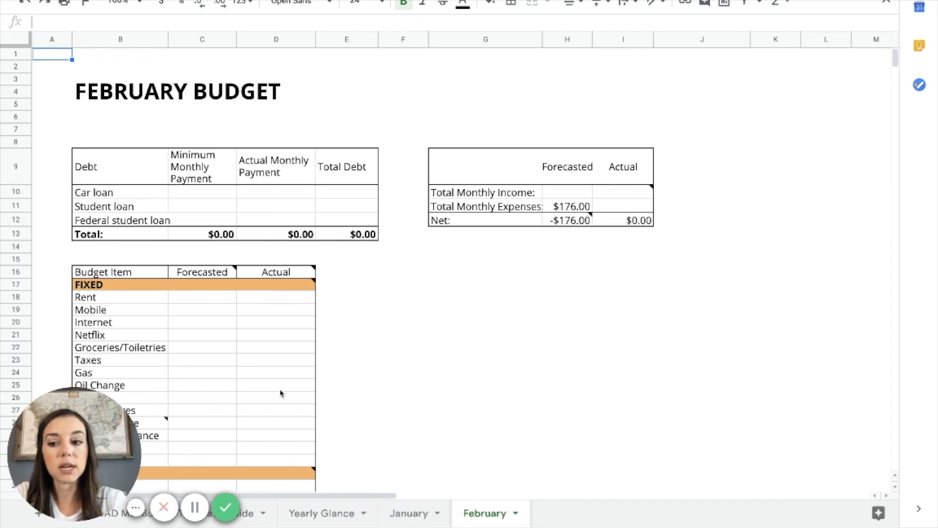
scroll(down, 3)
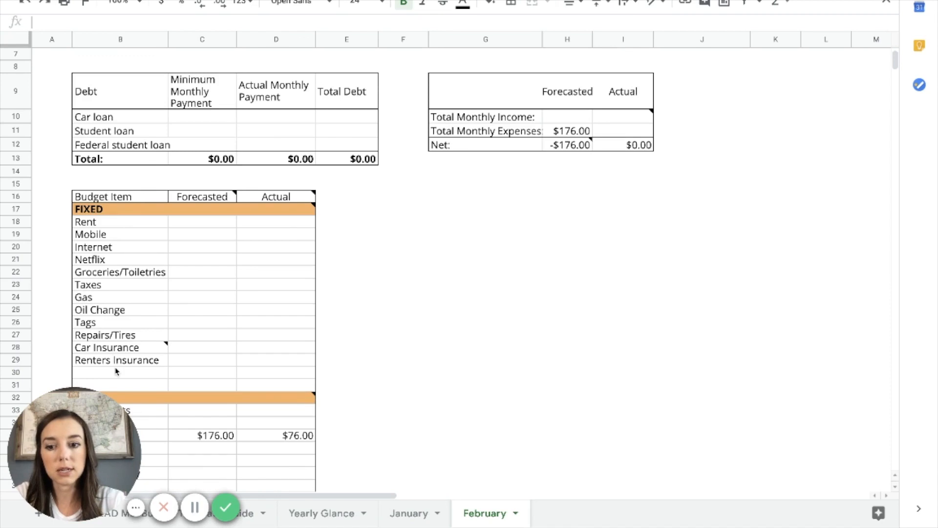
mouse_move(534, 451)
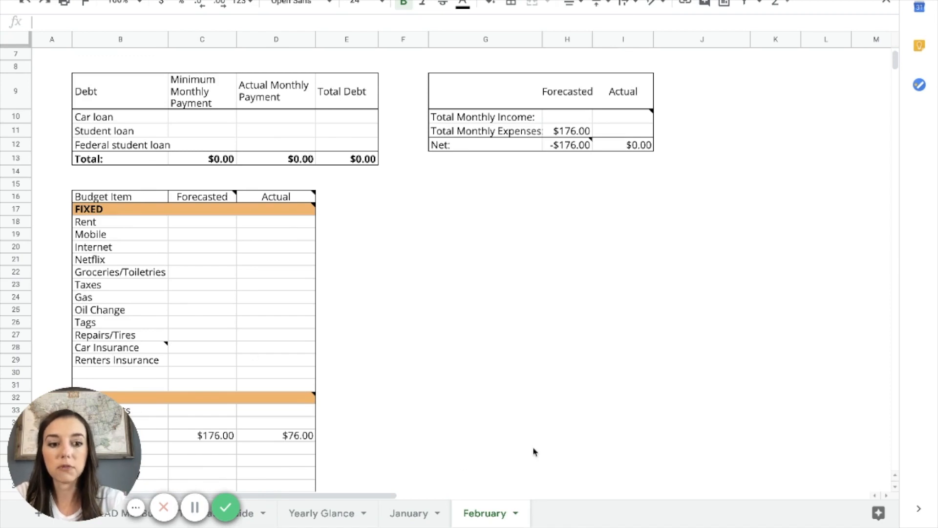
mouse_move(559, 444)
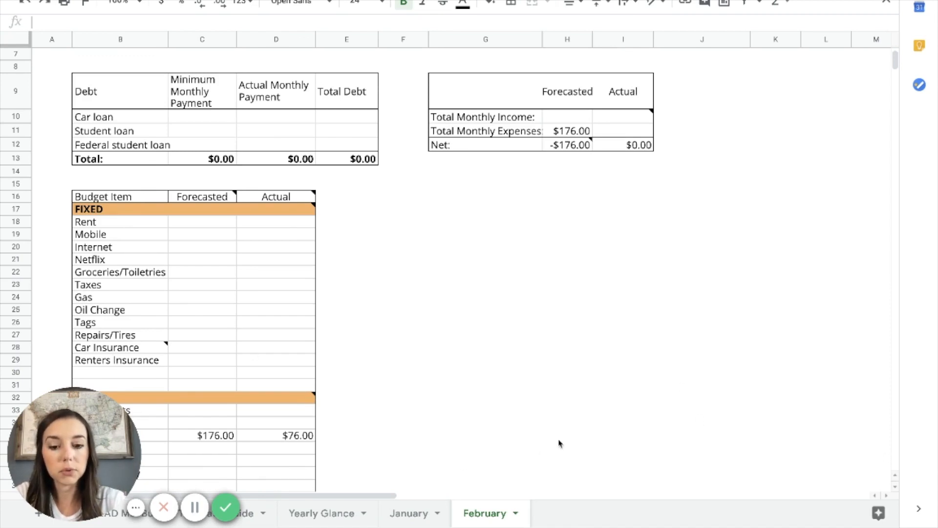
mouse_move(194, 310)
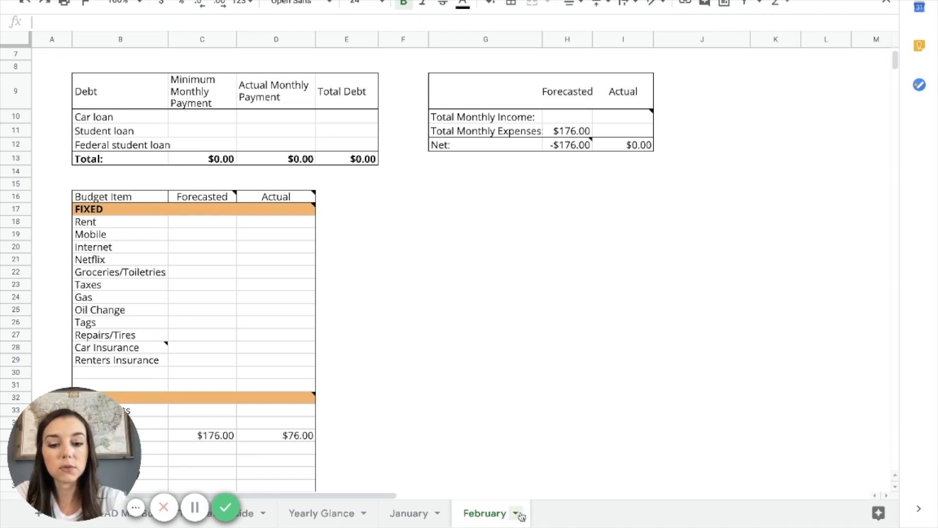
Step: Duplicate February as a March sheet titled MARCH BUDGET, then return to January
right_click(521, 514)
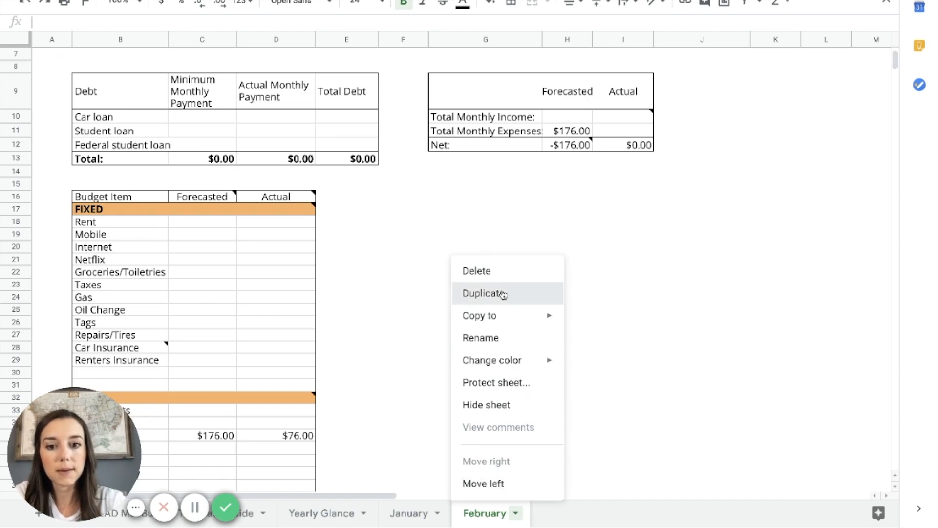
click(484, 294)
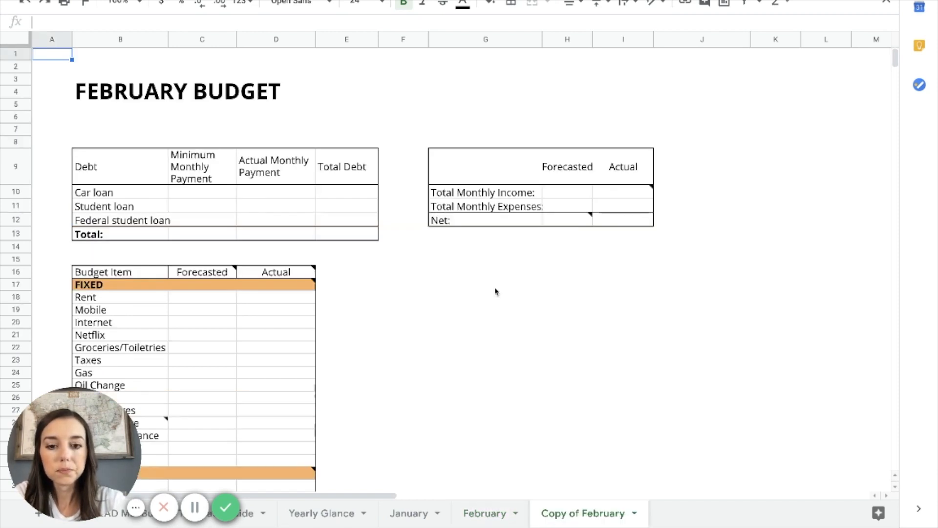
mouse_move(479, 497)
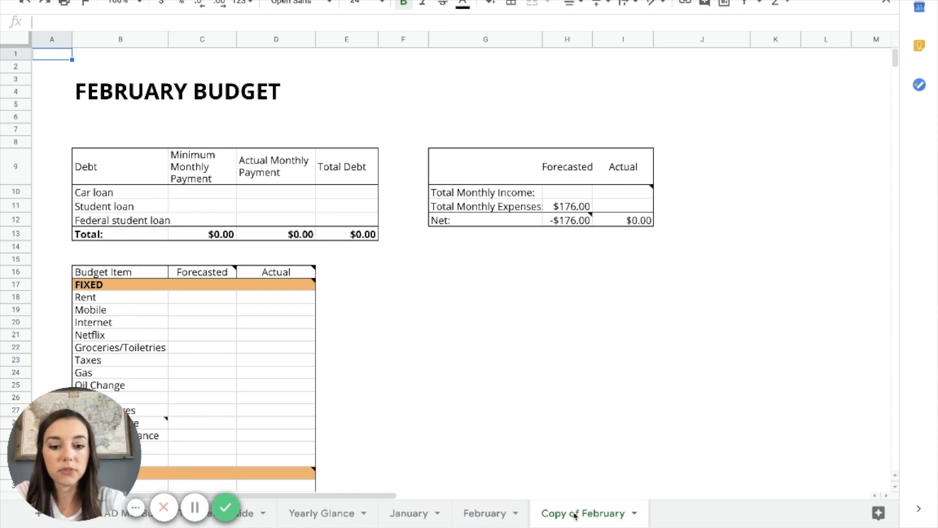
text(M)
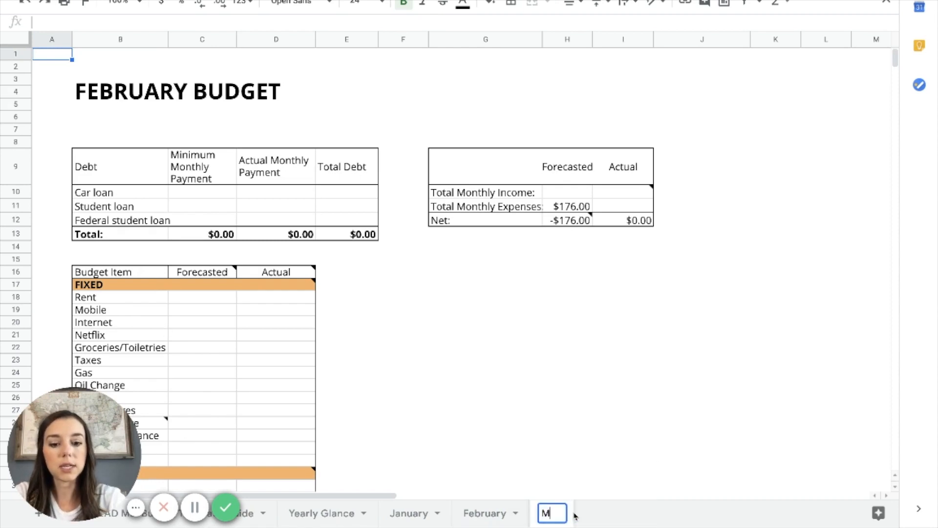
key(Enter)
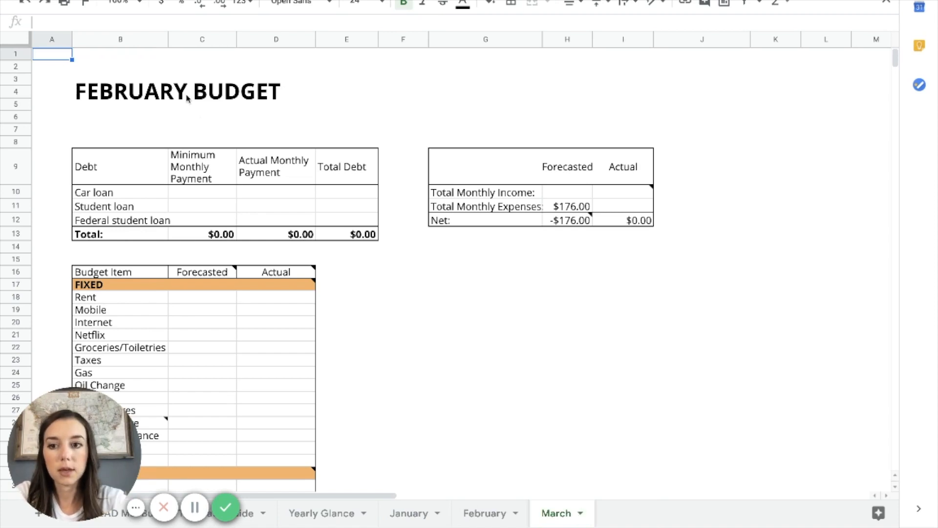
click(177, 92)
text(MARCH)
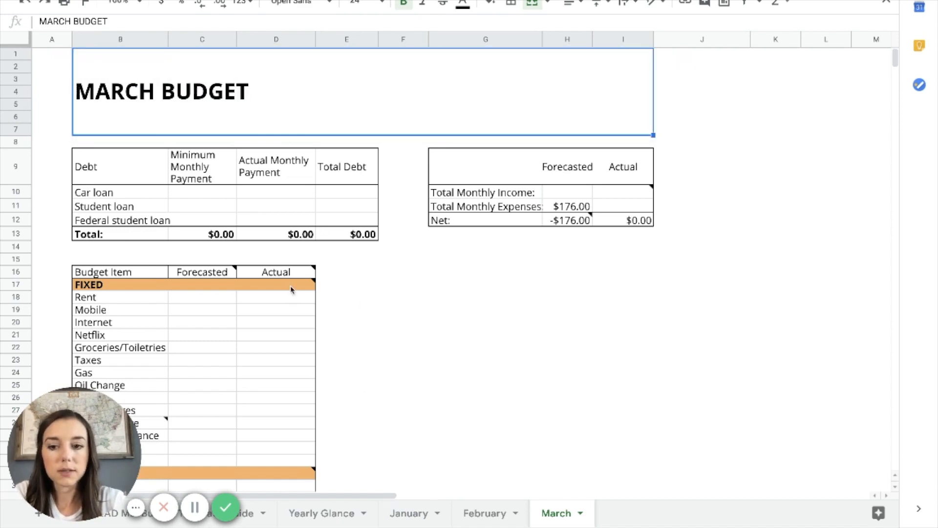
mouse_move(565, 506)
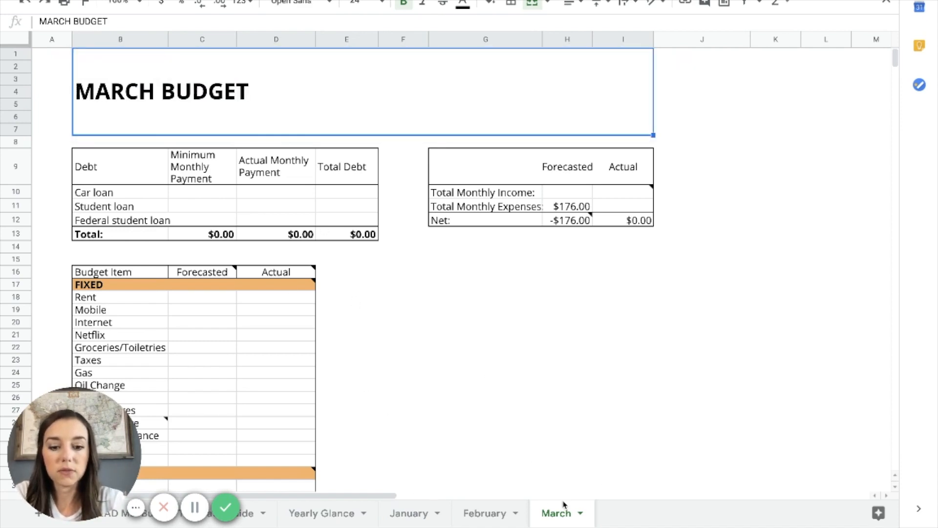
click(410, 514)
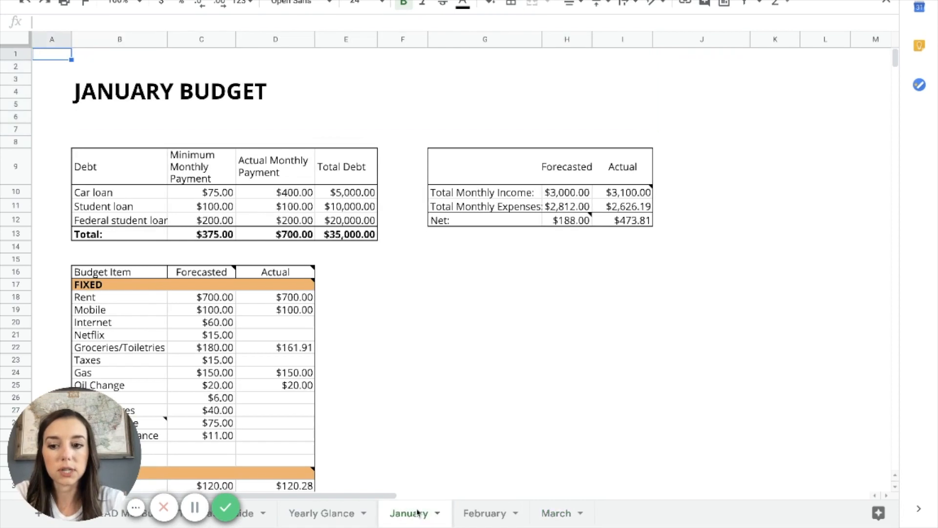
Step: Rename January's first fixed expense from Rent to Mortgage
scroll(down, 3)
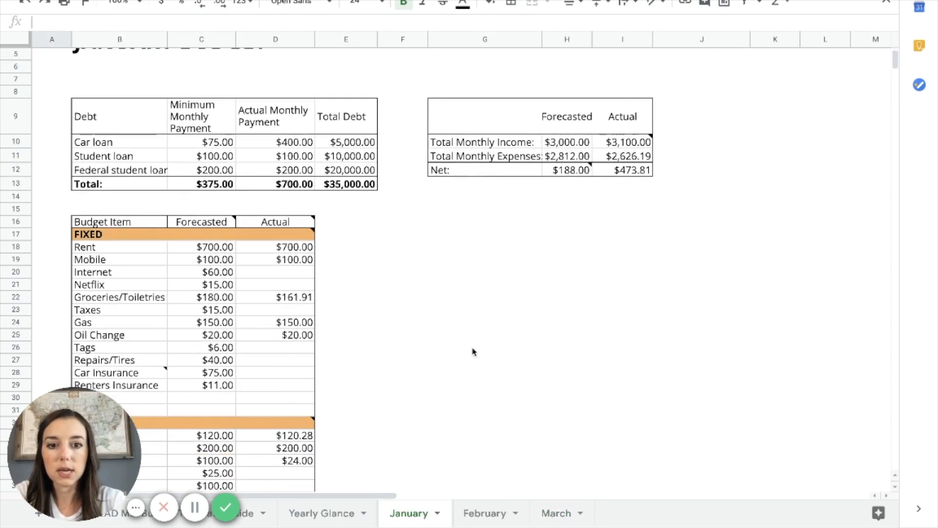
mouse_move(378, 458)
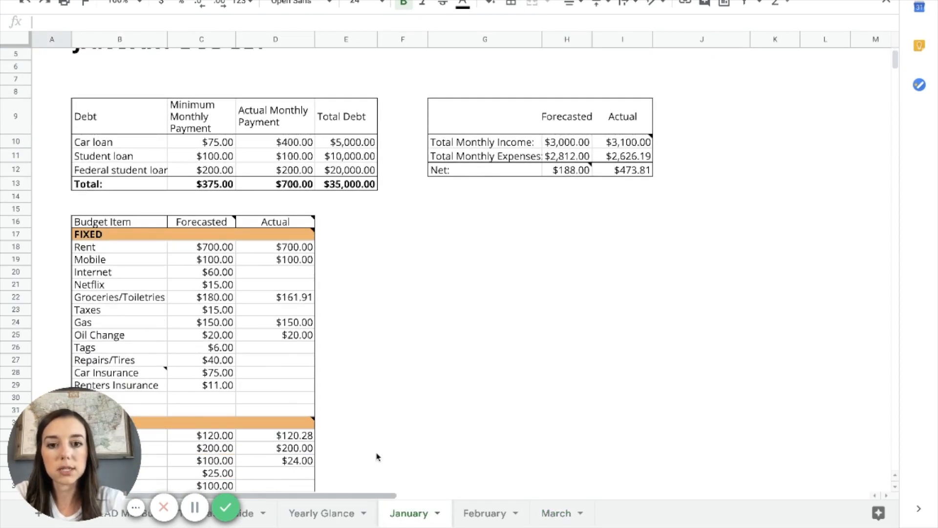
mouse_move(407, 385)
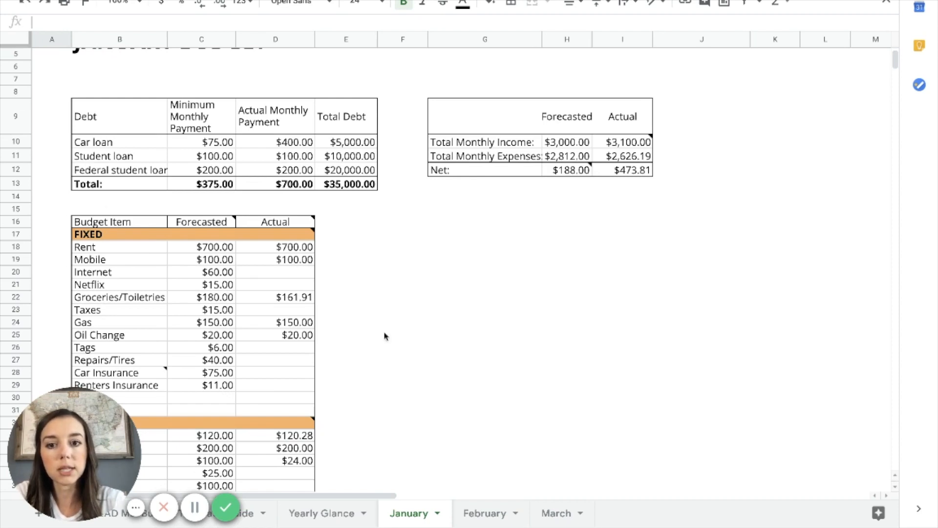
mouse_move(366, 203)
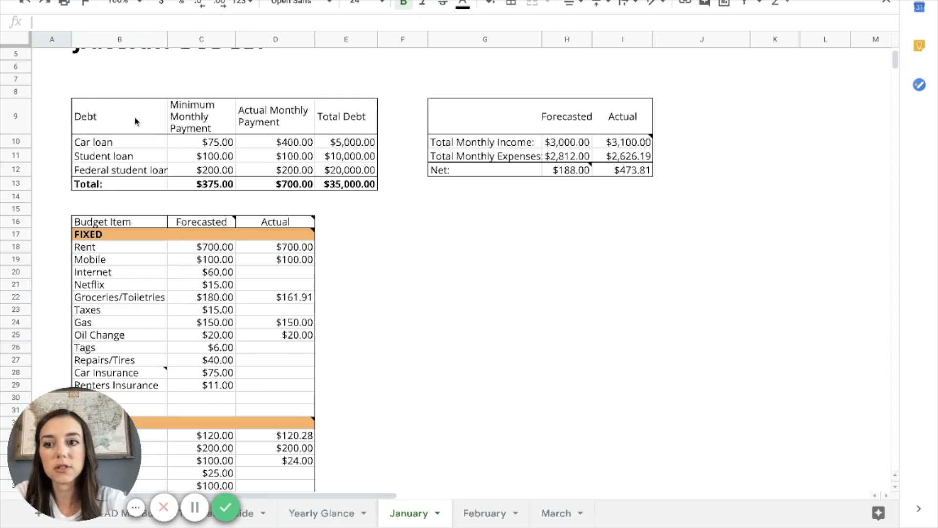
click(120, 116)
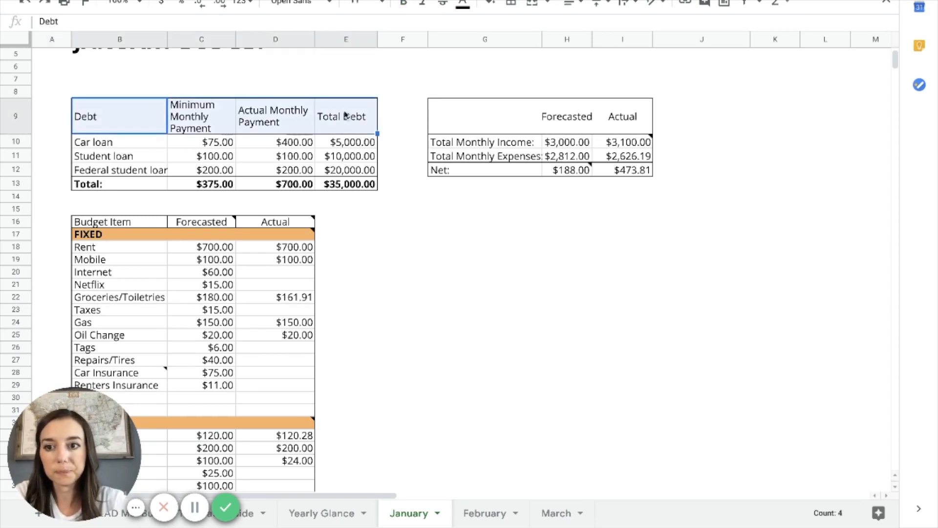
mouse_move(155, 150)
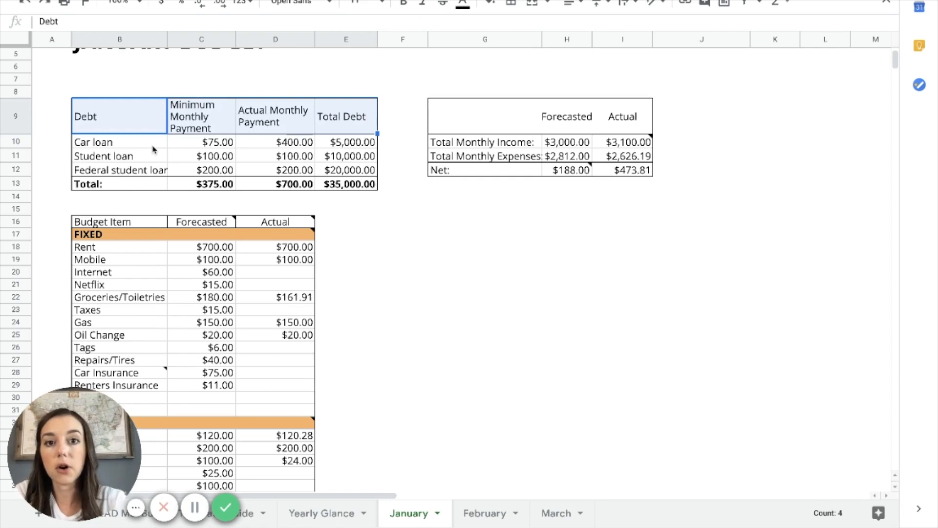
click(121, 142)
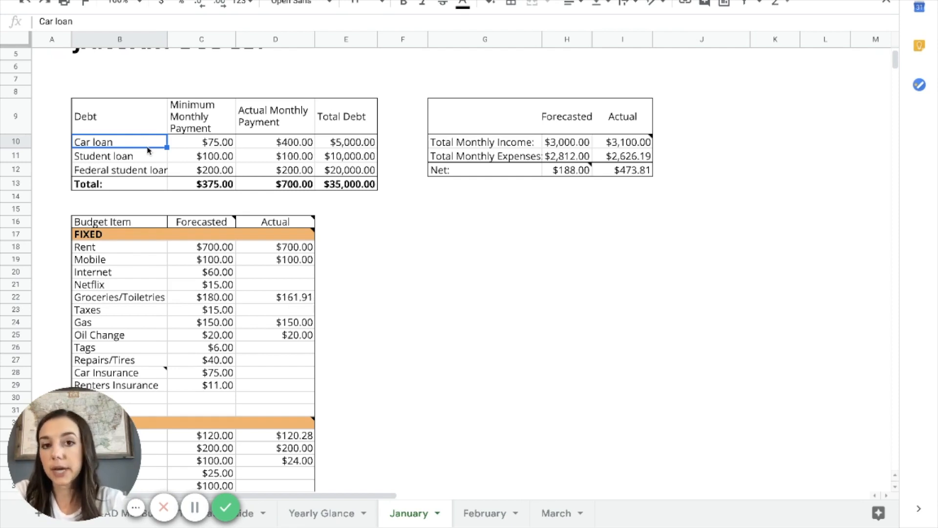
mouse_move(136, 195)
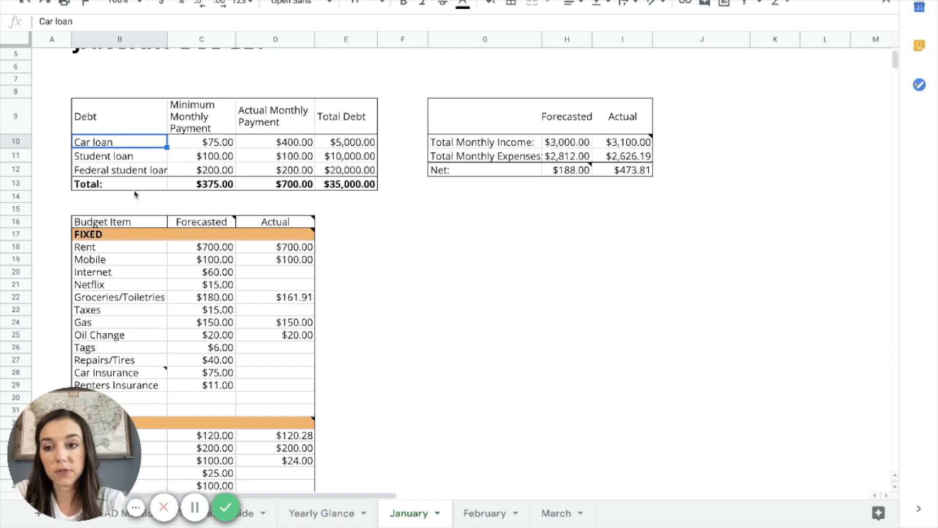
text(Mortgage)
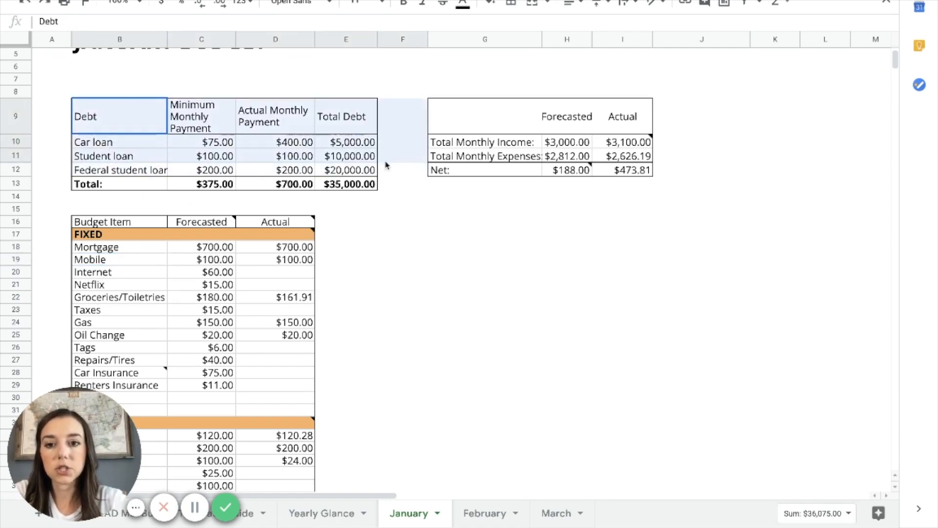
click(117, 143)
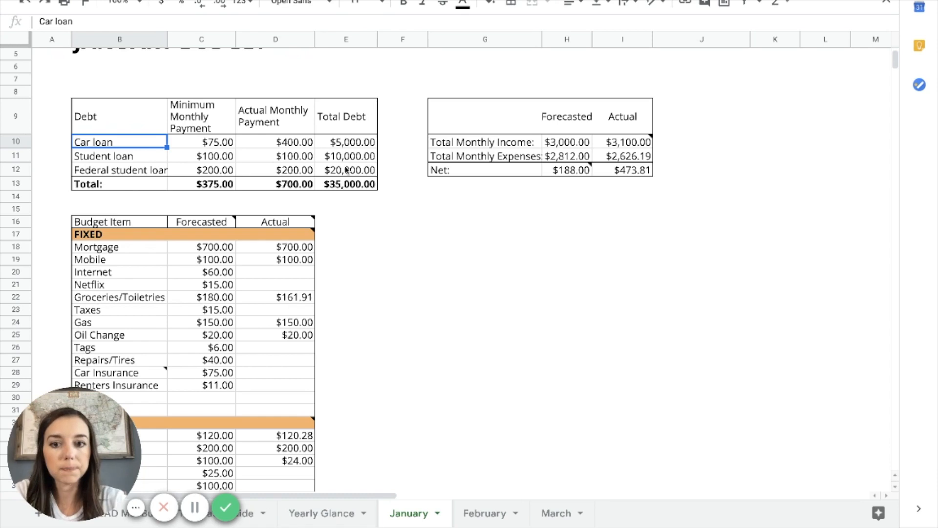
Step: Enter January's actual Total Monthly Income as =1500+1500+100 giving $3,100.00
click(475, 117)
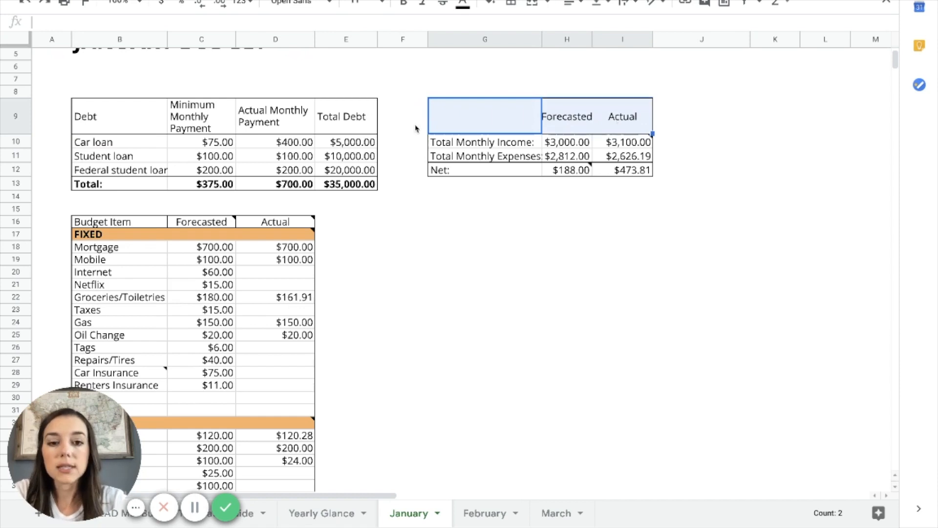
click(622, 115)
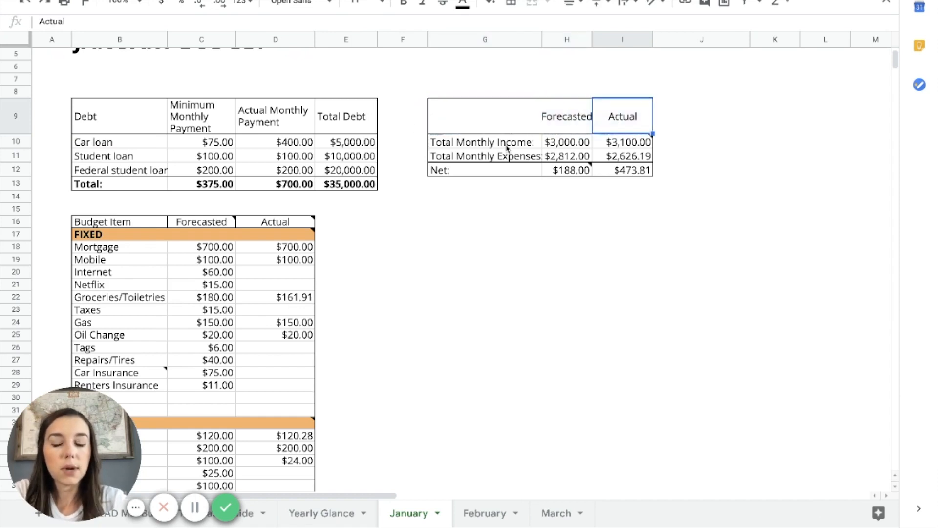
click(505, 157)
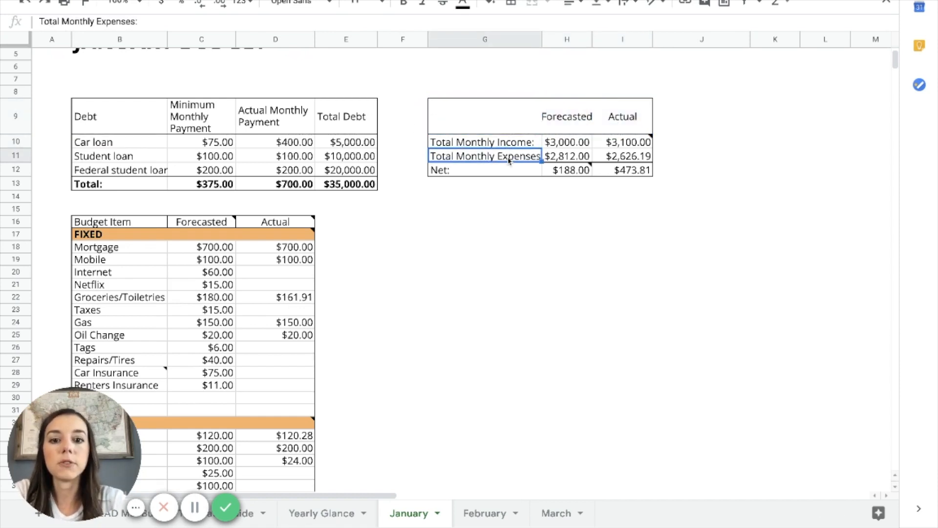
mouse_move(557, 144)
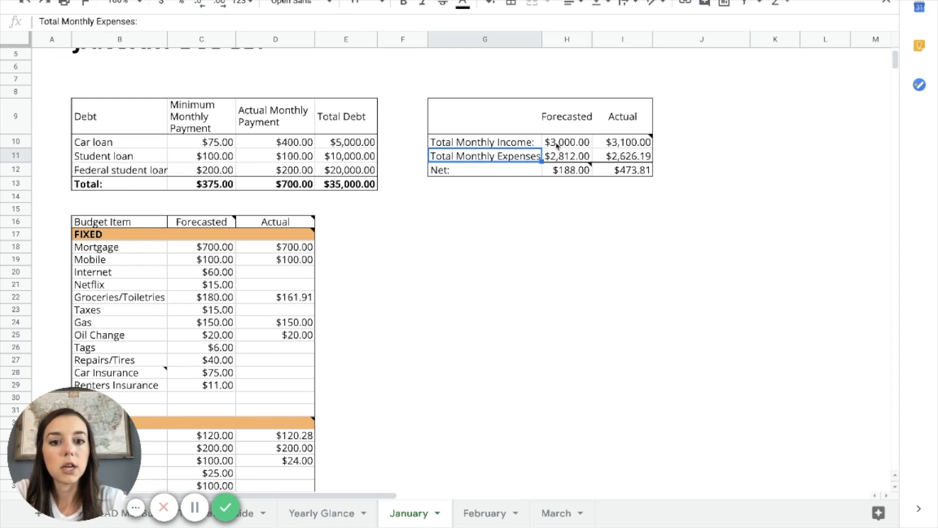
click(565, 143)
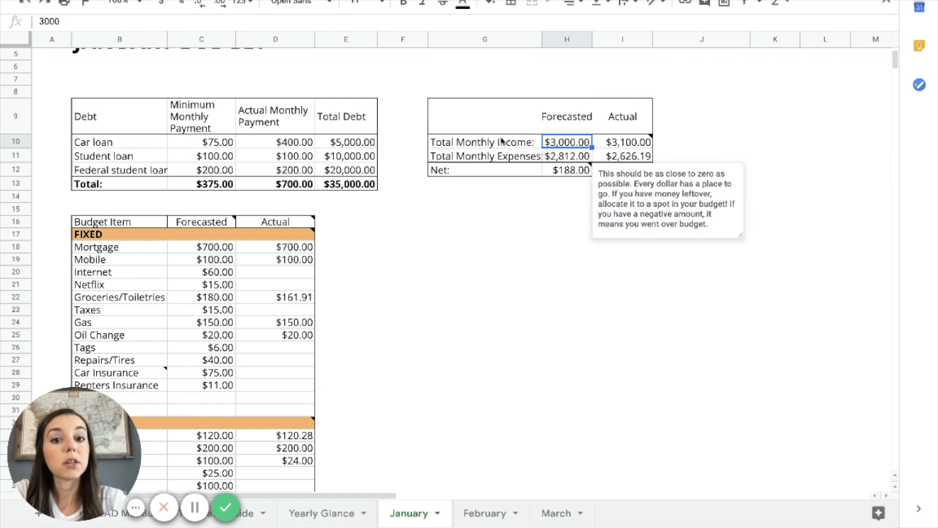
mouse_move(520, 148)
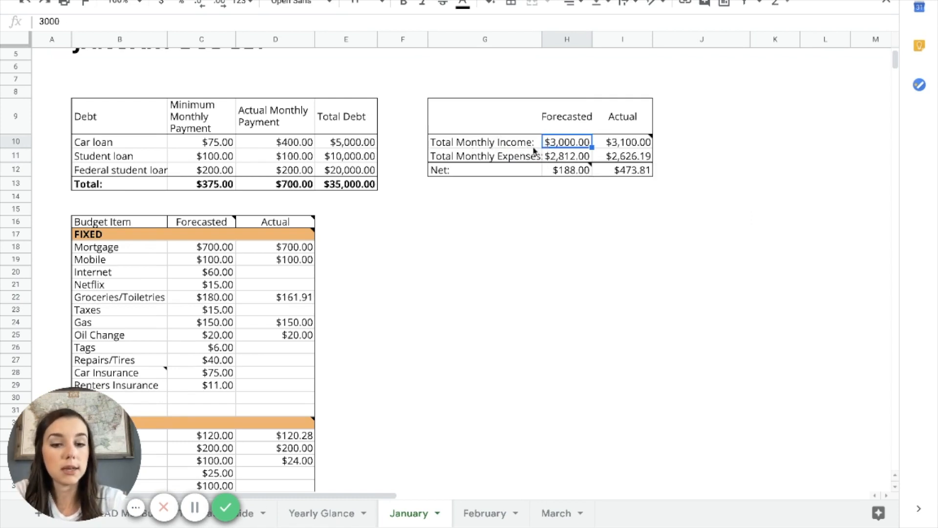
mouse_move(570, 143)
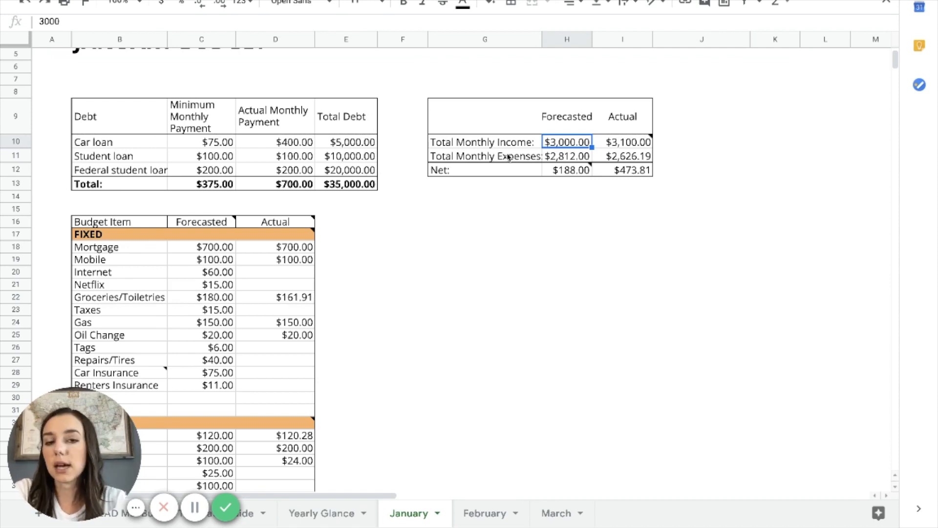
mouse_move(500, 150)
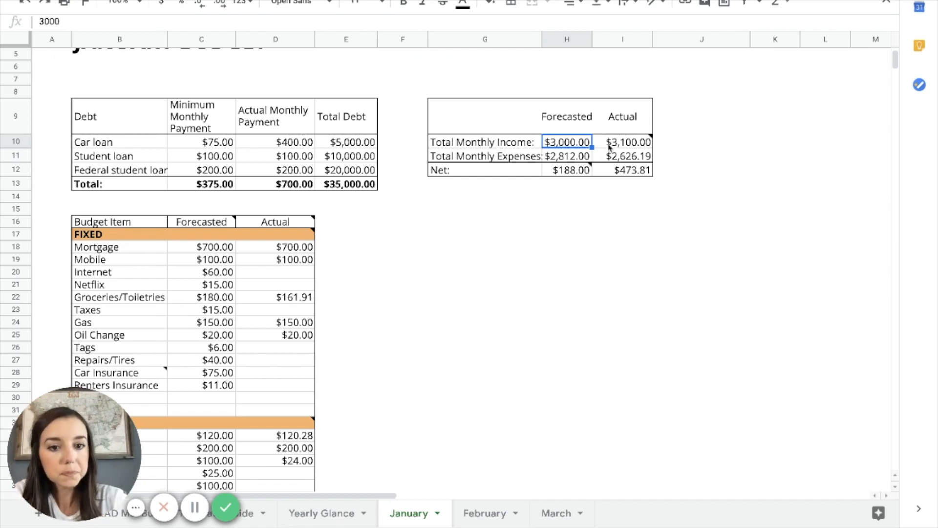
click(626, 142)
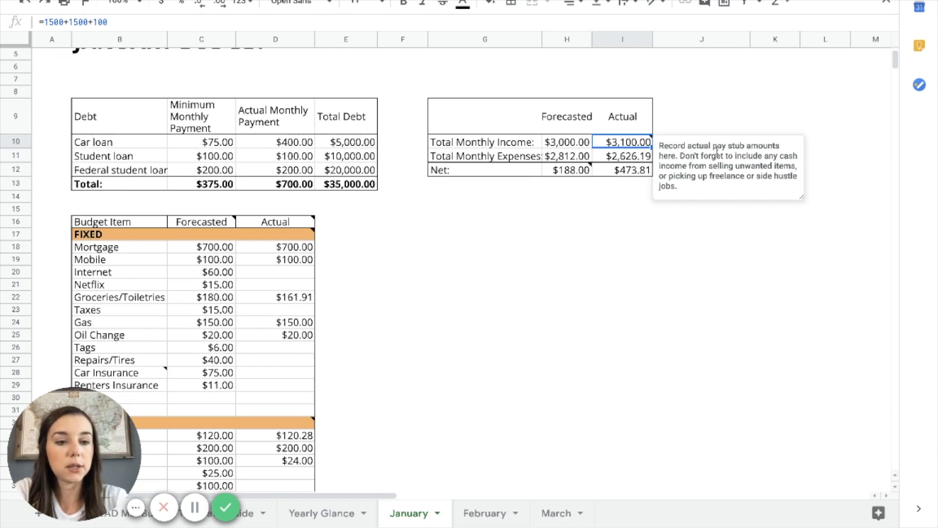
mouse_move(658, 166)
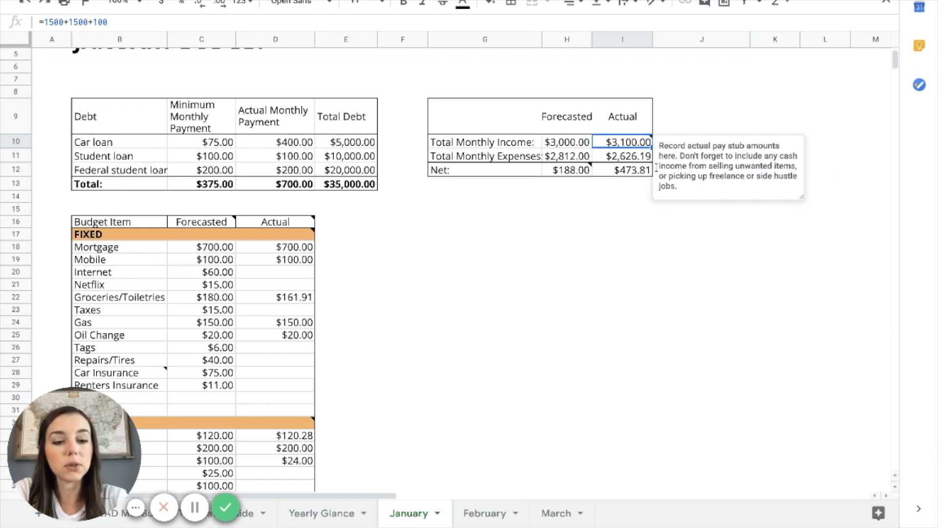
mouse_move(633, 147)
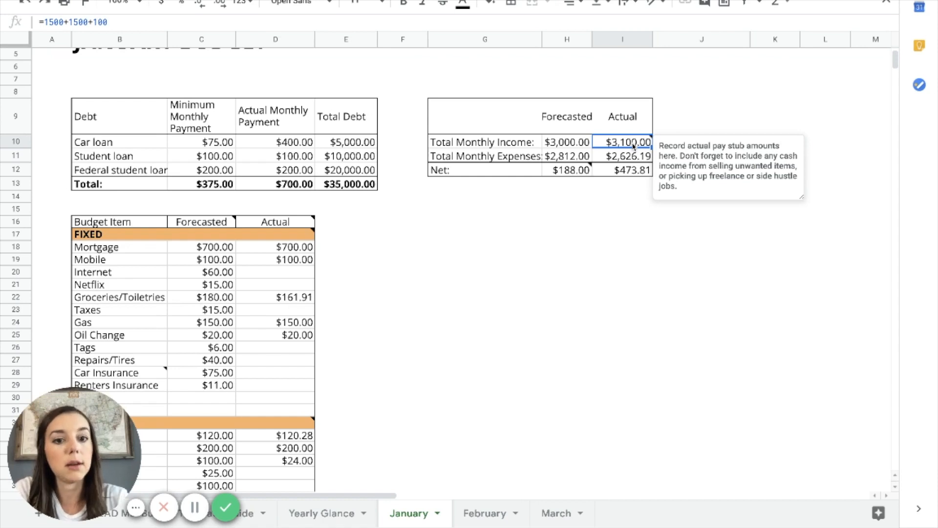
mouse_move(615, 157)
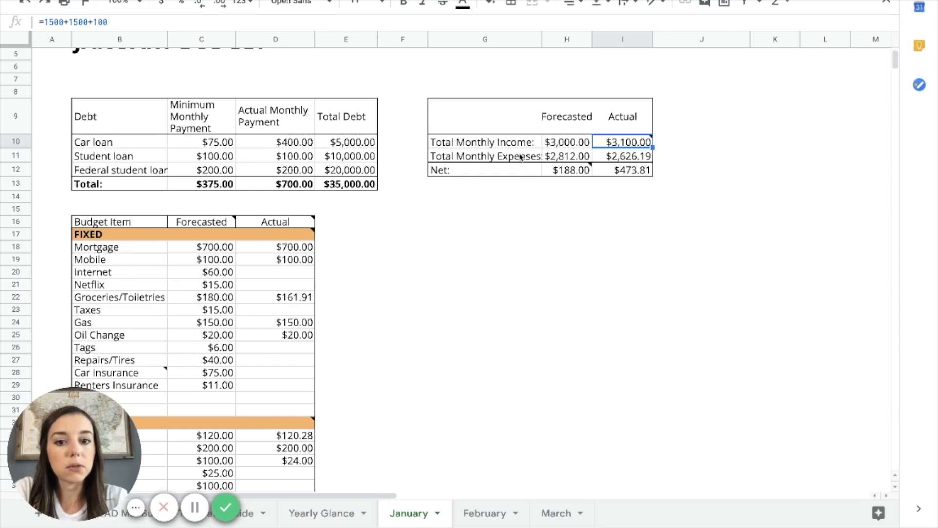
click(567, 156)
text(=C49+C13)
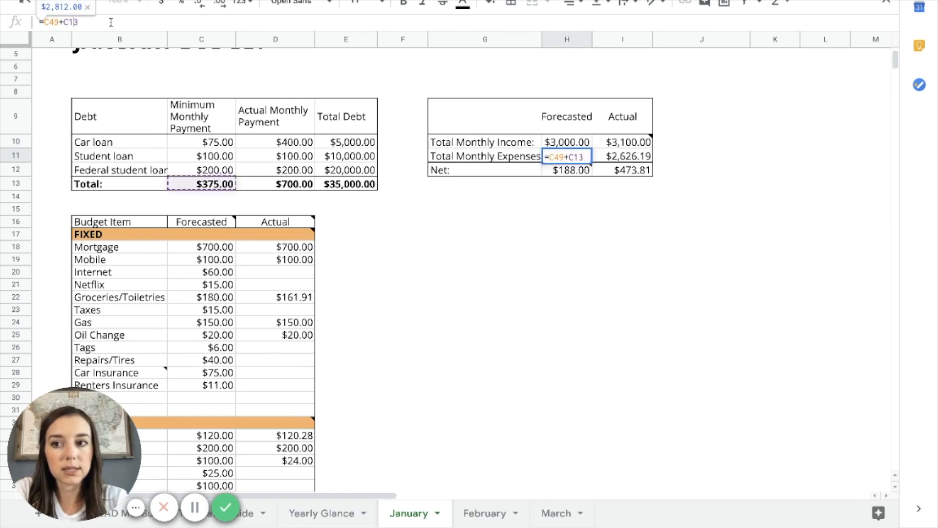
key(Enter)
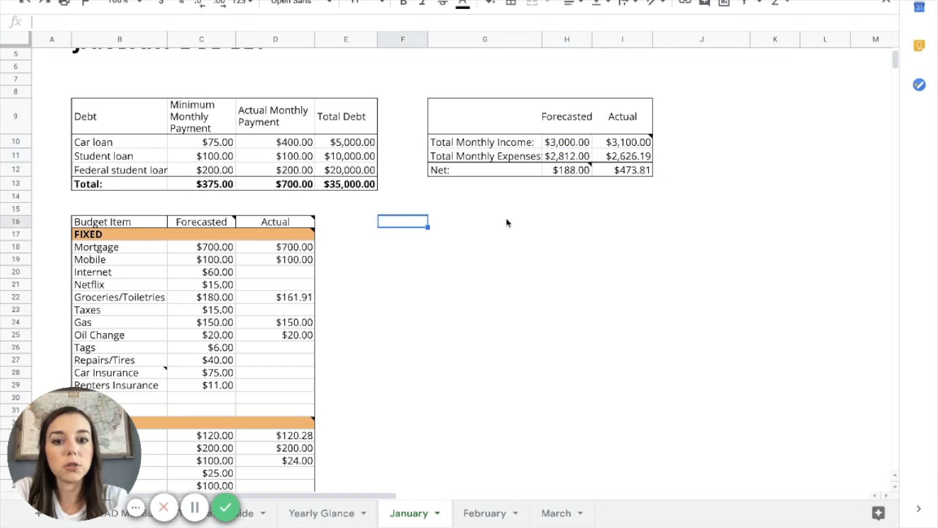
scroll(down, 3)
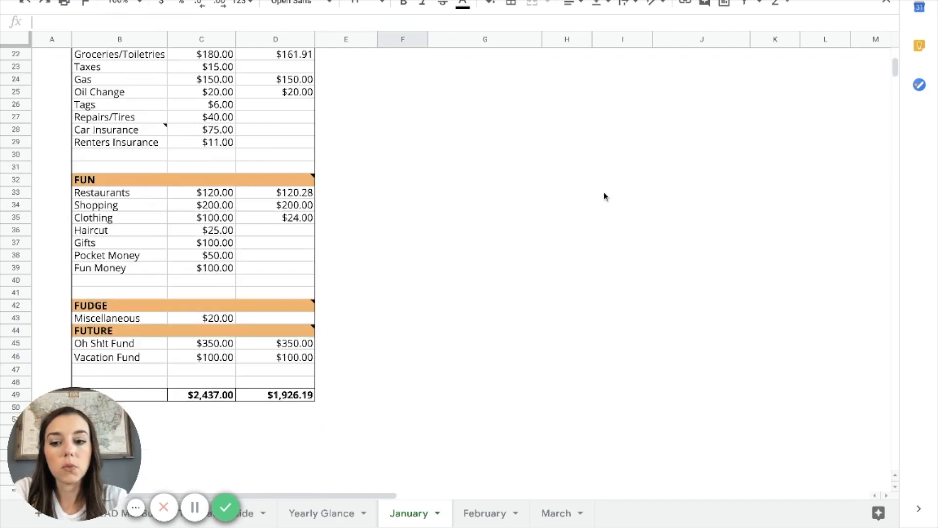
click(275, 394)
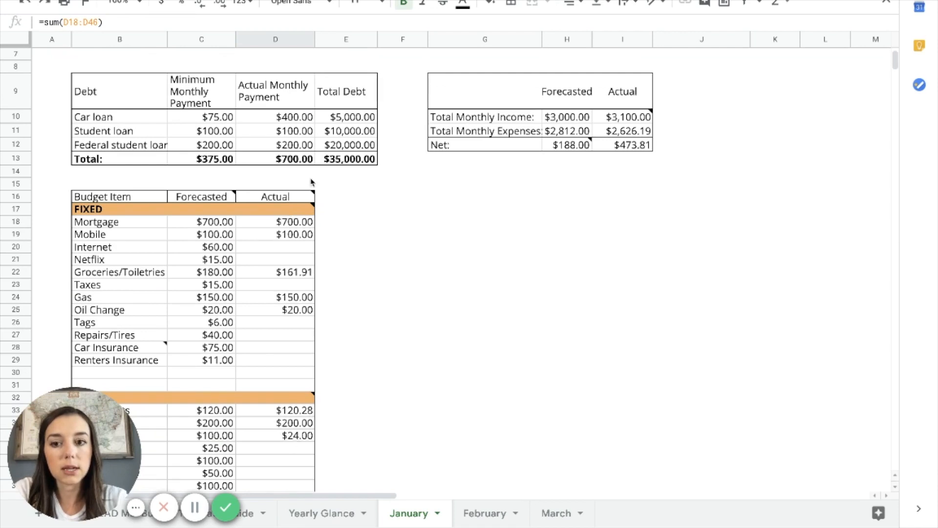
click(275, 158)
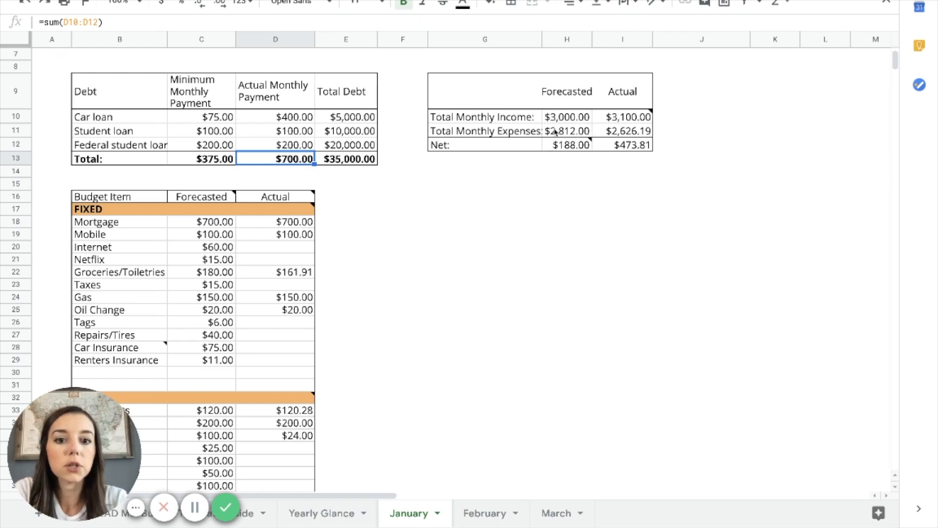
mouse_move(397, 149)
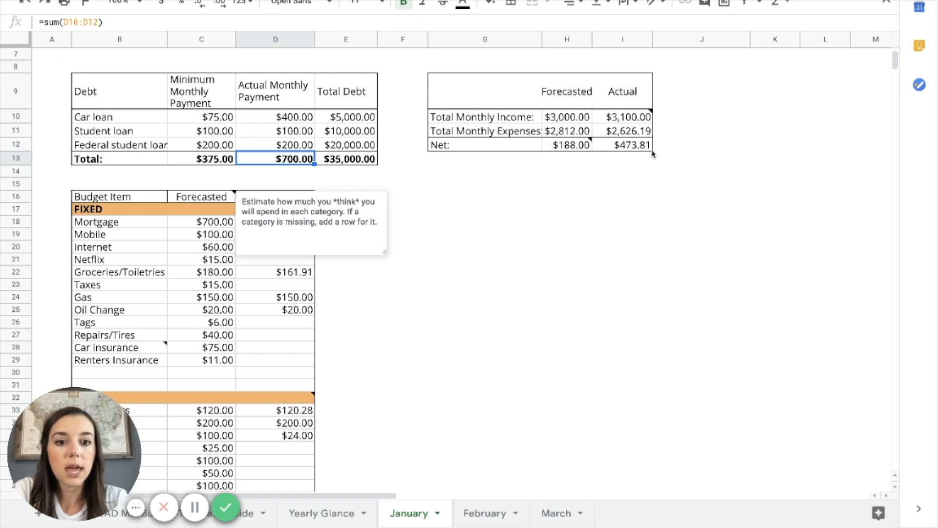
click(621, 131)
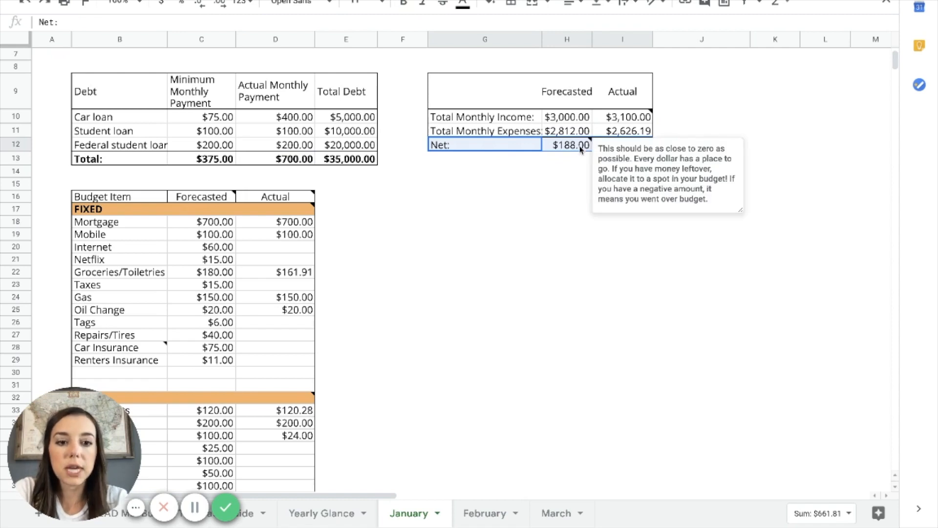
mouse_move(567, 168)
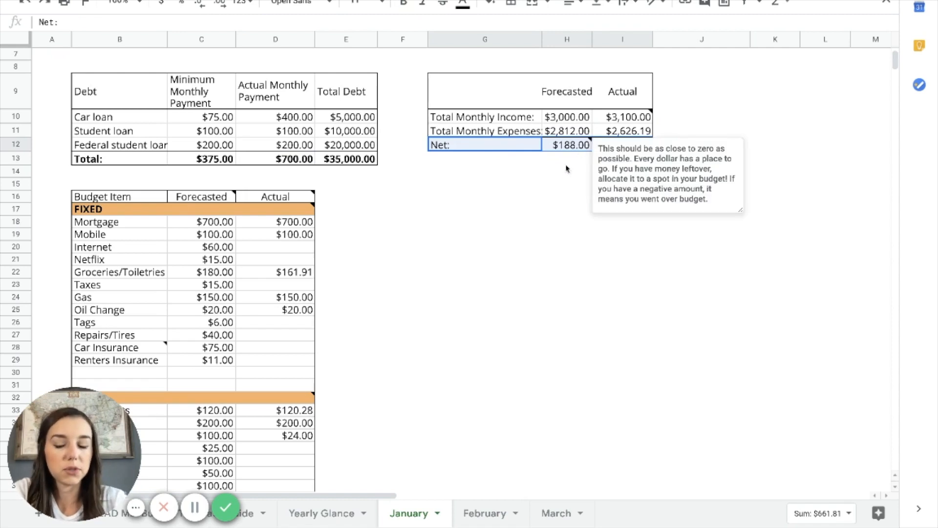
click(567, 158)
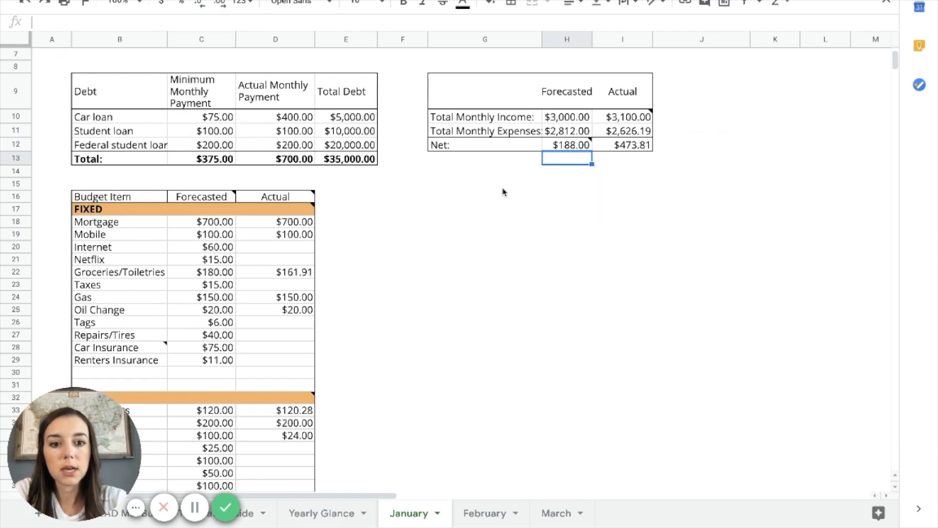
mouse_move(567, 166)
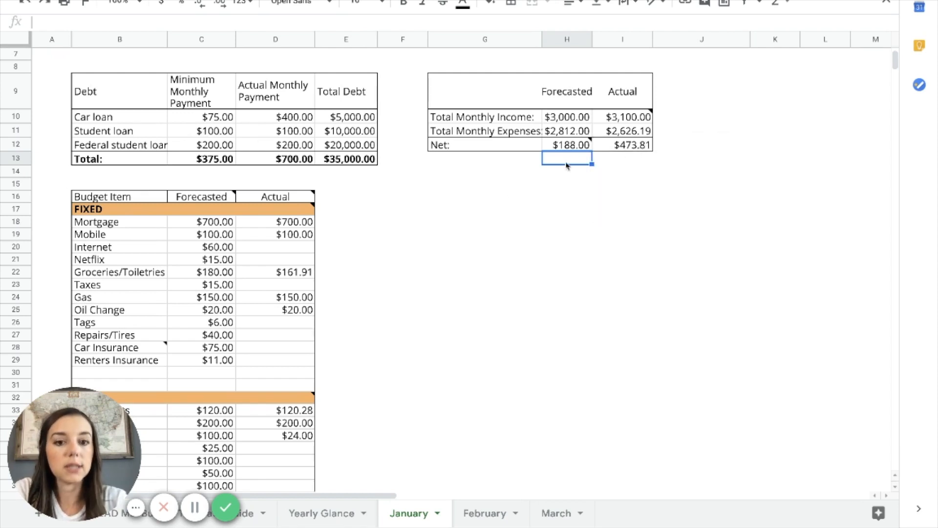
scroll(down, 3)
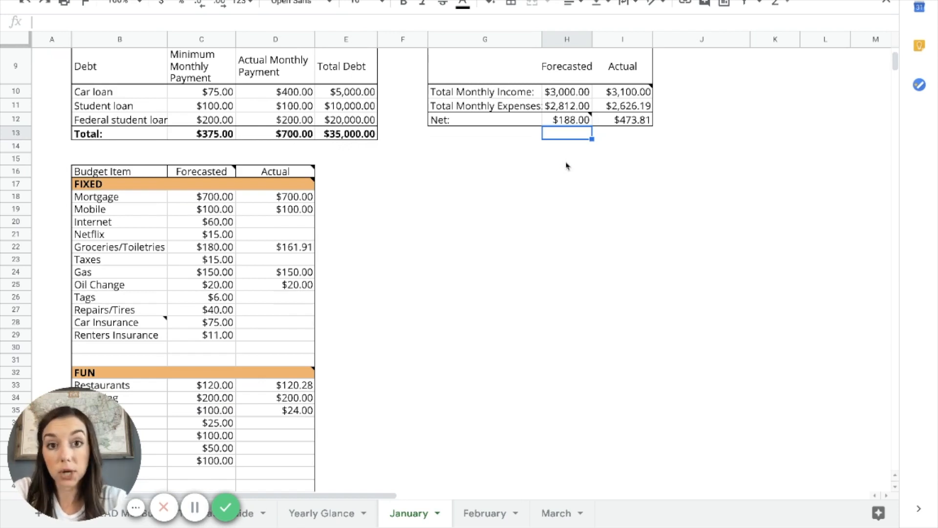
scroll(down, 3)
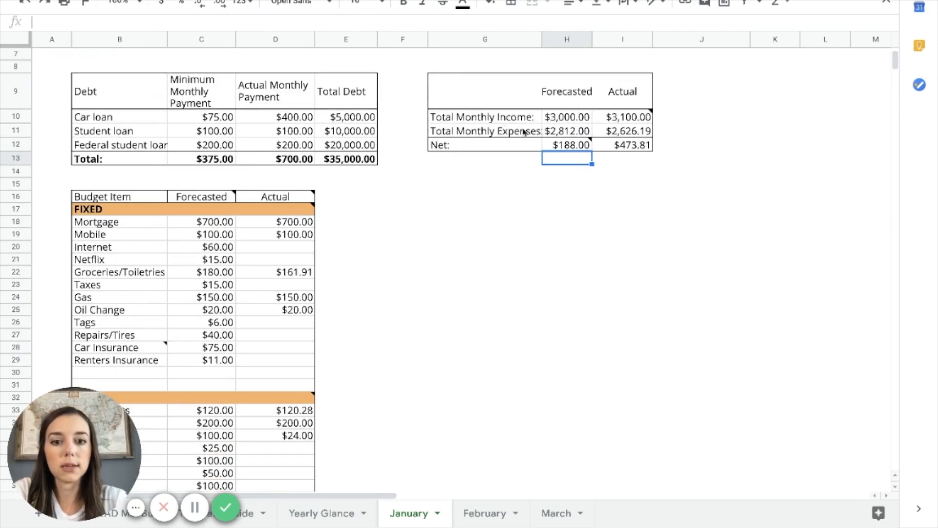
mouse_move(296, 269)
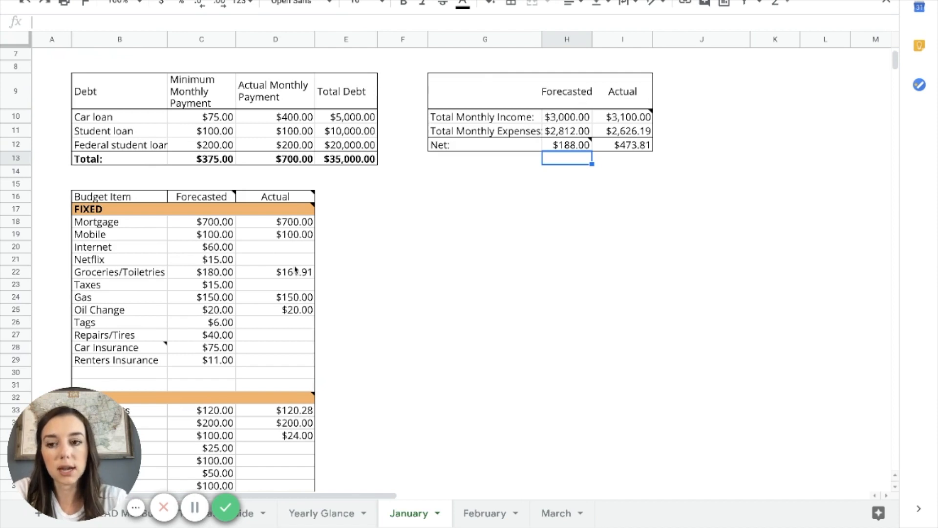
scroll(down, 3)
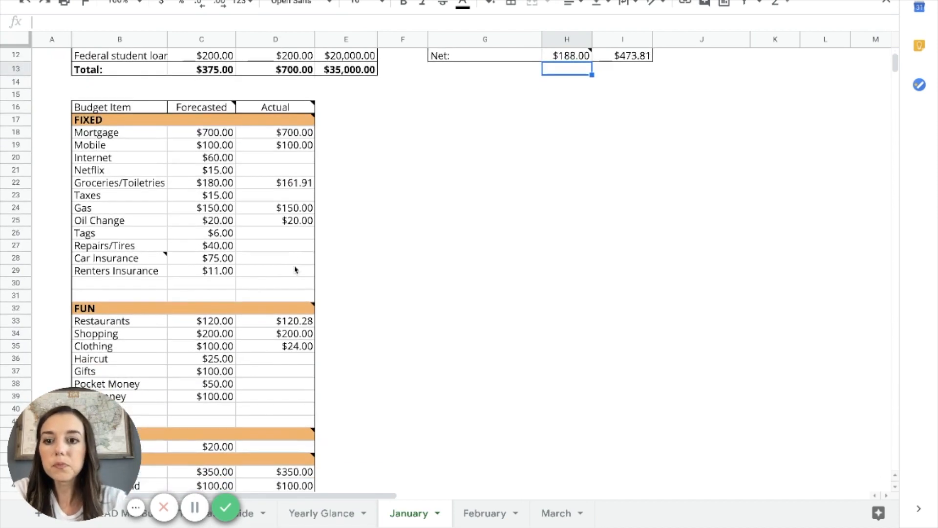
scroll(down, 3)
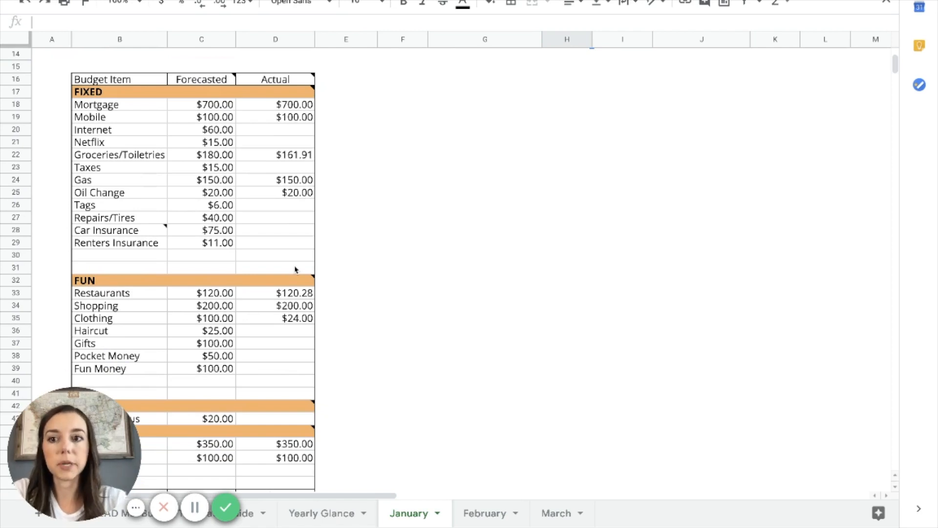
mouse_move(284, 234)
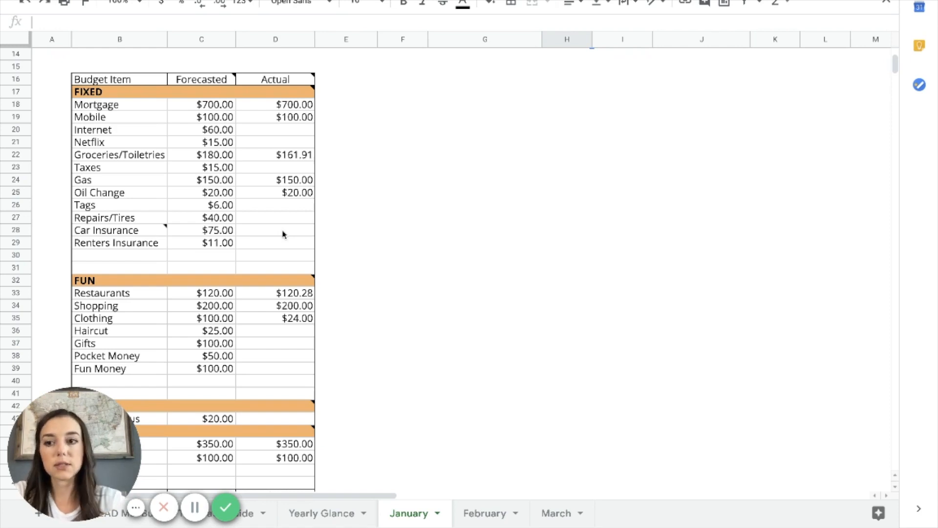
mouse_move(143, 106)
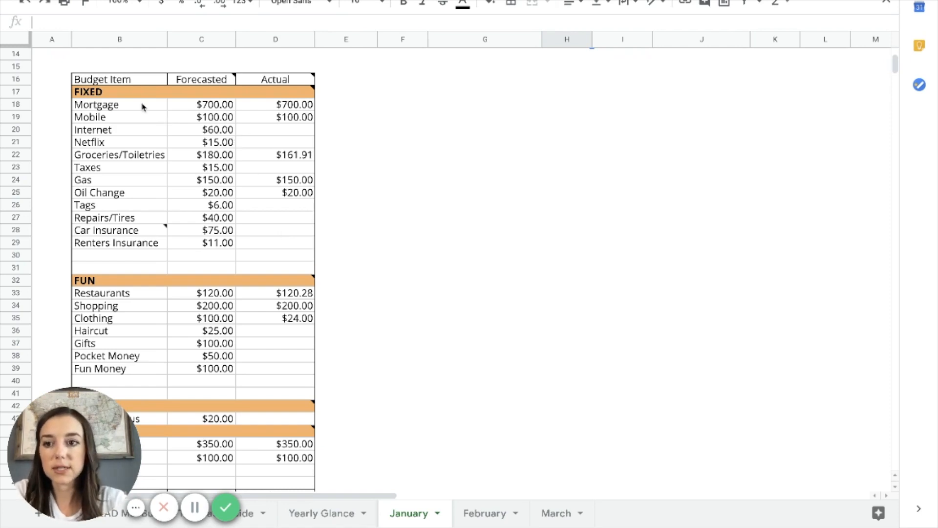
mouse_move(127, 114)
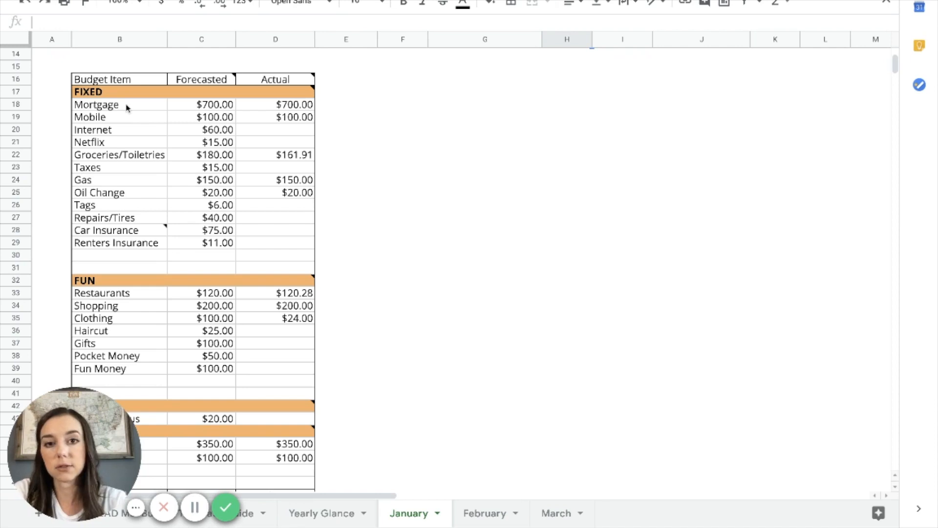
mouse_move(132, 143)
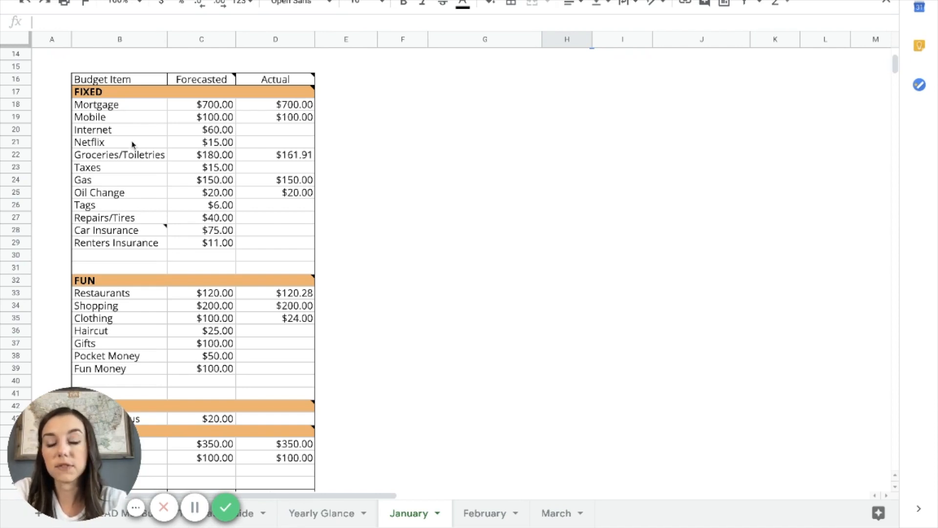
mouse_move(111, 112)
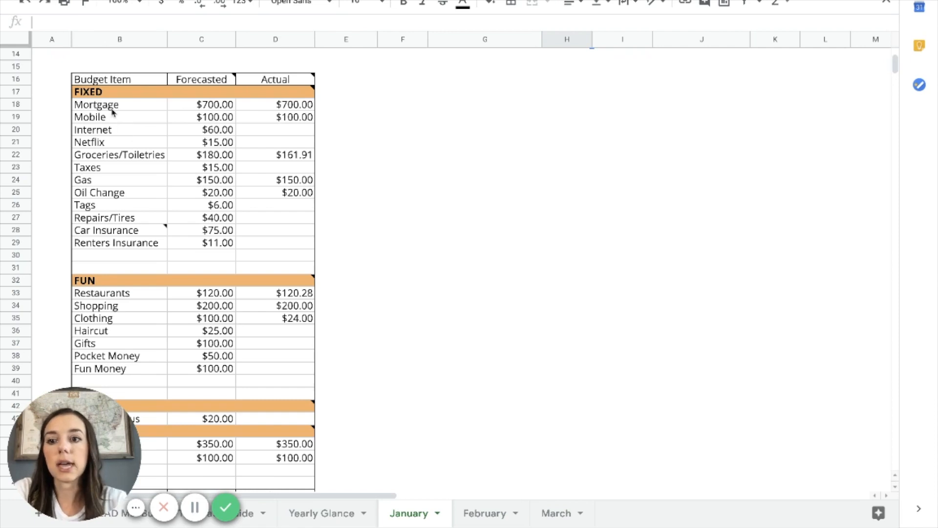
click(117, 117)
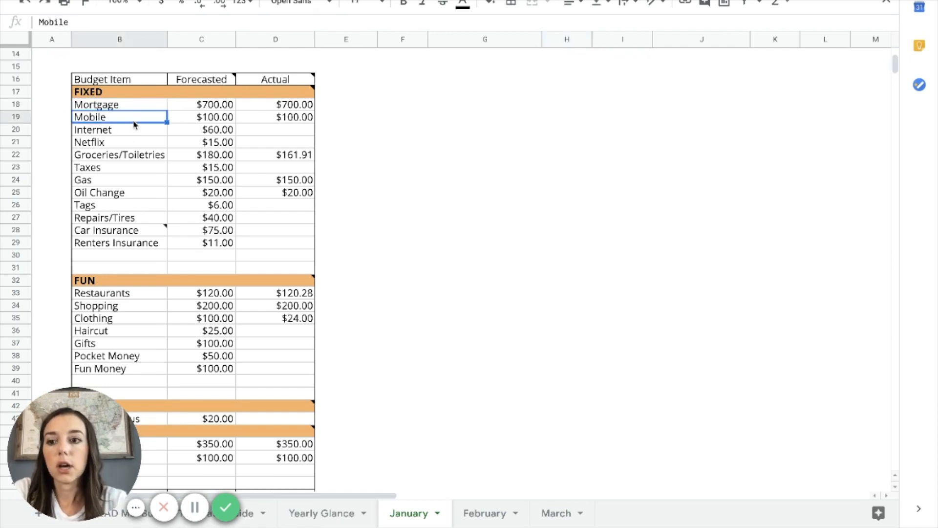
click(108, 129)
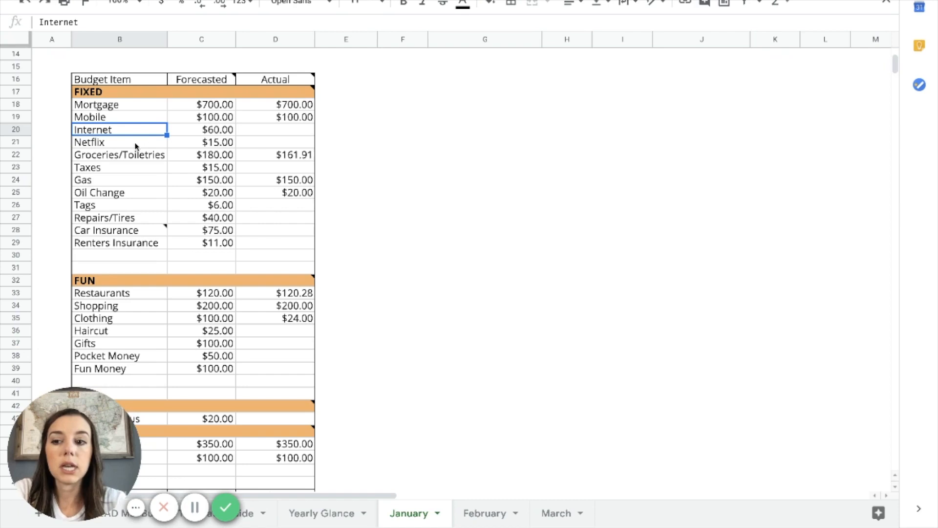
click(117, 142)
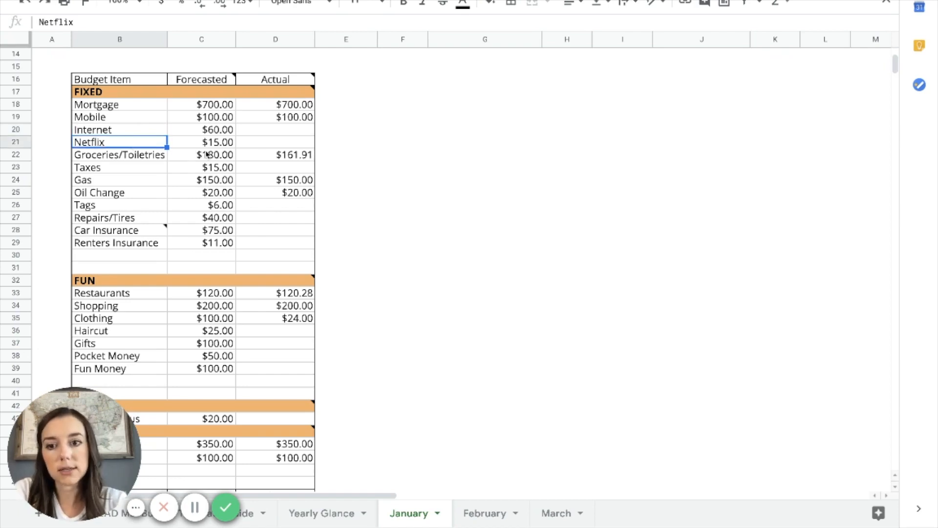
click(120, 154)
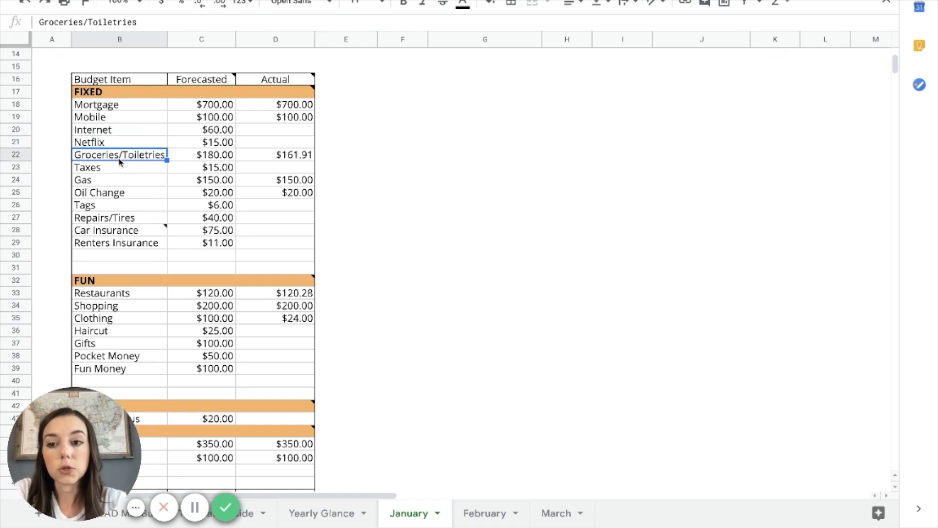
mouse_move(117, 171)
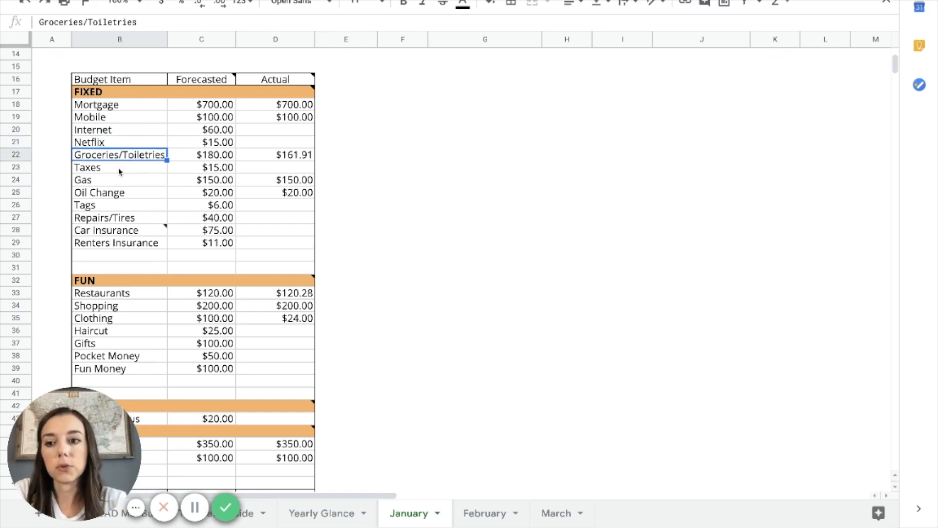
click(120, 167)
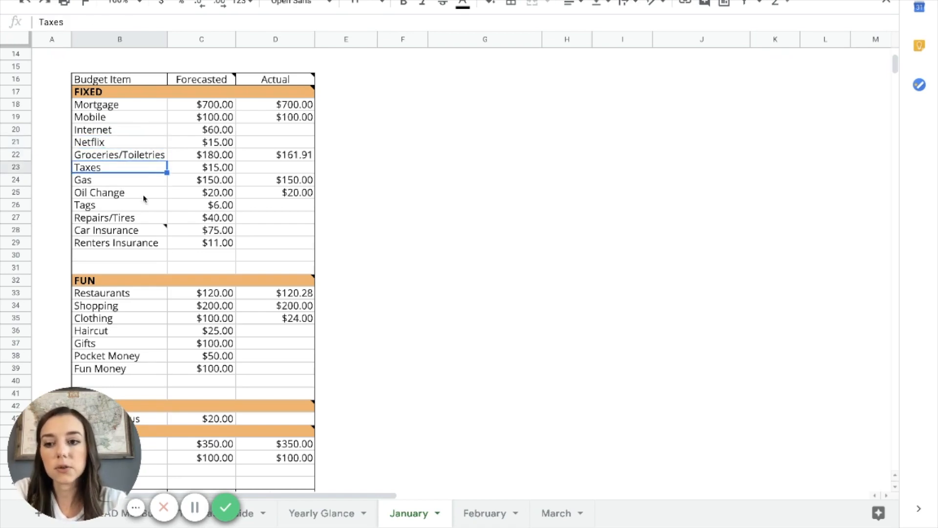
mouse_move(135, 191)
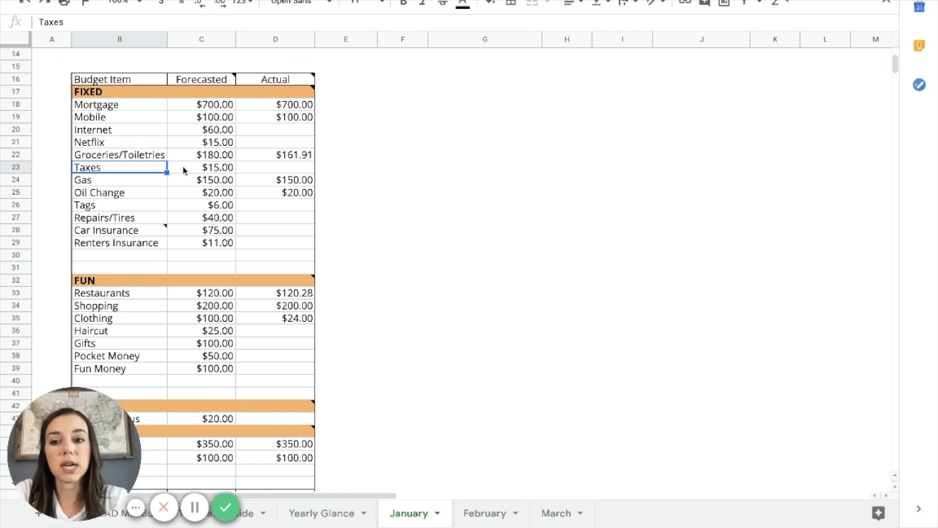
mouse_move(120, 225)
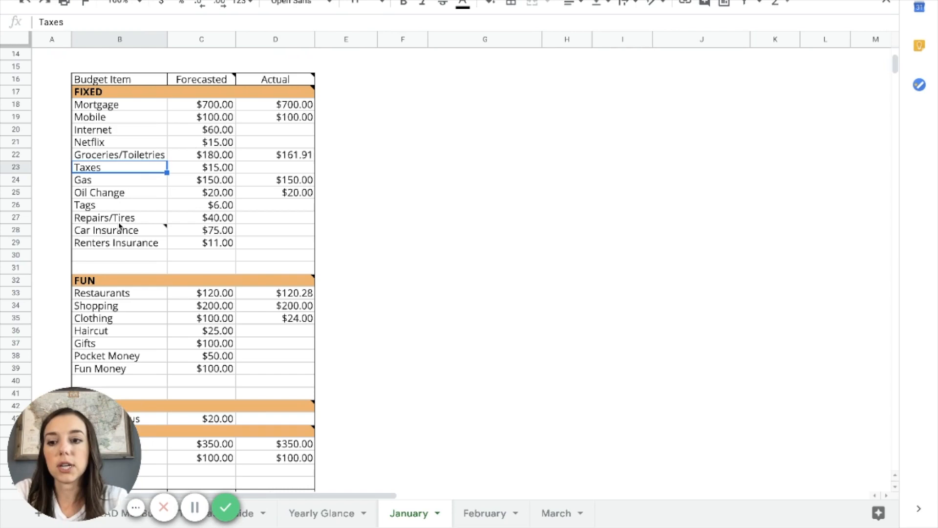
mouse_move(97, 246)
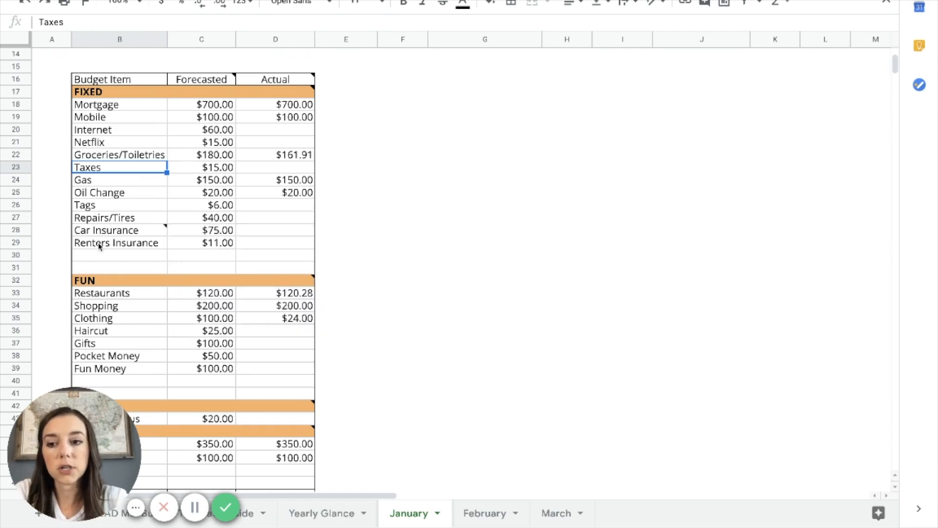
mouse_move(117, 252)
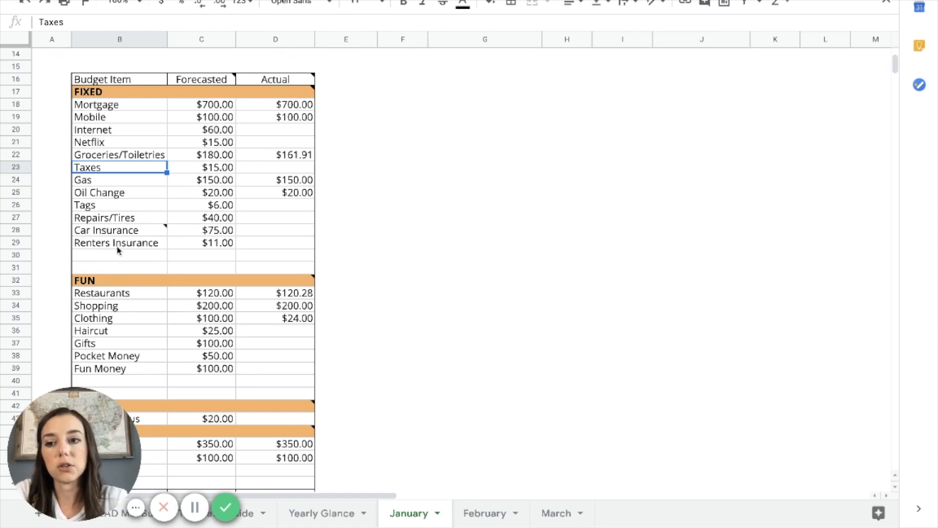
mouse_move(106, 230)
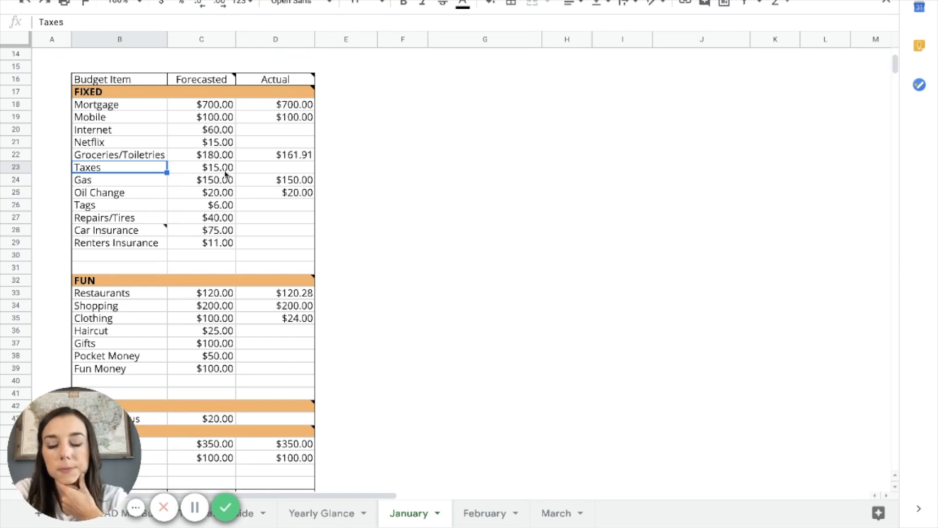
scroll(down, 3)
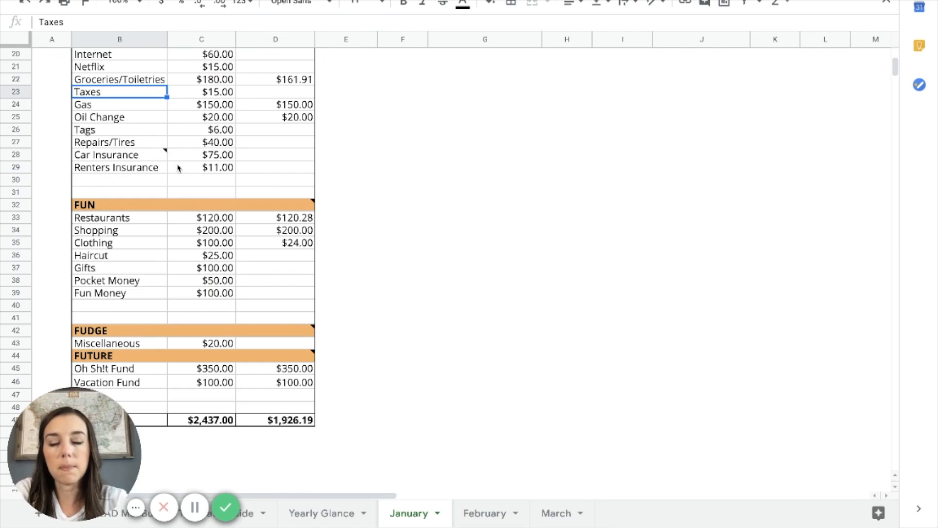
mouse_move(161, 166)
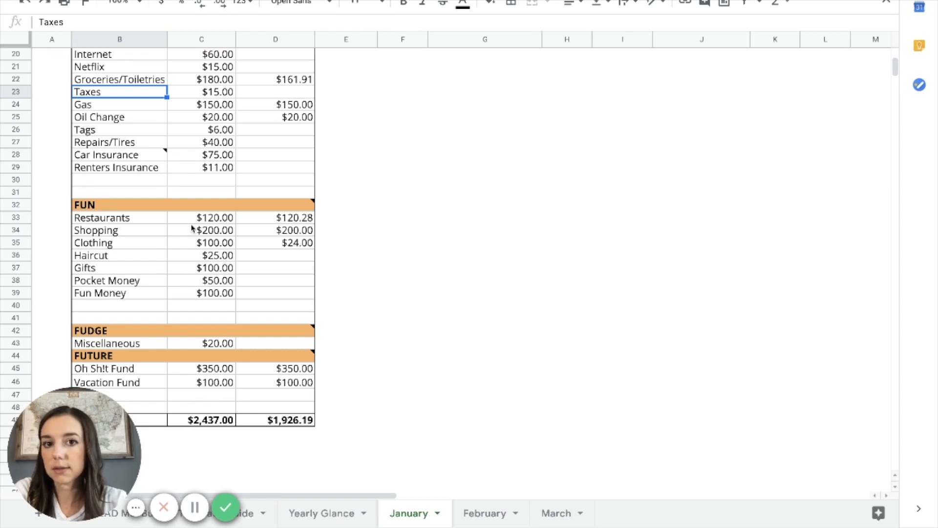
mouse_move(260, 211)
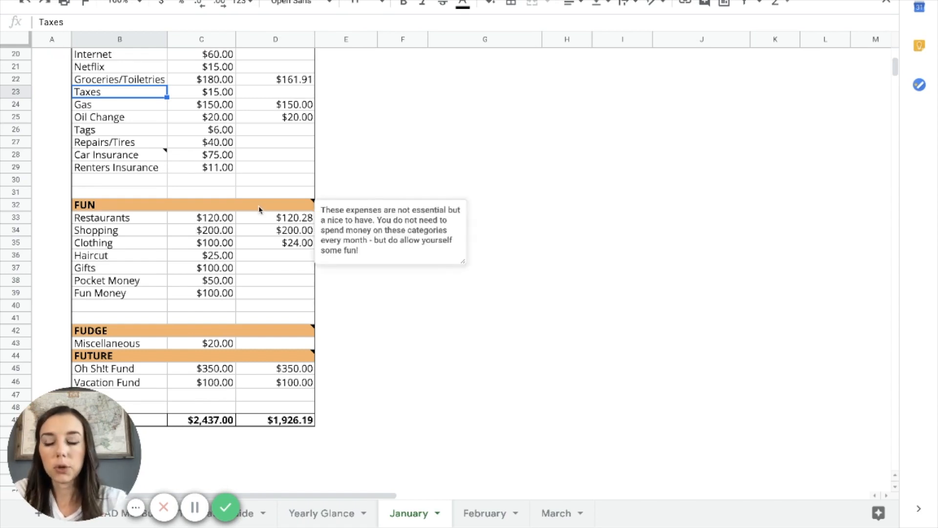
scroll(down, 3)
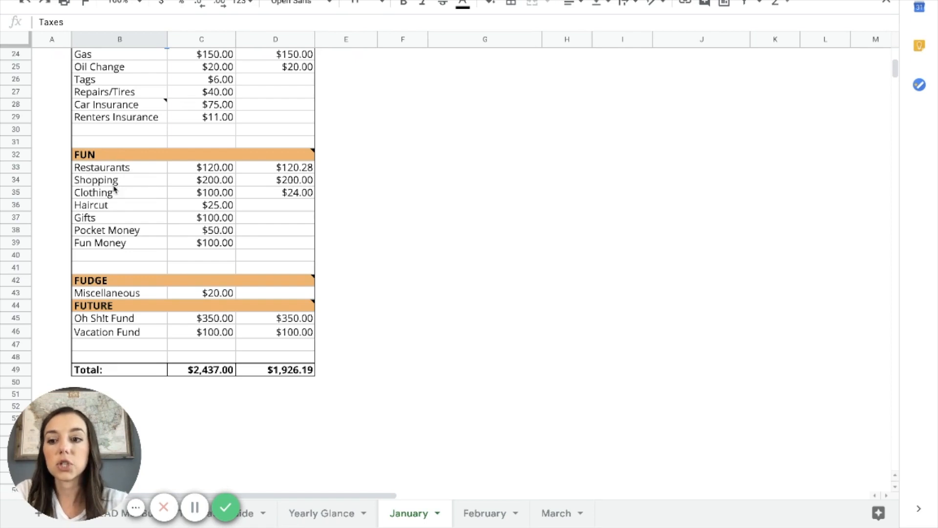
mouse_move(111, 213)
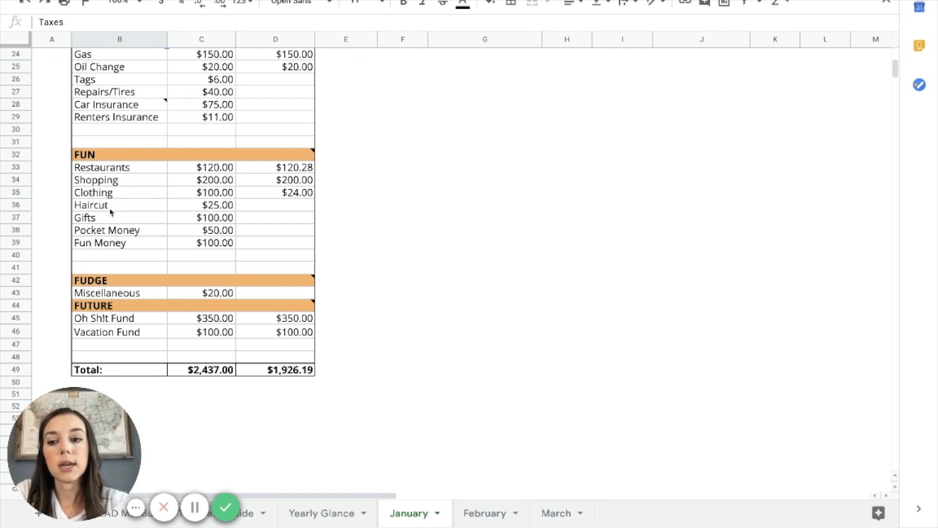
mouse_move(82, 236)
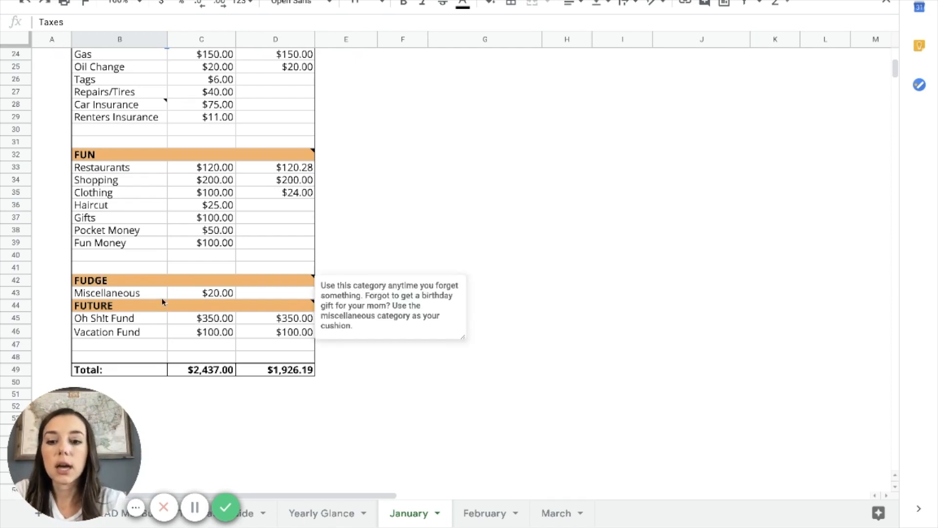
mouse_move(151, 283)
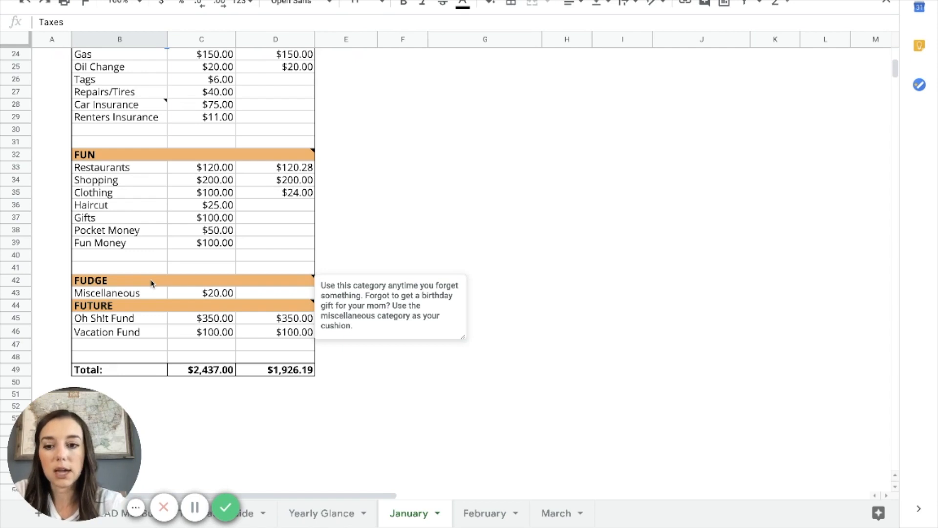
mouse_move(186, 295)
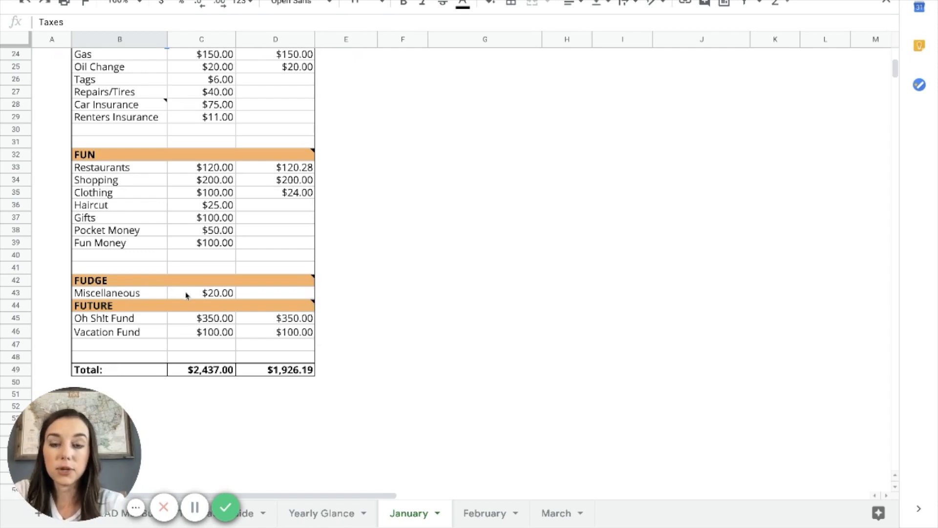
mouse_move(147, 296)
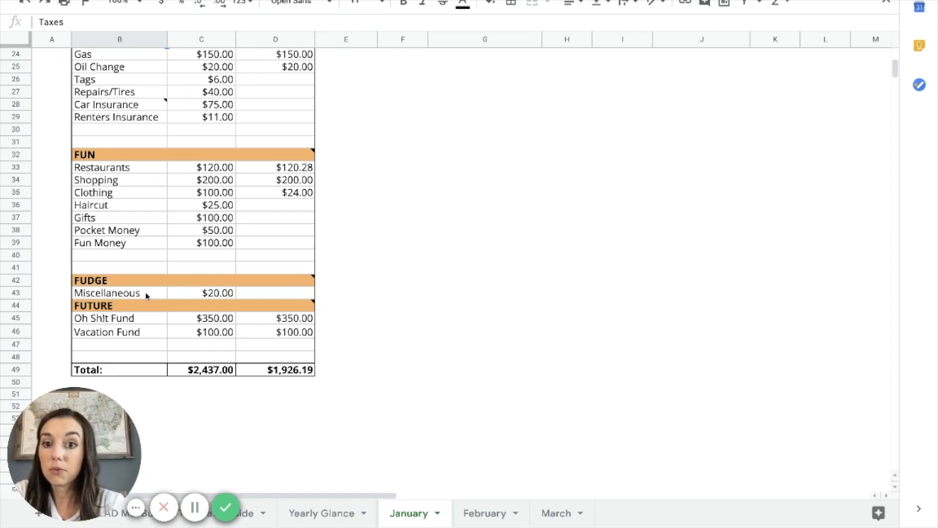
mouse_move(121, 263)
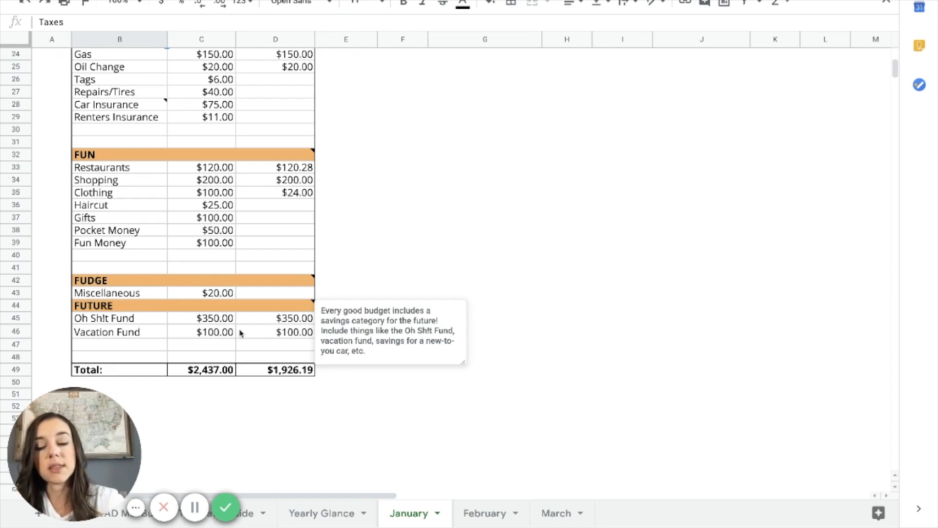
mouse_move(303, 337)
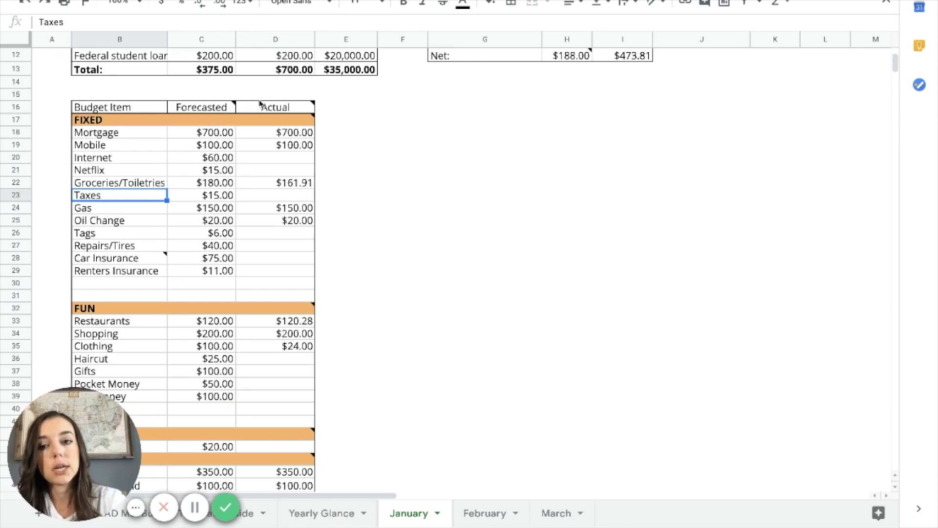
mouse_move(209, 108)
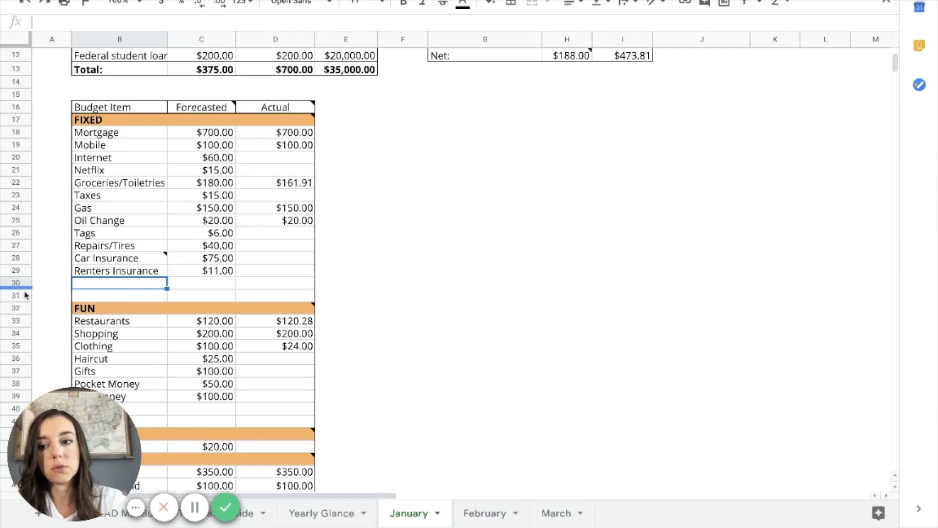
Step: Insert a blank row below Renters Insurance at the end of the Fixed section
right_click(15, 282)
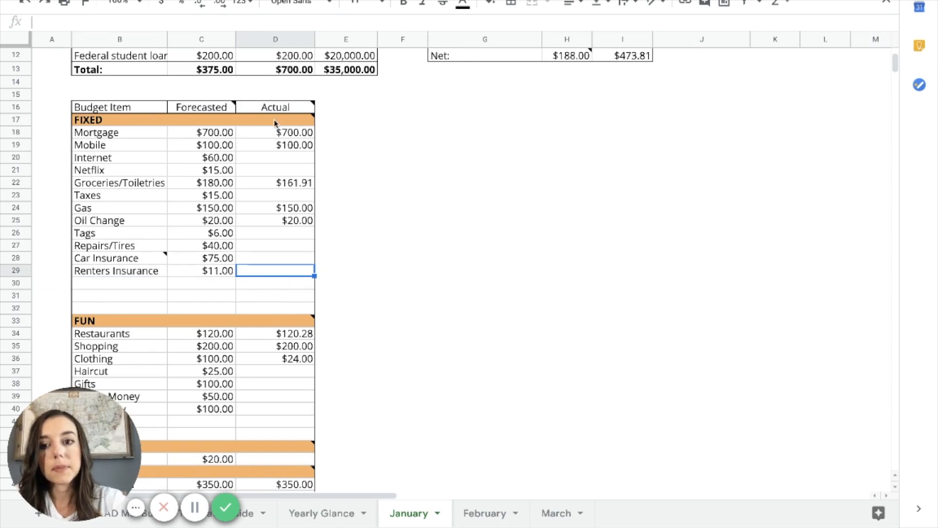
mouse_move(276, 108)
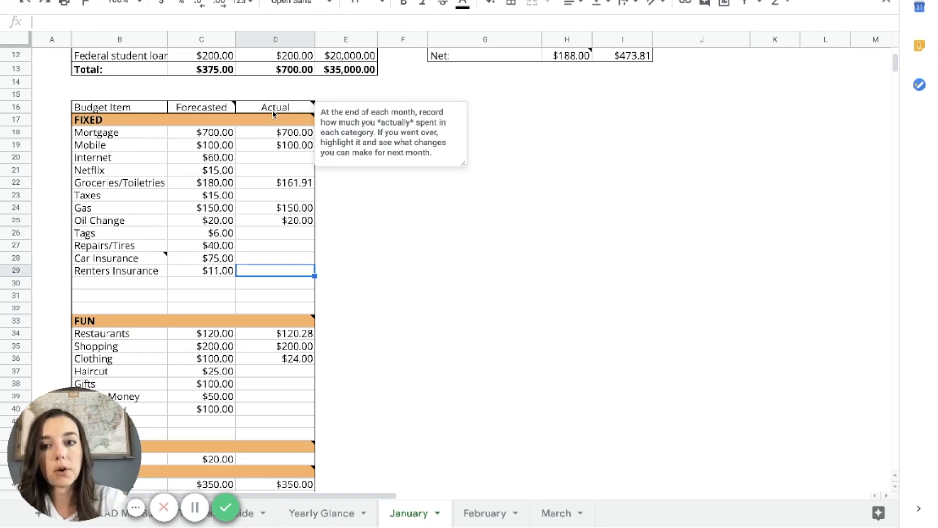
Step: Set Groceries/Toiletries actual to an over-budget $200 shown in red, then clear it
click(275, 170)
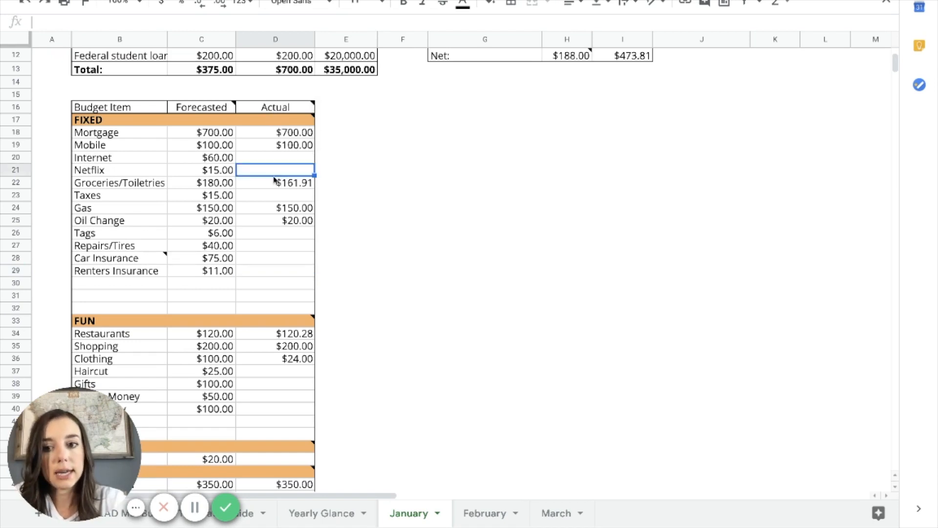
click(461, 4)
text($200.00)
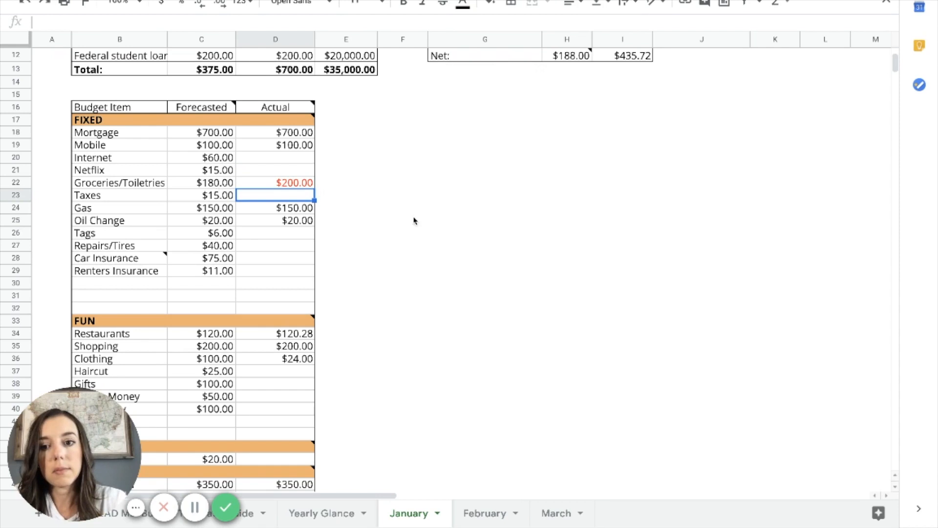
click(275, 183)
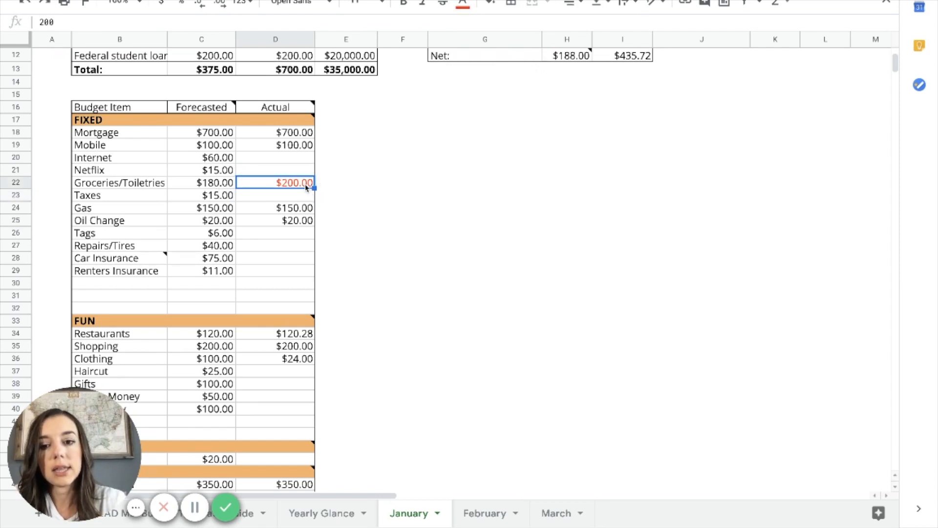
mouse_move(436, 180)
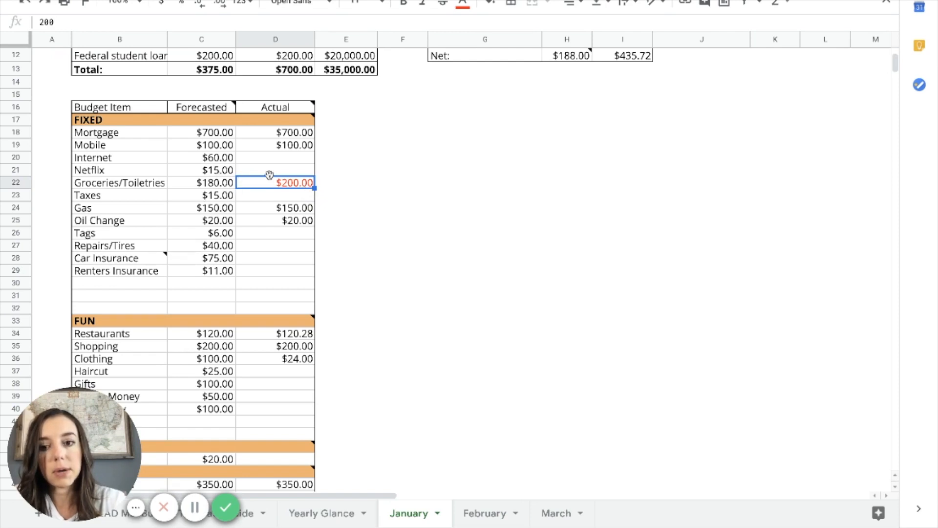
mouse_move(280, 108)
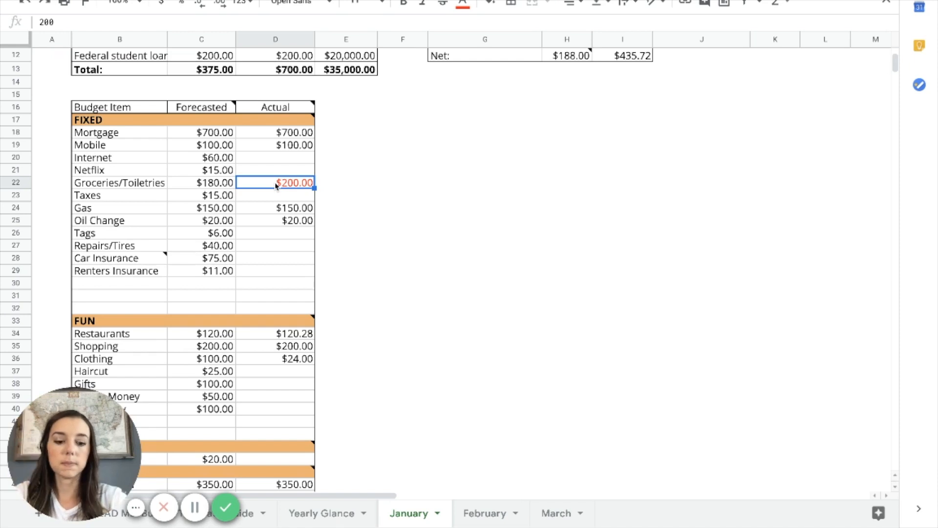
key(Delete)
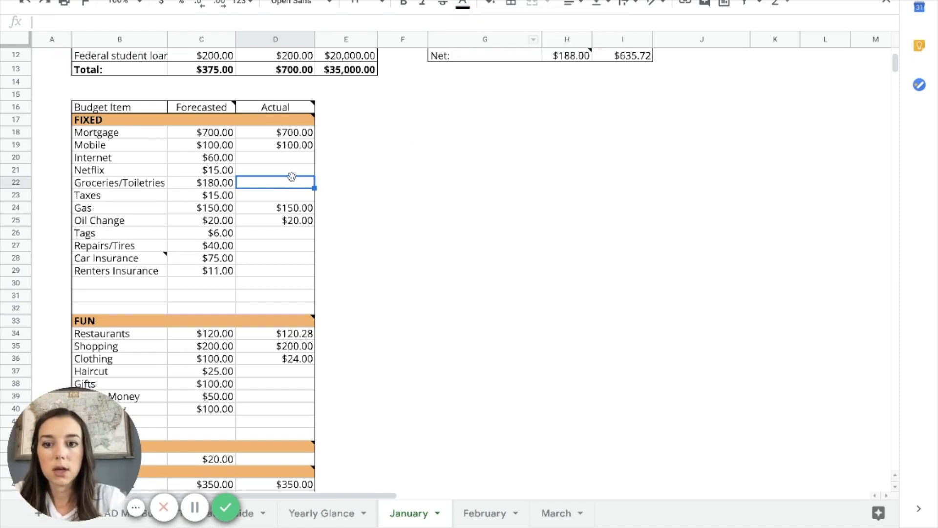
mouse_move(294, 189)
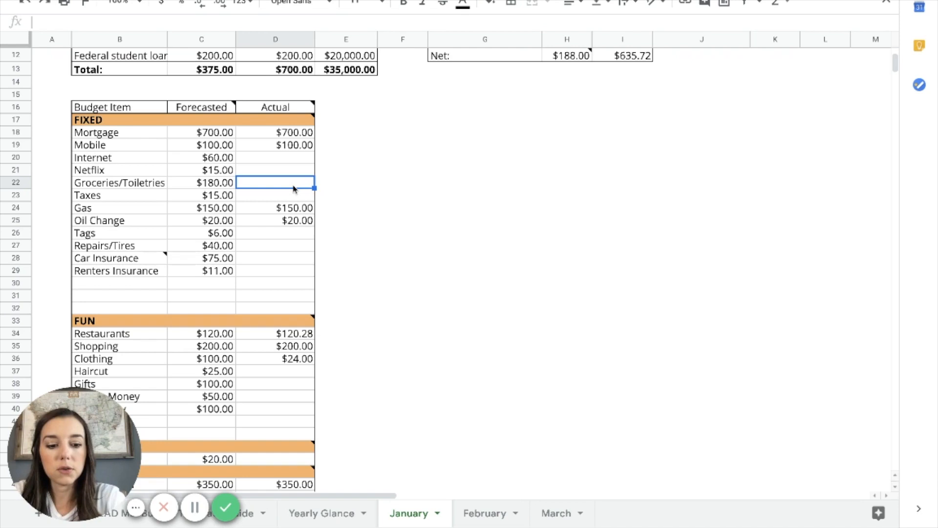
Step: Enter the Groceries/Toiletries actual as =45.76+123.89+32.12, totalling $201.77
text(=)
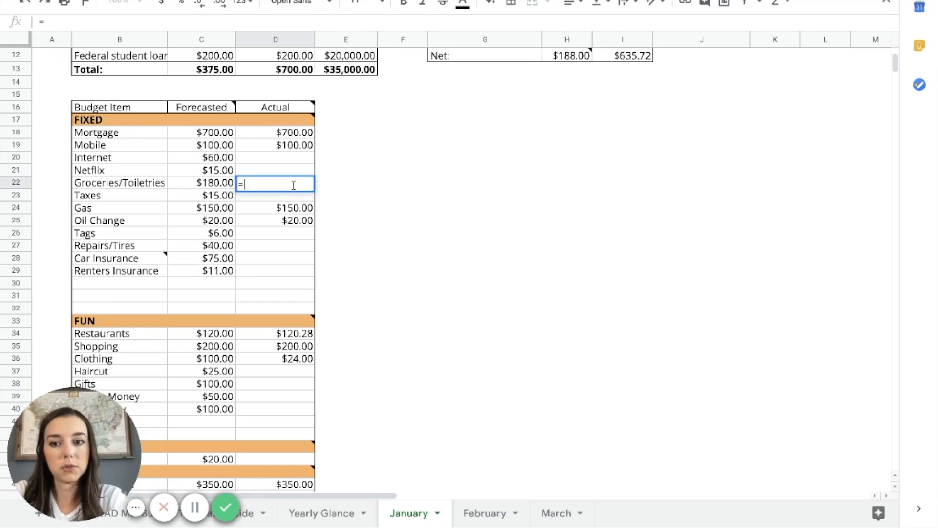
text(45.76+)
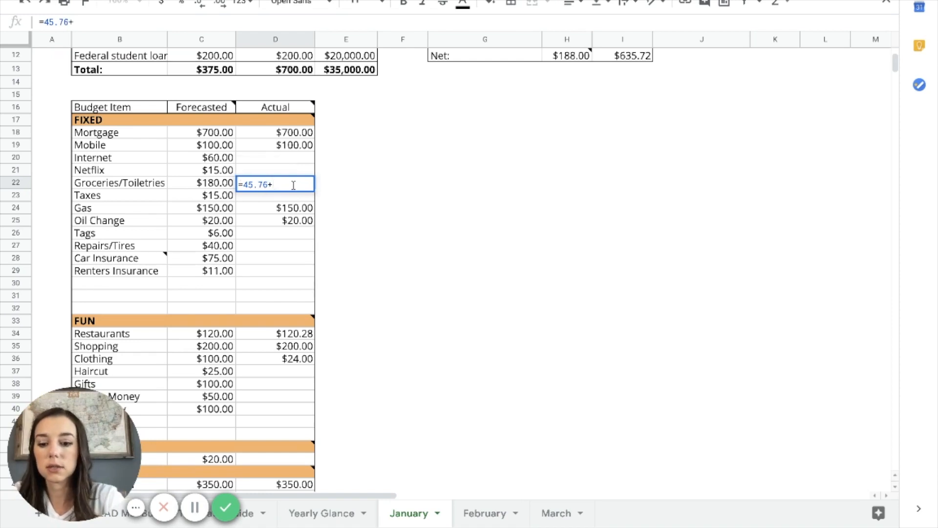
text(123.8)
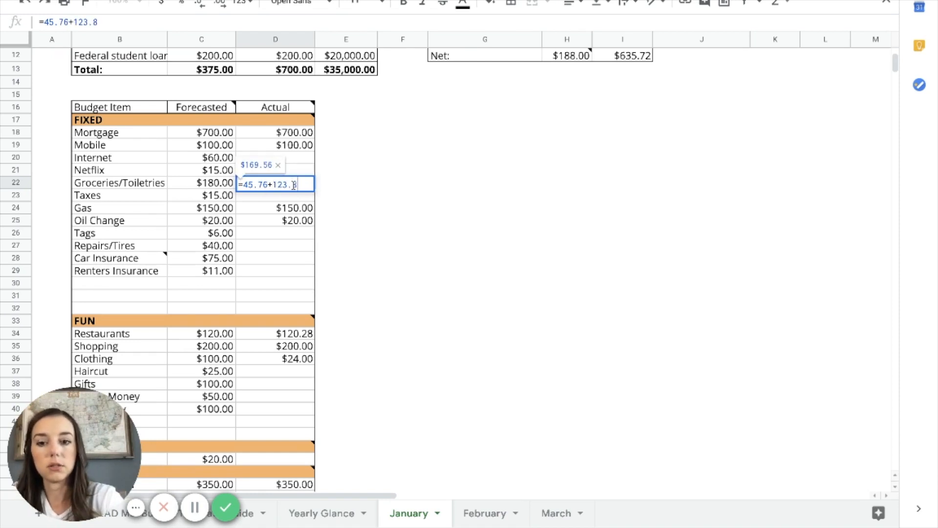
text(9+)
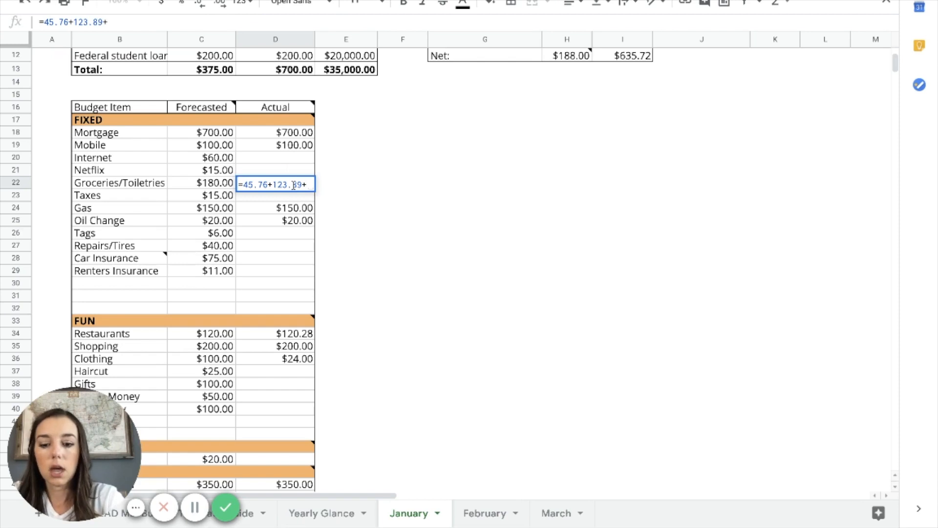
text(32.12)
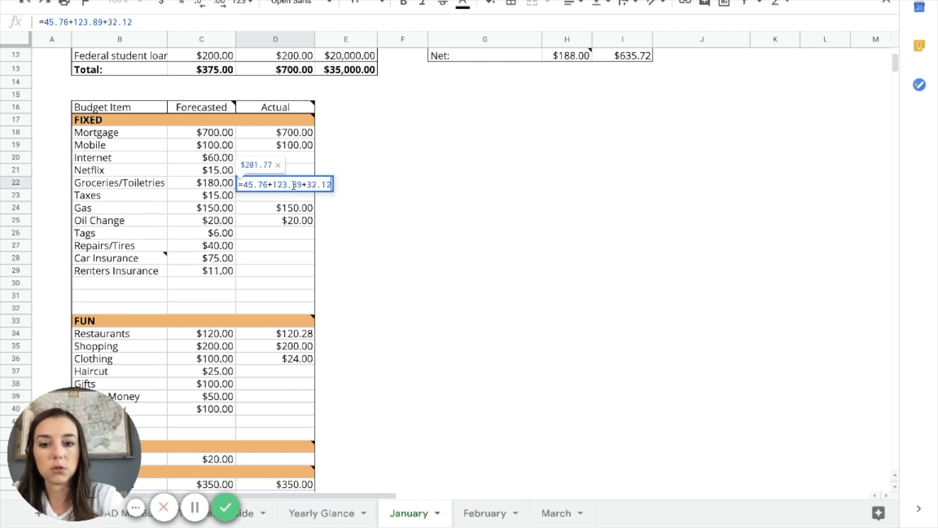
key(Enter)
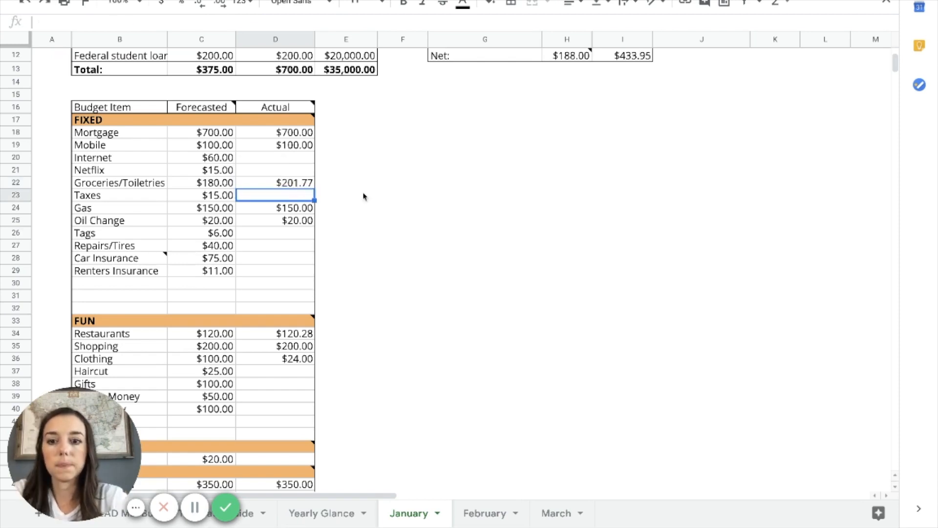
Step: Colour the $201.77 Groceries/Toiletries amount red
click(283, 182)
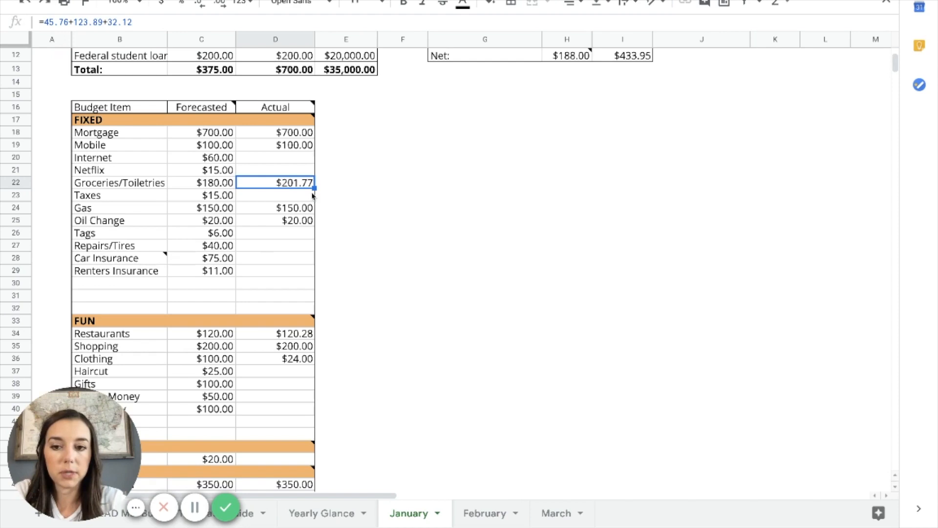
click(462, 4)
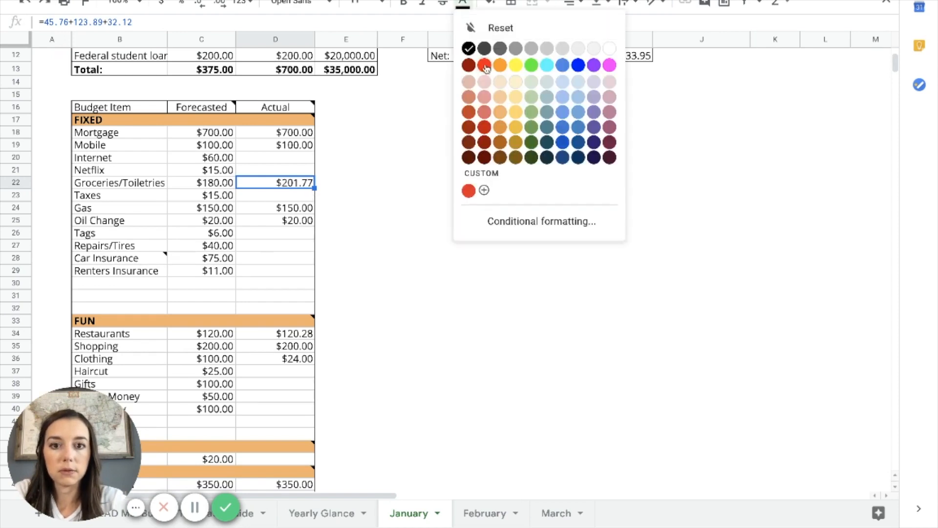
click(484, 65)
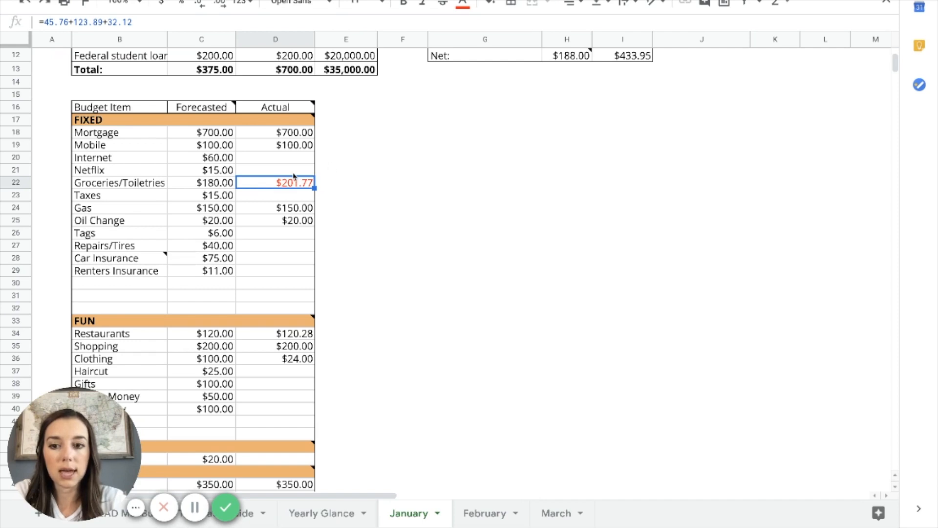
scroll(down, 3)
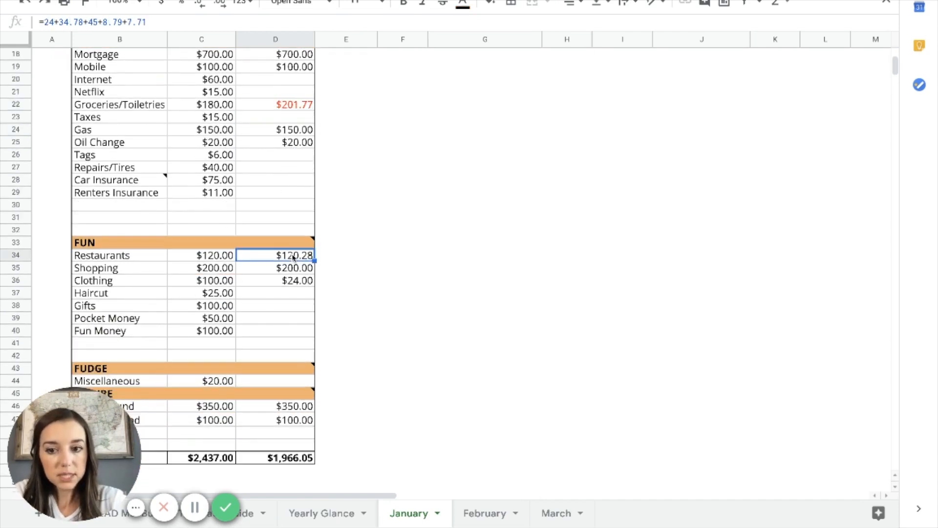
mouse_move(375, 387)
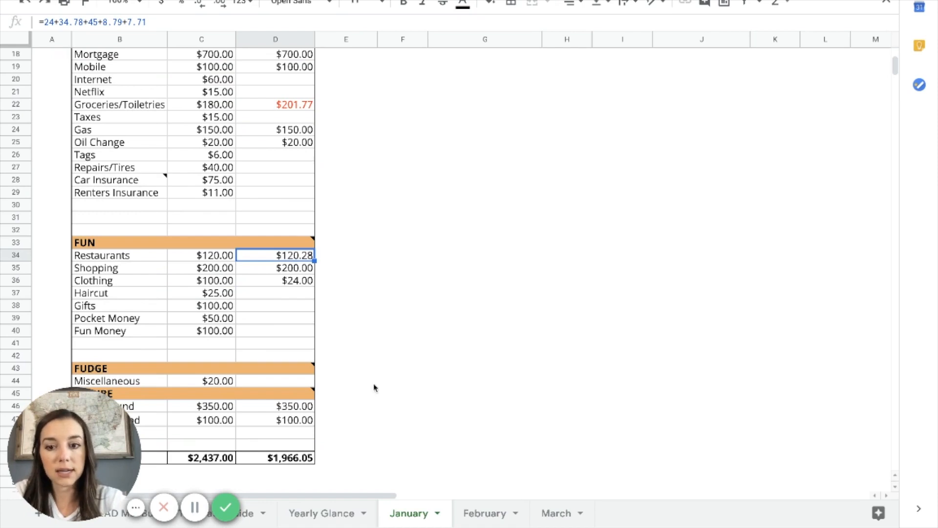
Step: Replace the Restaurants actual with =13.29+43.23, totalling $56.52
key(Delete)
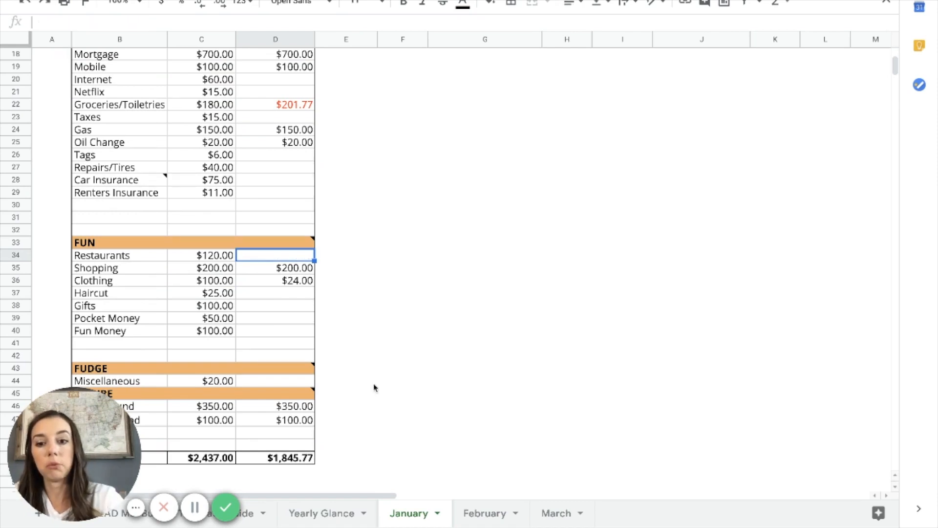
text(=13.29+)
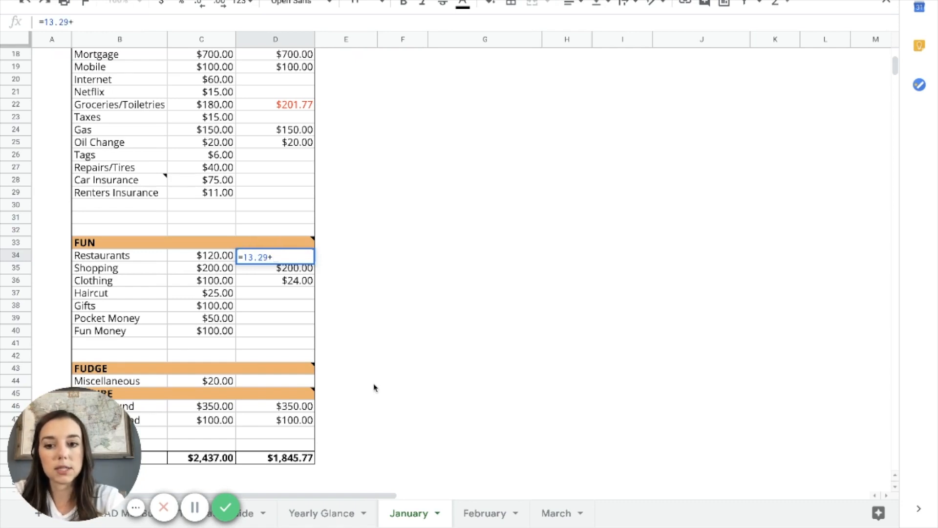
text(43.23)
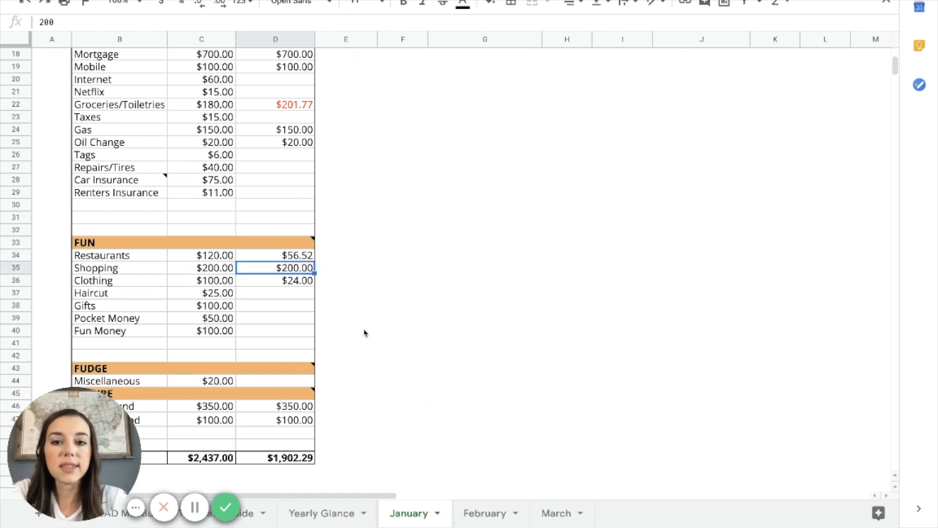
mouse_move(240, 208)
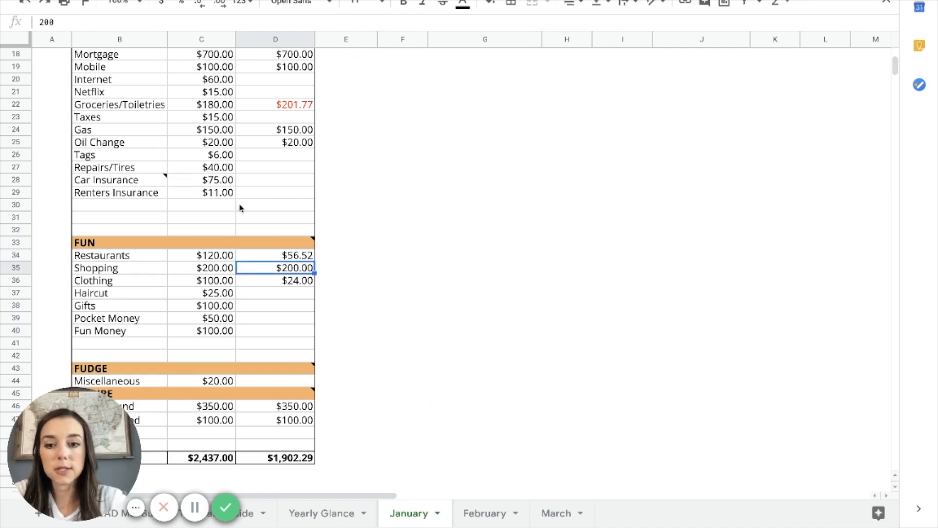
click(276, 256)
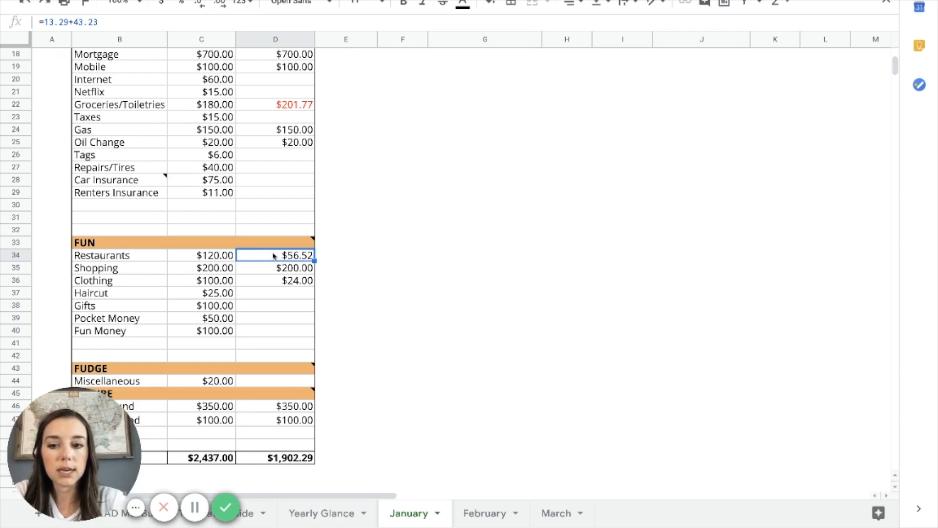
Step: Attach a note listing McDonald's, Chipotle, Italy Kitchen to the $56.52 Restaurants amount
right_click(272, 256)
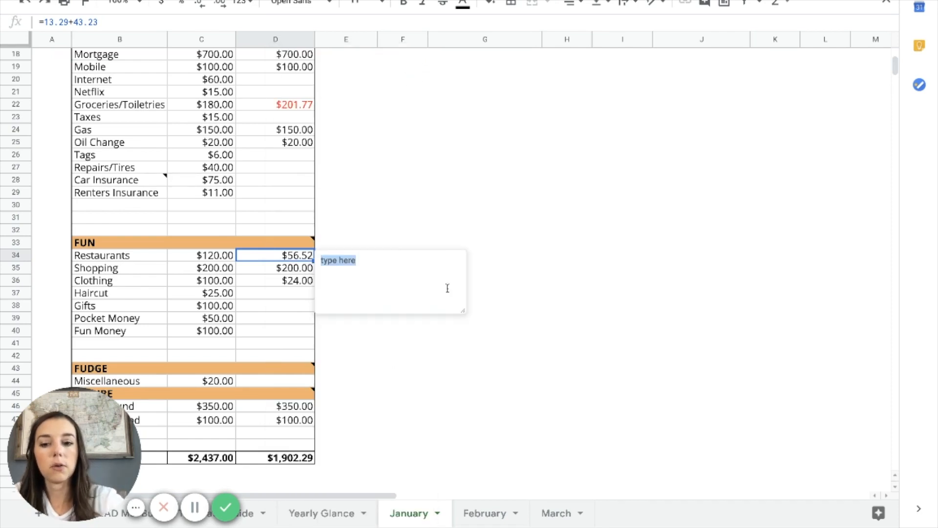
text(McDonald's,)
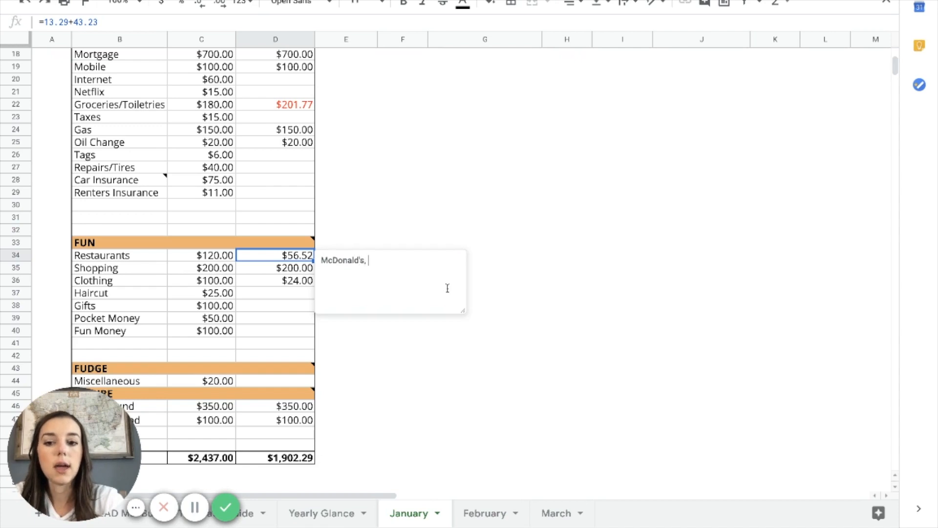
text(Chipto)
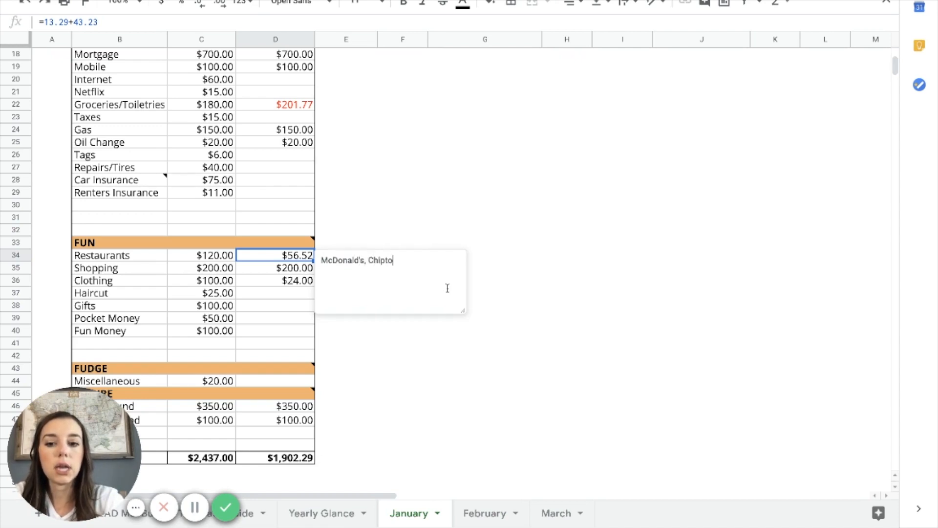
text(le,)
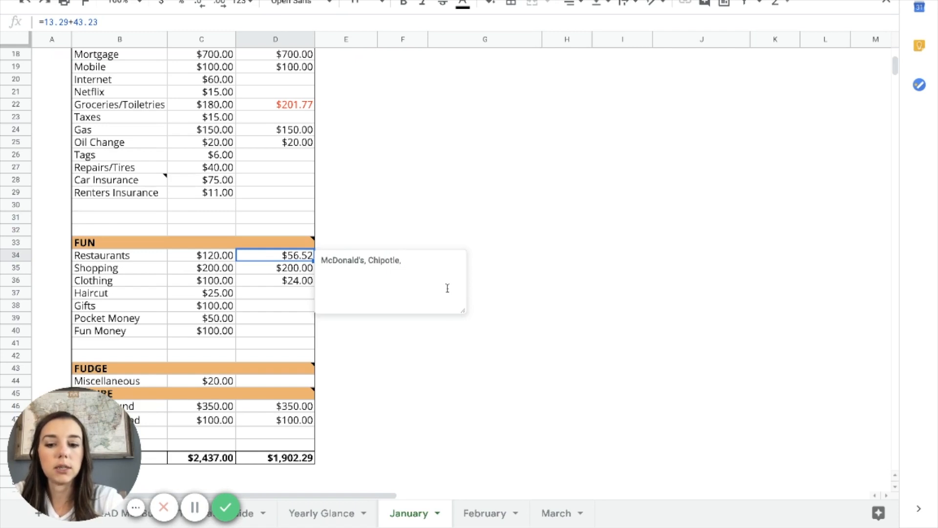
text(Italy Kitchen)
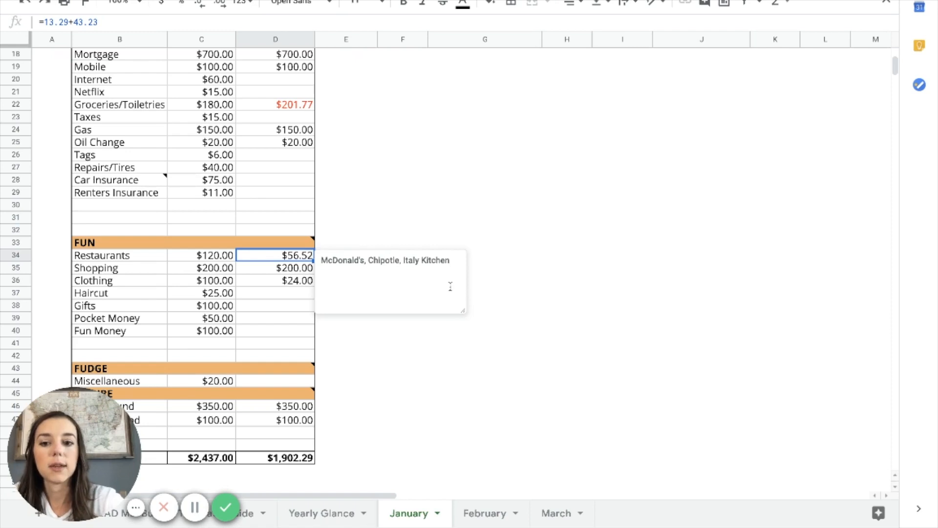
click(569, 246)
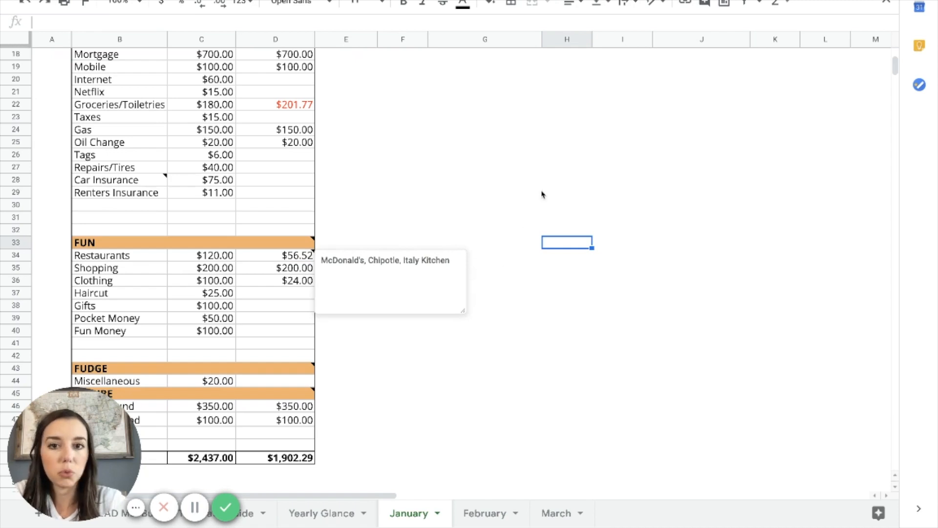
mouse_move(441, 205)
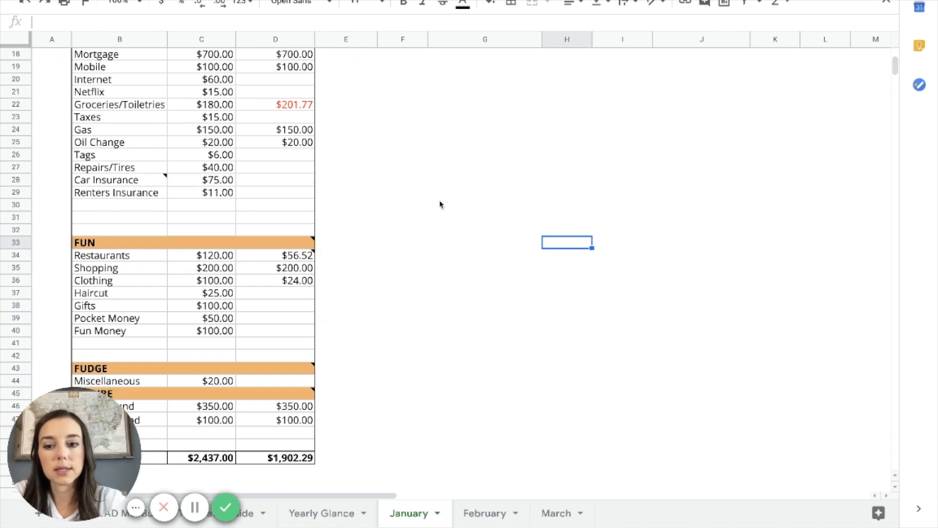
scroll(down, 3)
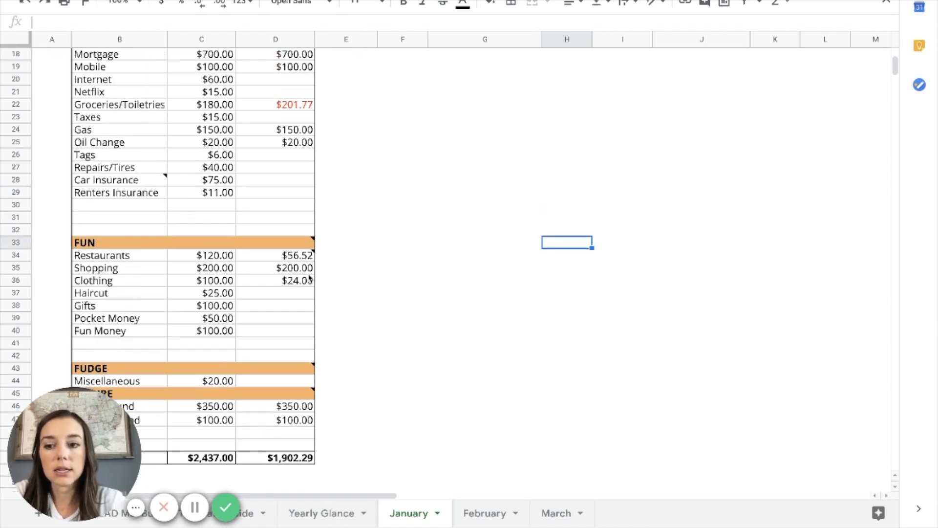
scroll(down, 3)
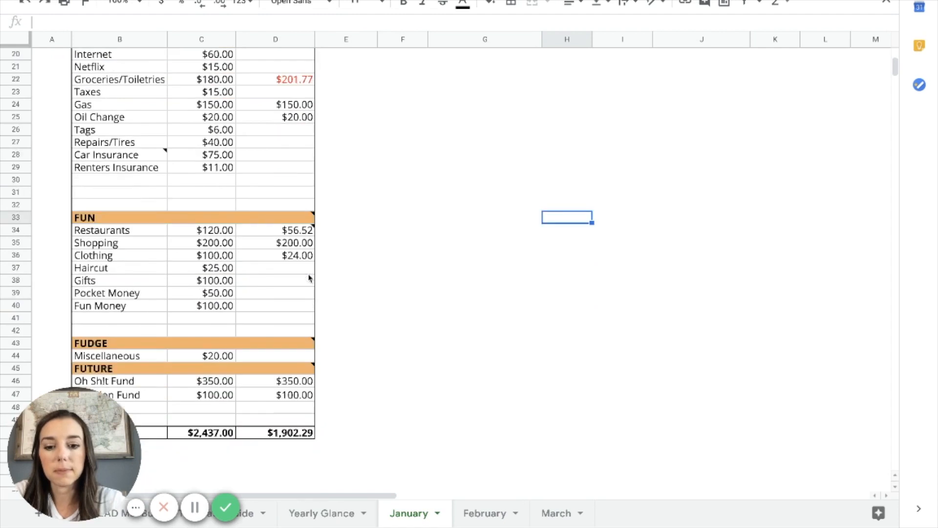
mouse_move(227, 199)
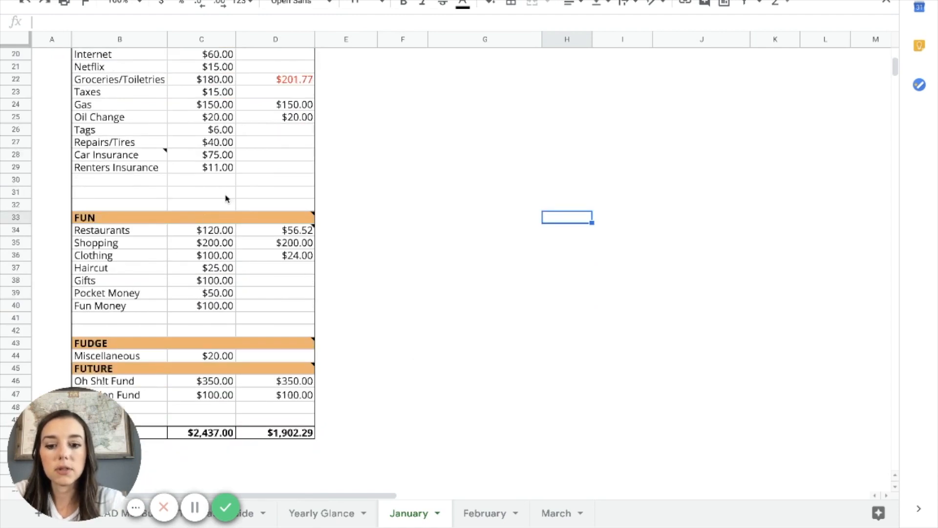
mouse_move(175, 102)
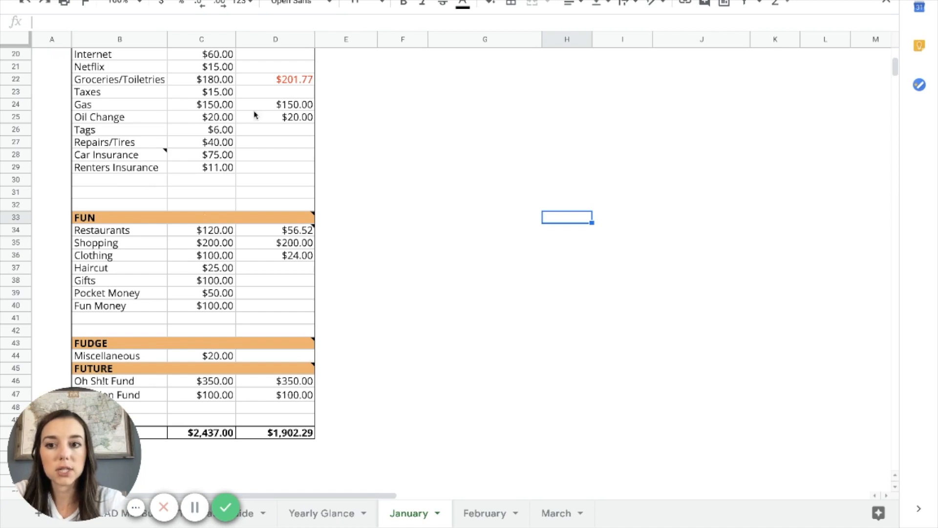
Step: Duplicate the January sheet to create Copy of January
click(437, 514)
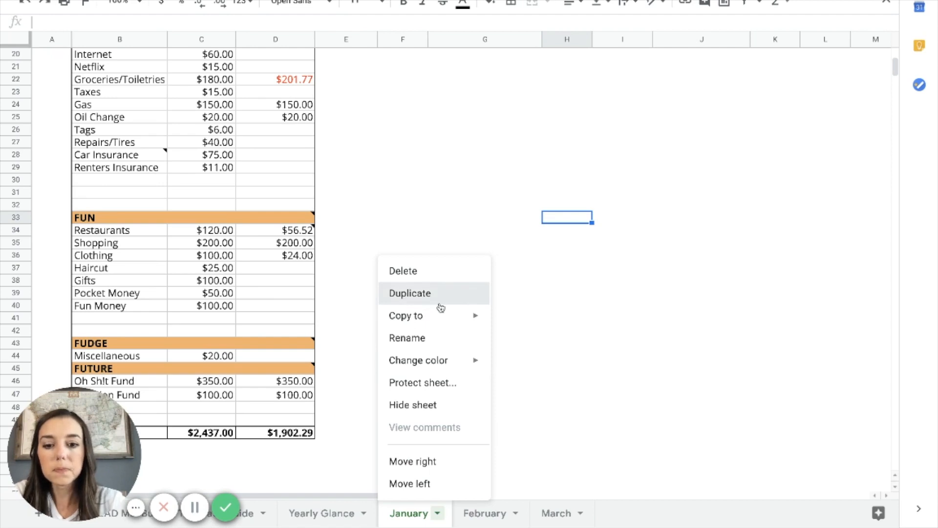
click(410, 293)
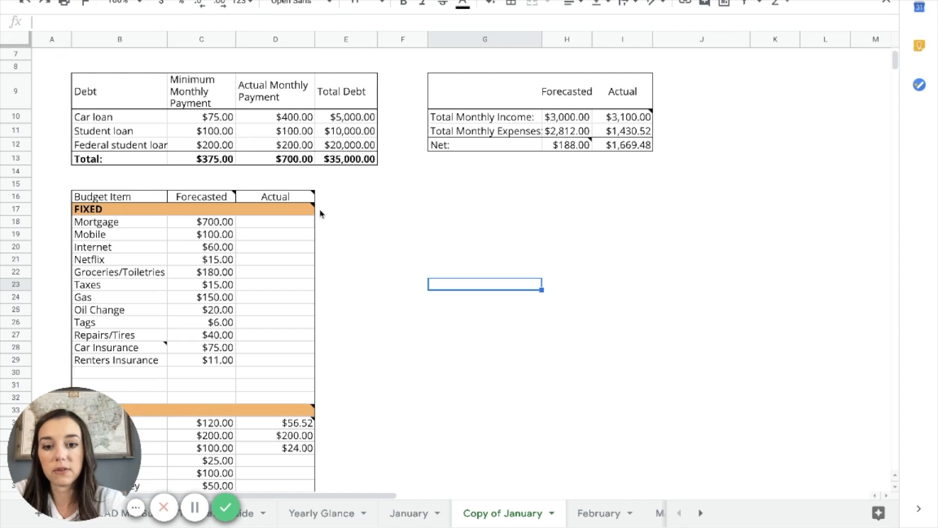
mouse_move(395, 274)
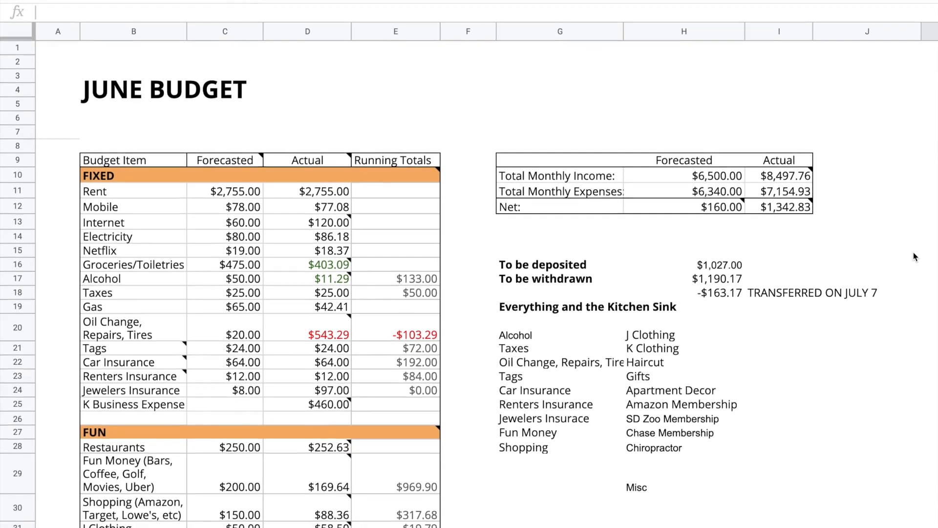
Step: Scroll through the example JUNE BUDGET sheet's actuals, running totals and notes
scroll(down, 3)
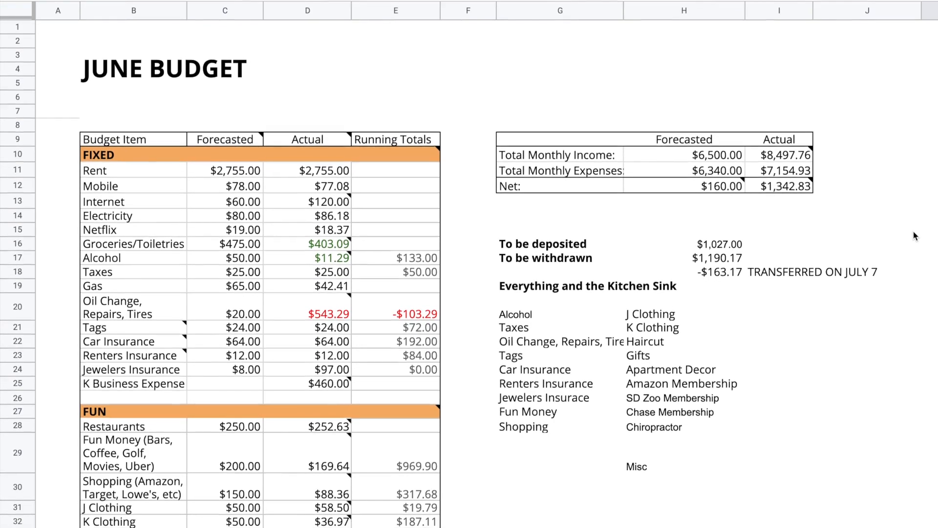
scroll(down, 3)
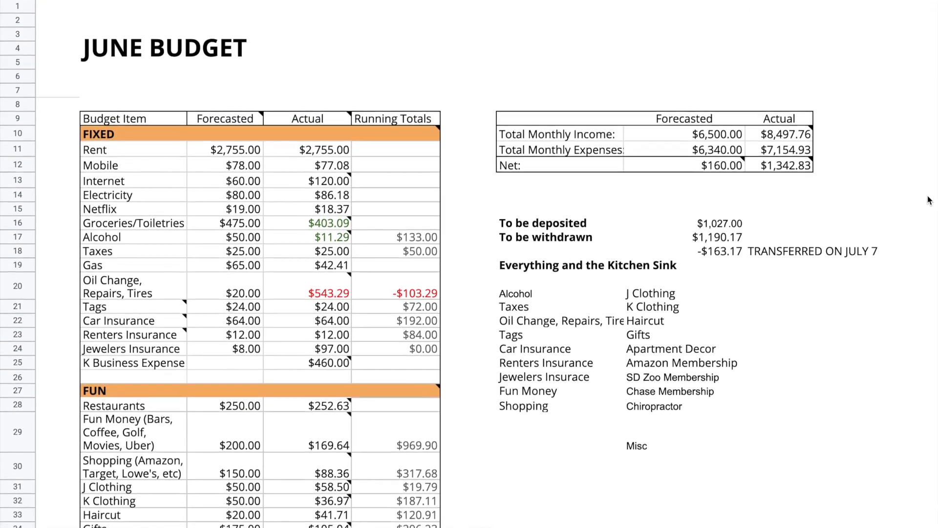
scroll(down, 3)
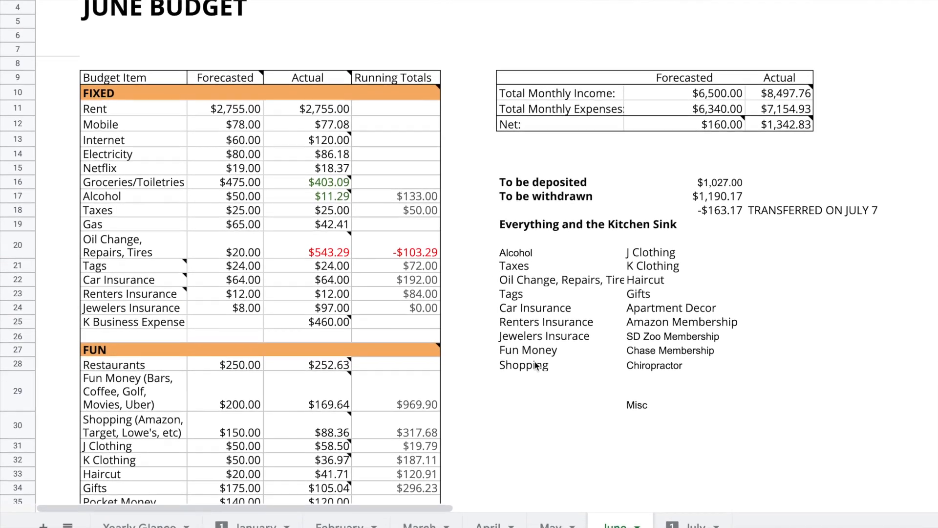
scroll(down, 3)
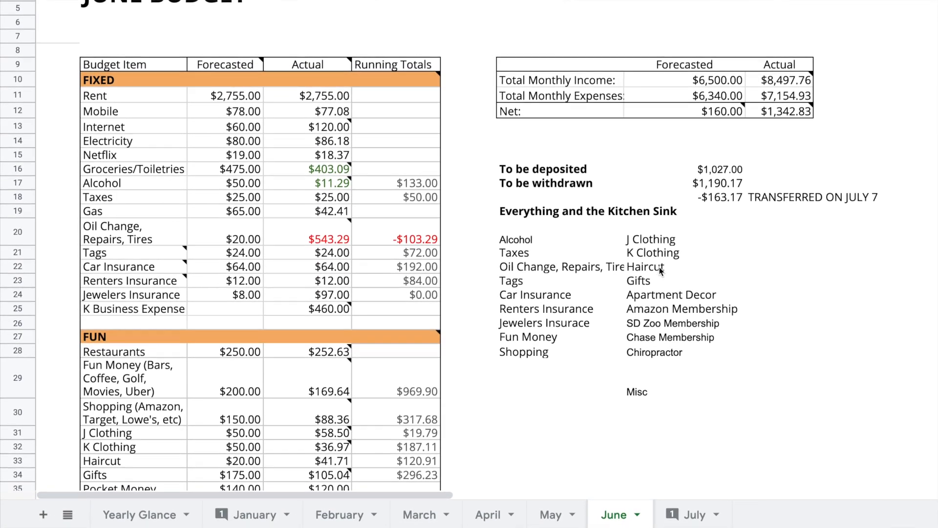